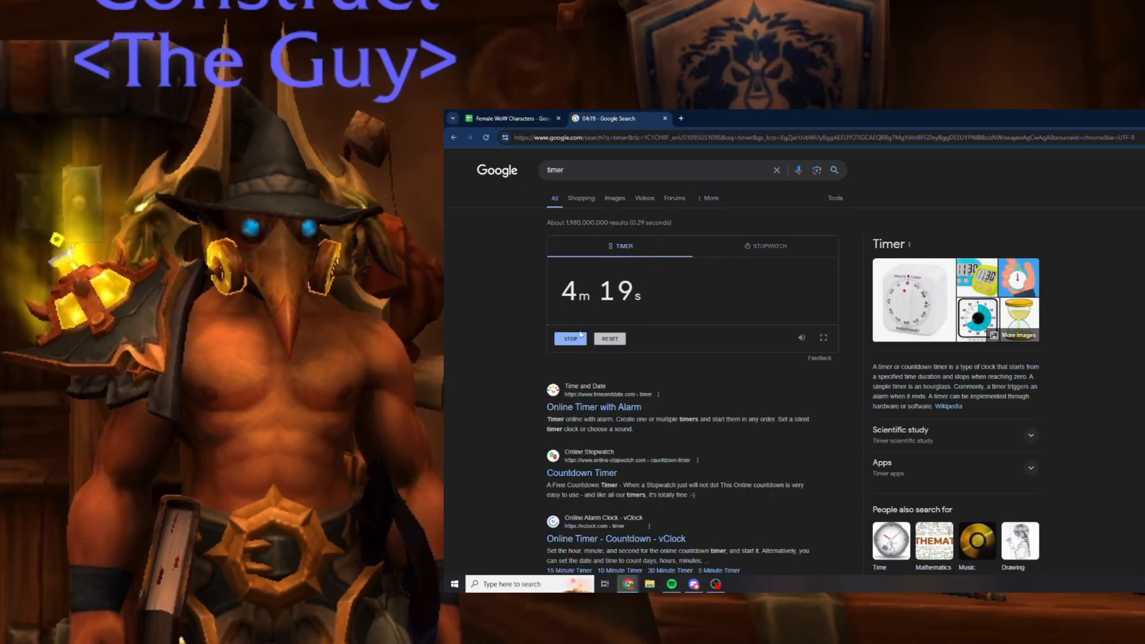
Switch the Google Search countdown timer to the stopwatch and start it.
left_click(766, 245)
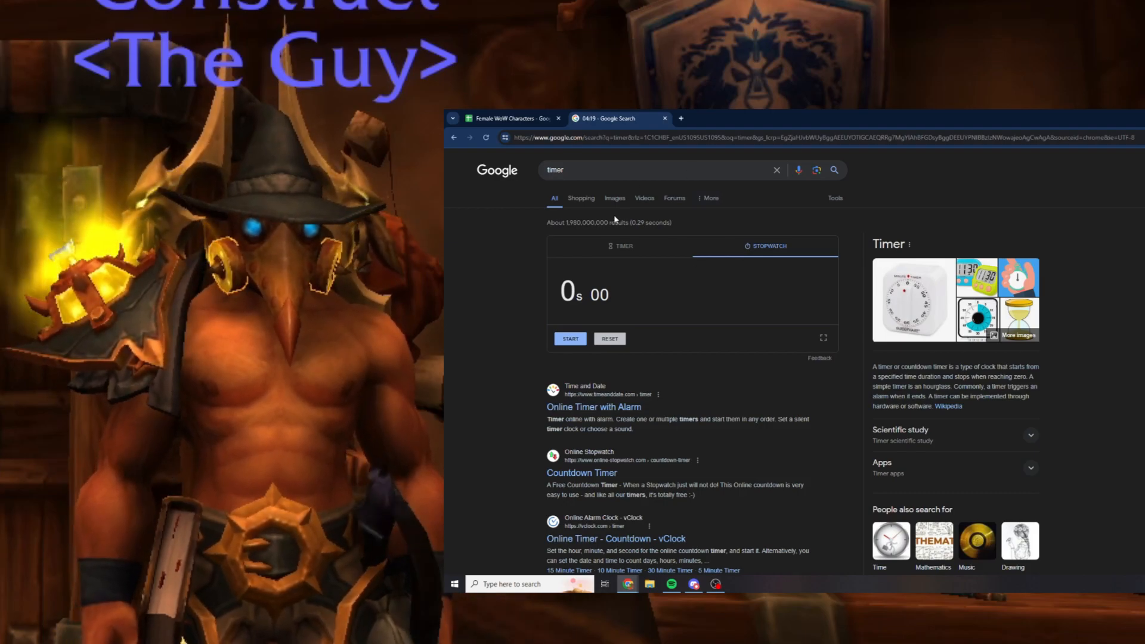
left_click(512, 118)
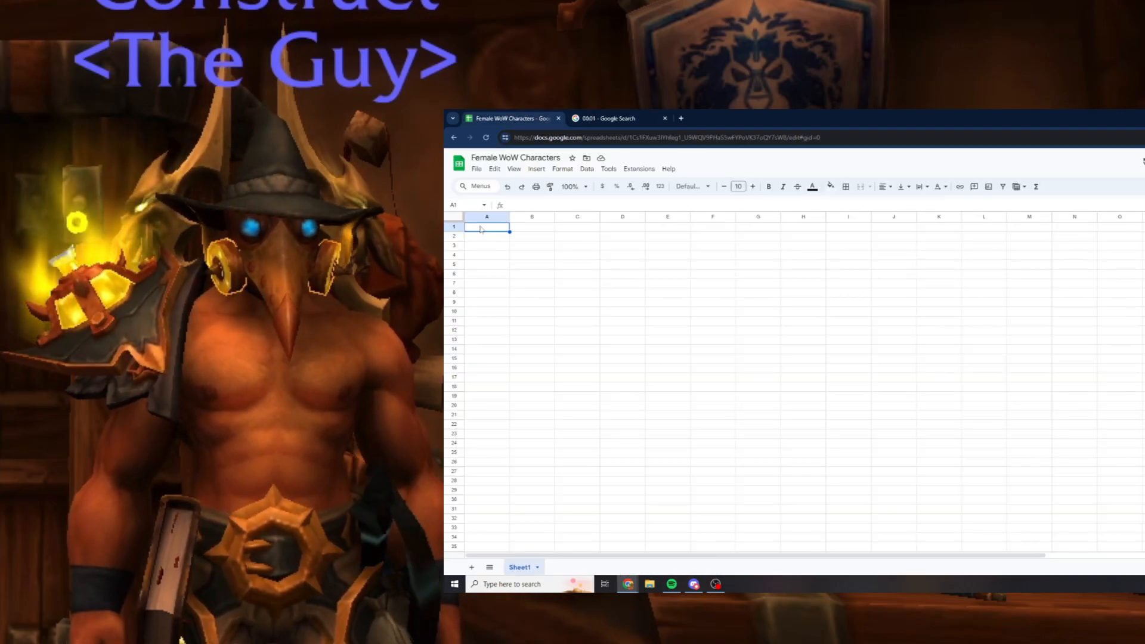
Enter row 1 names across A1–J1, from Jaina and Sylvanas through Maiev.
type("Jaina")
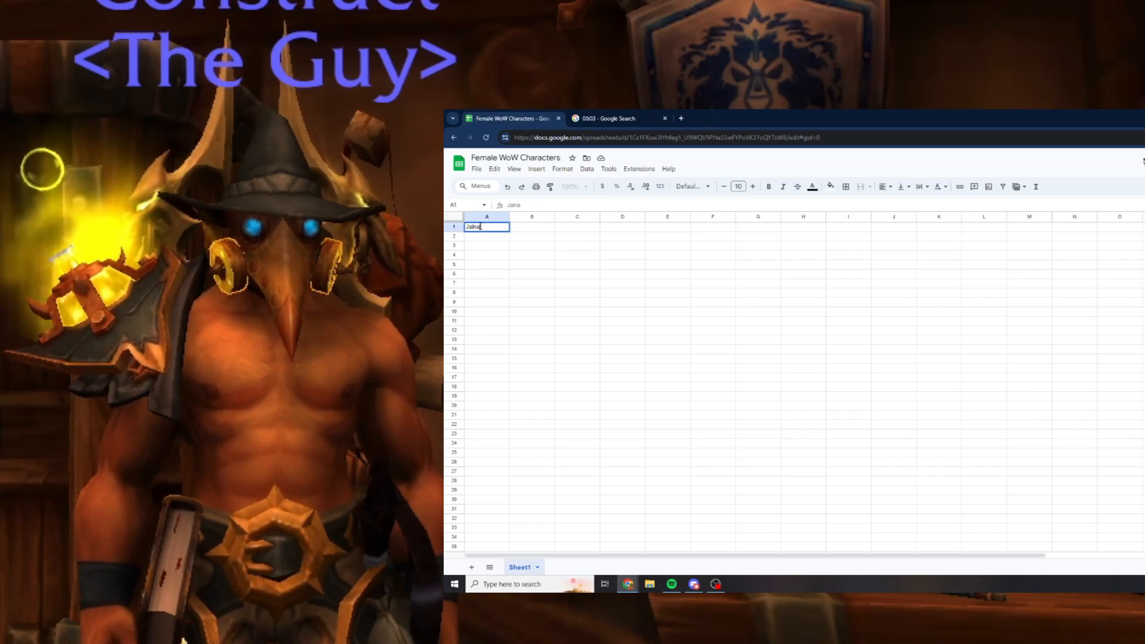
type("Sylvanas")
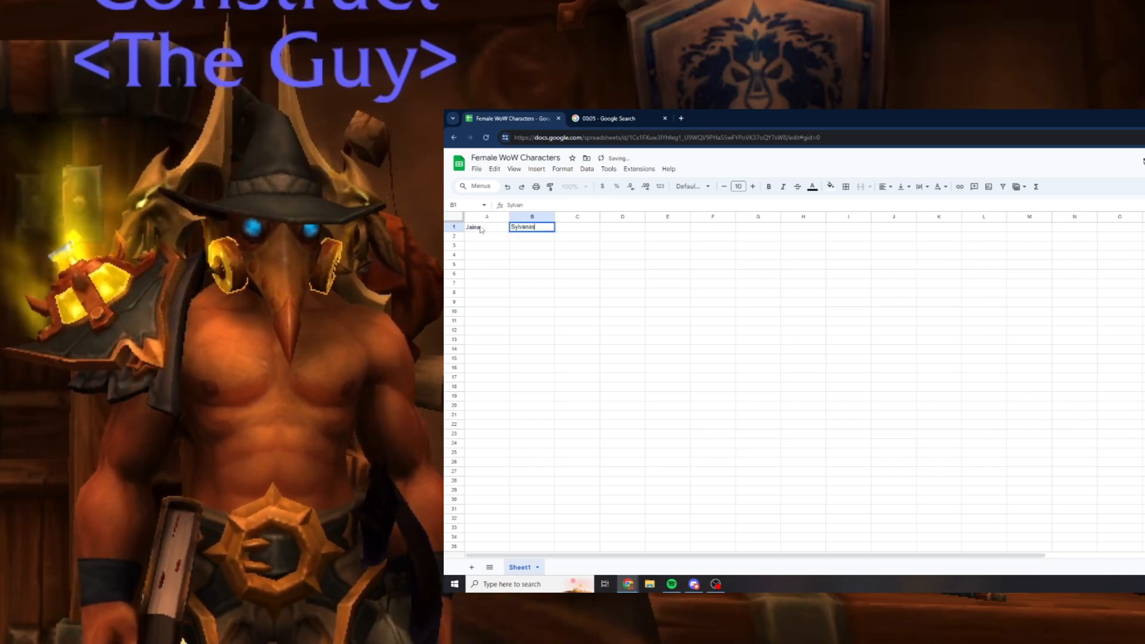
type("Kearne")
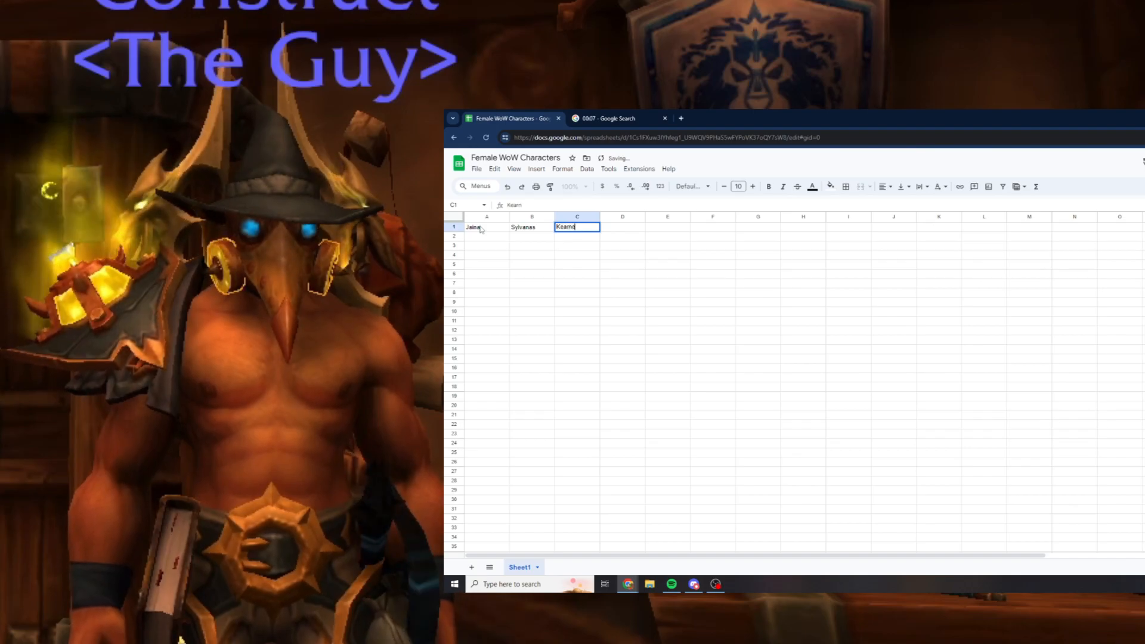
type("Tyrand")
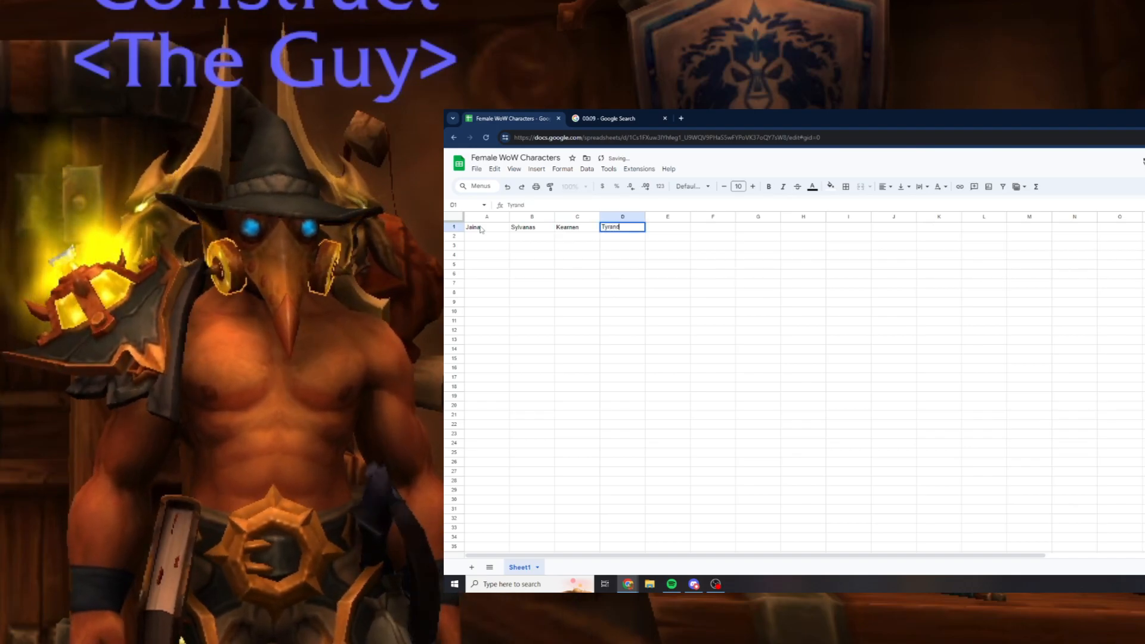
type("Shandris")
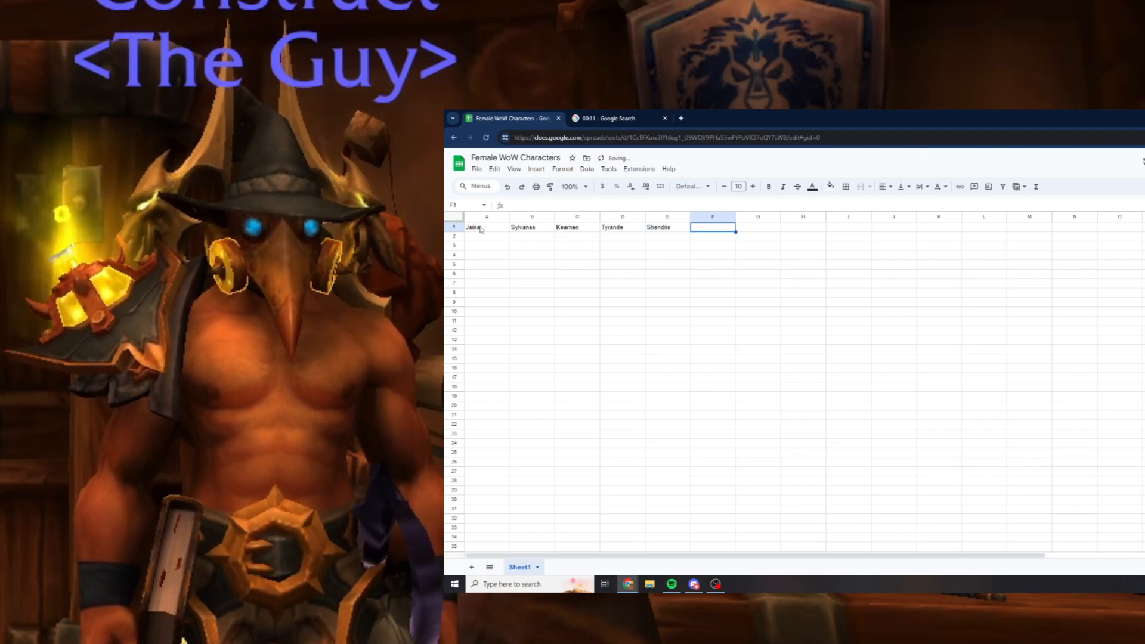
type("Magatha")
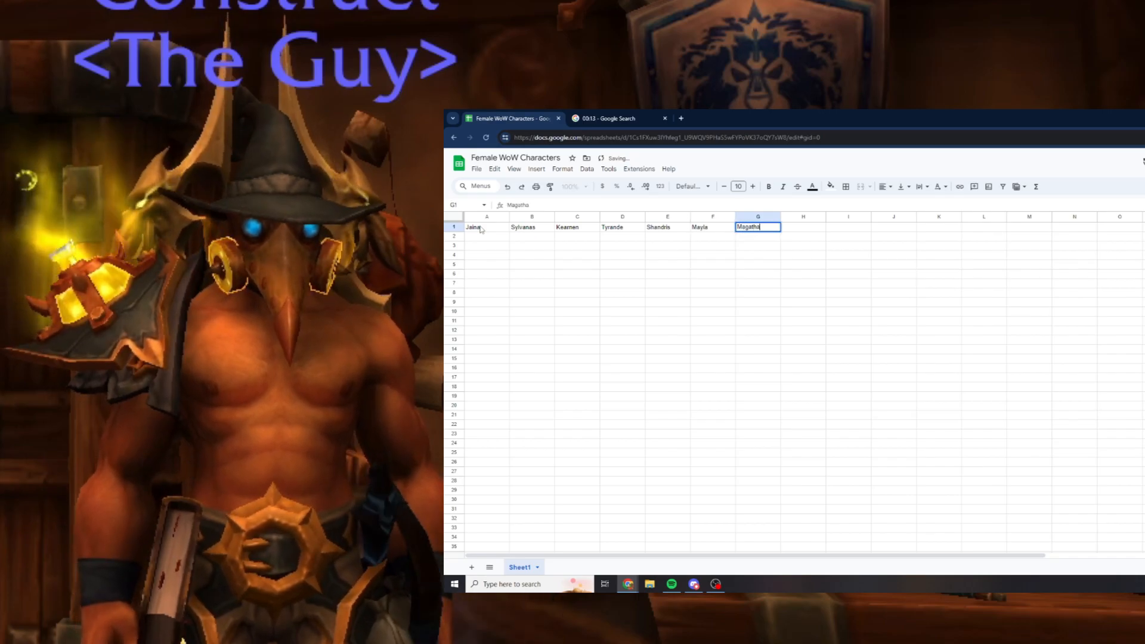
type("Venessa")
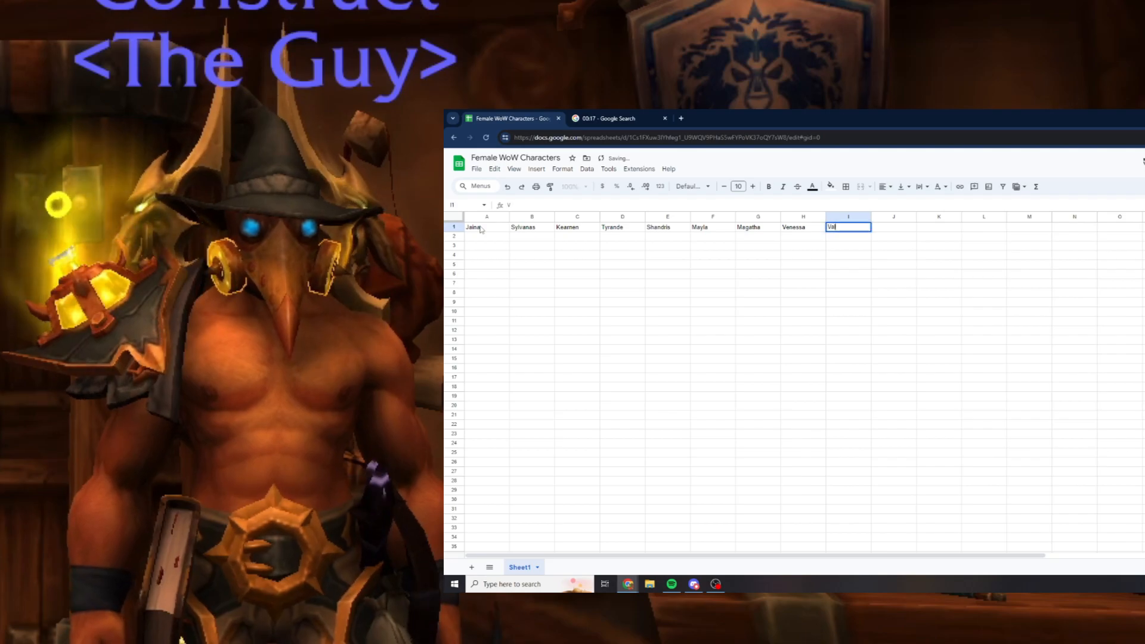
key("Enter")
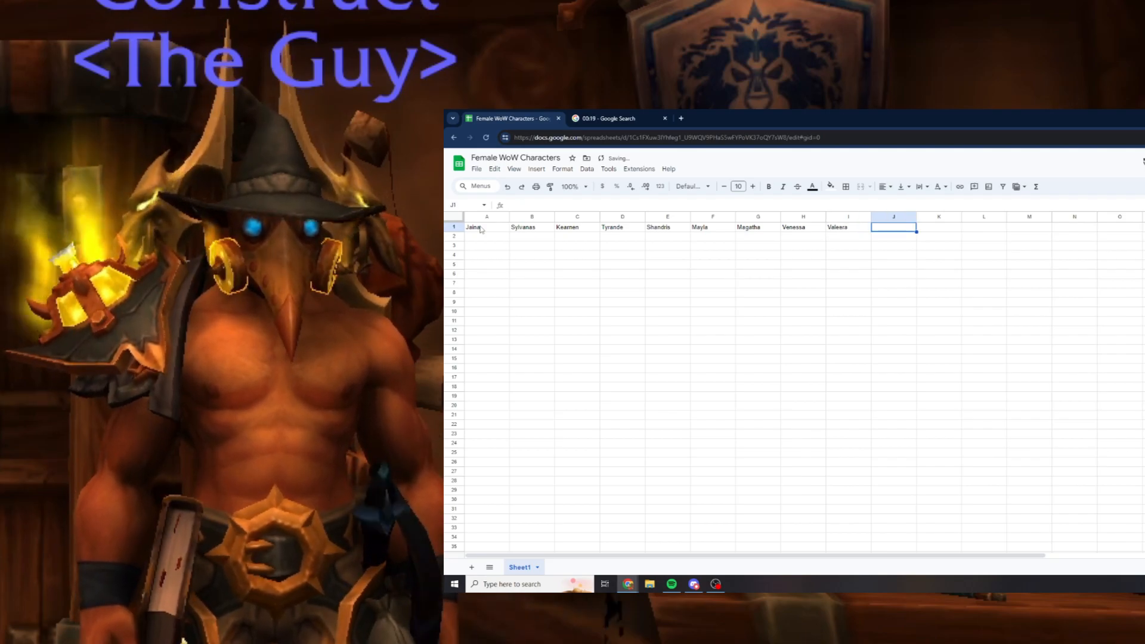
type("Maiev")
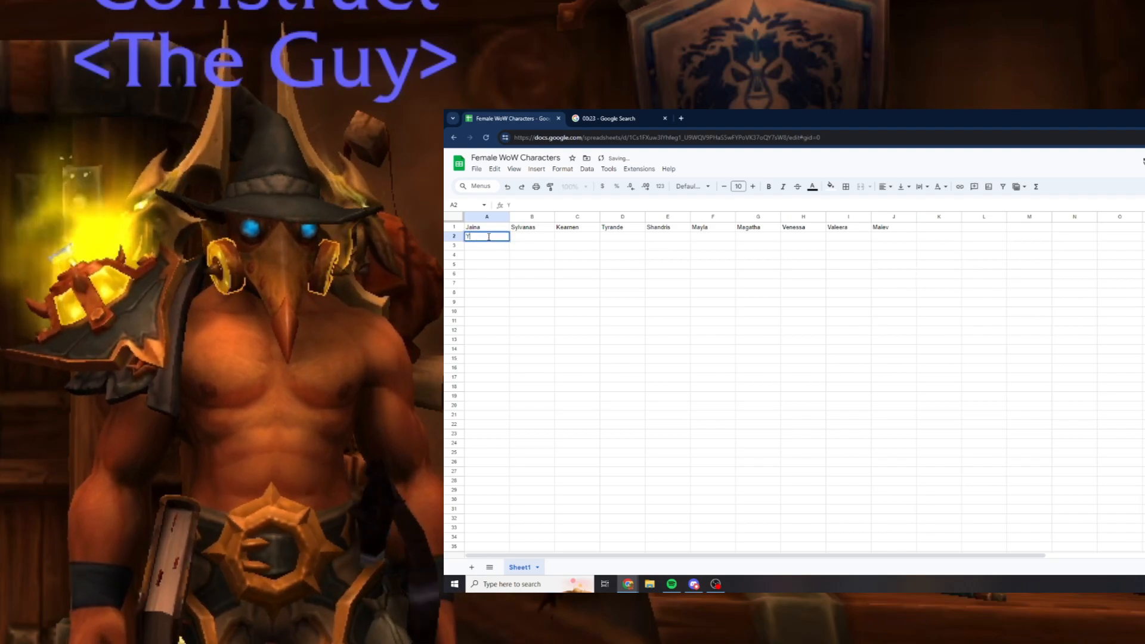
Enter row 2 names across A2–J2, including Vashj and Winter Queen, ending with Alexstrasza.
type("Yrewl")
left_click(577, 236)
type("Az")
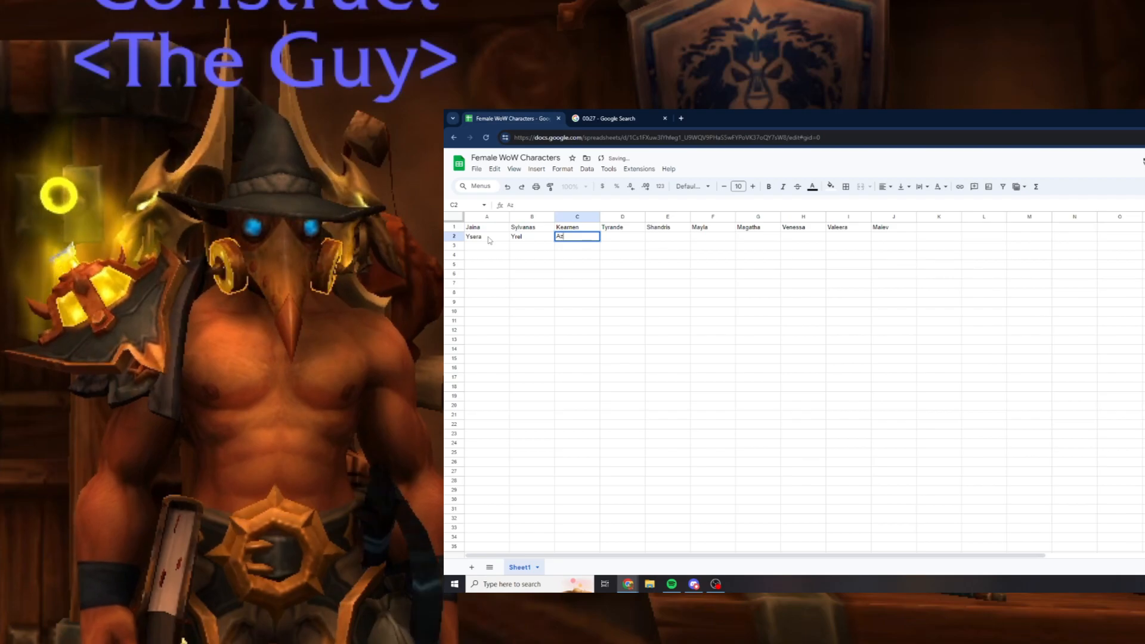
type("Vashj")
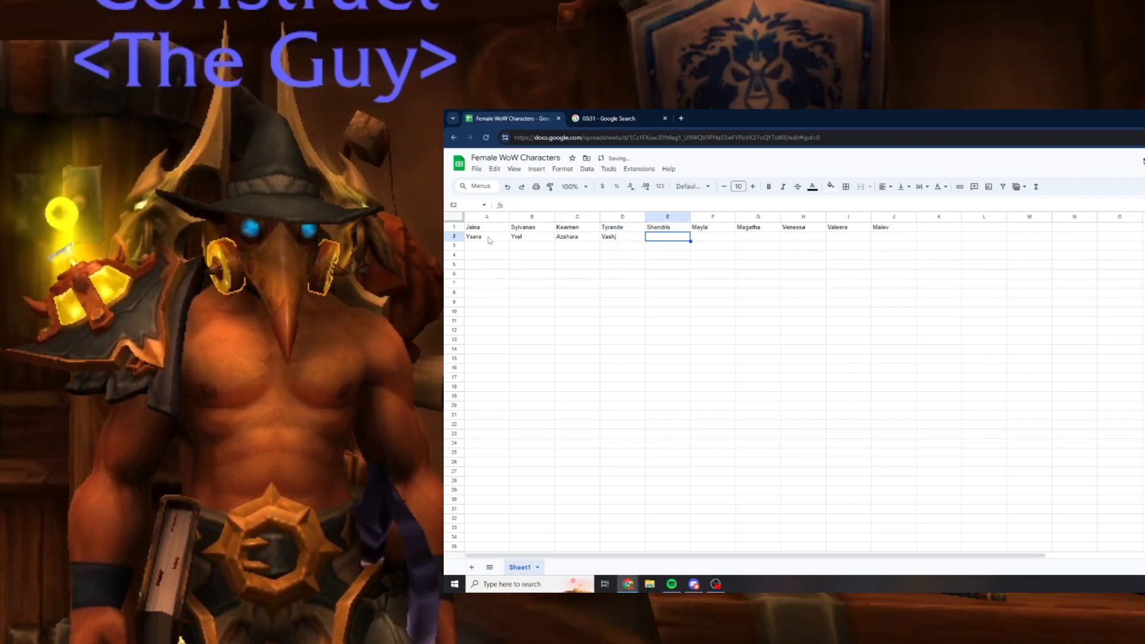
type("Pelag")
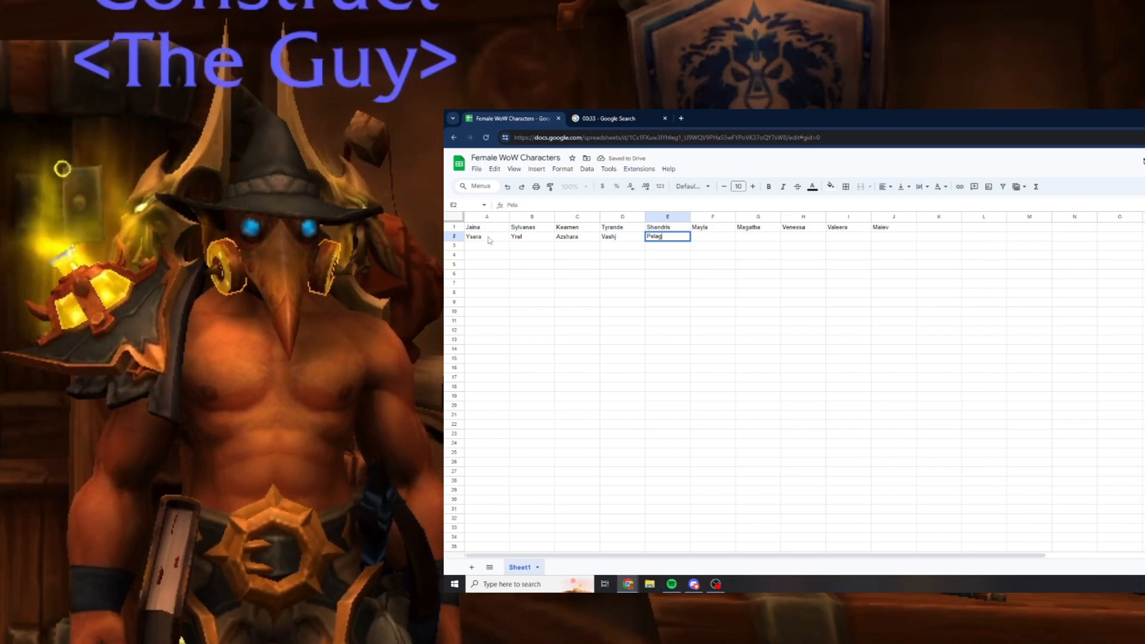
type("Winter Queen")
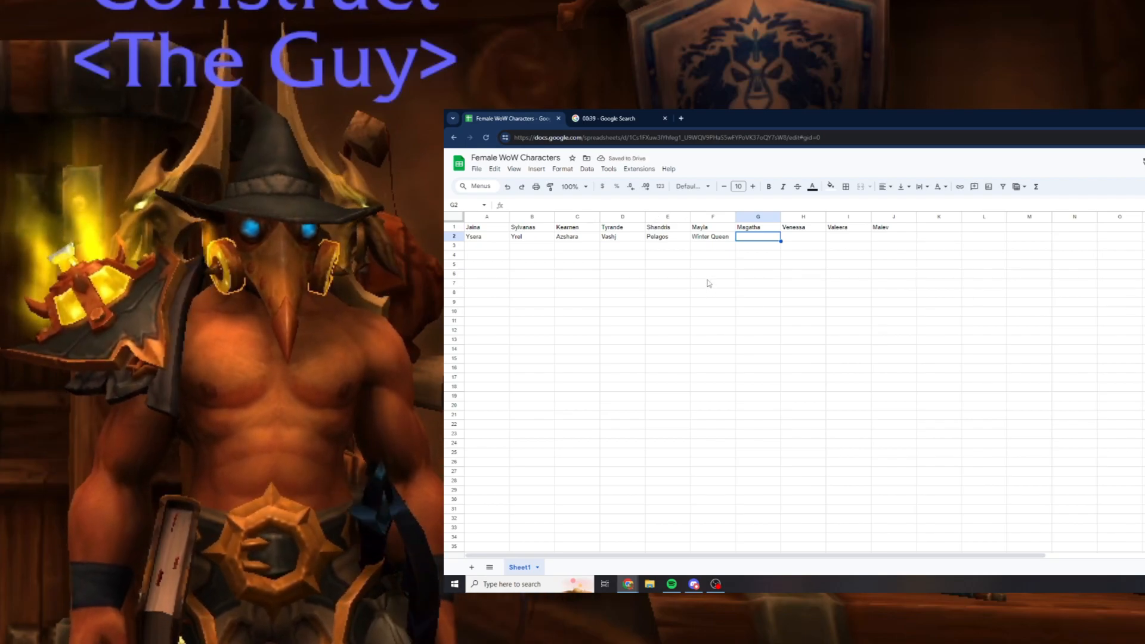
type("Moonberry")
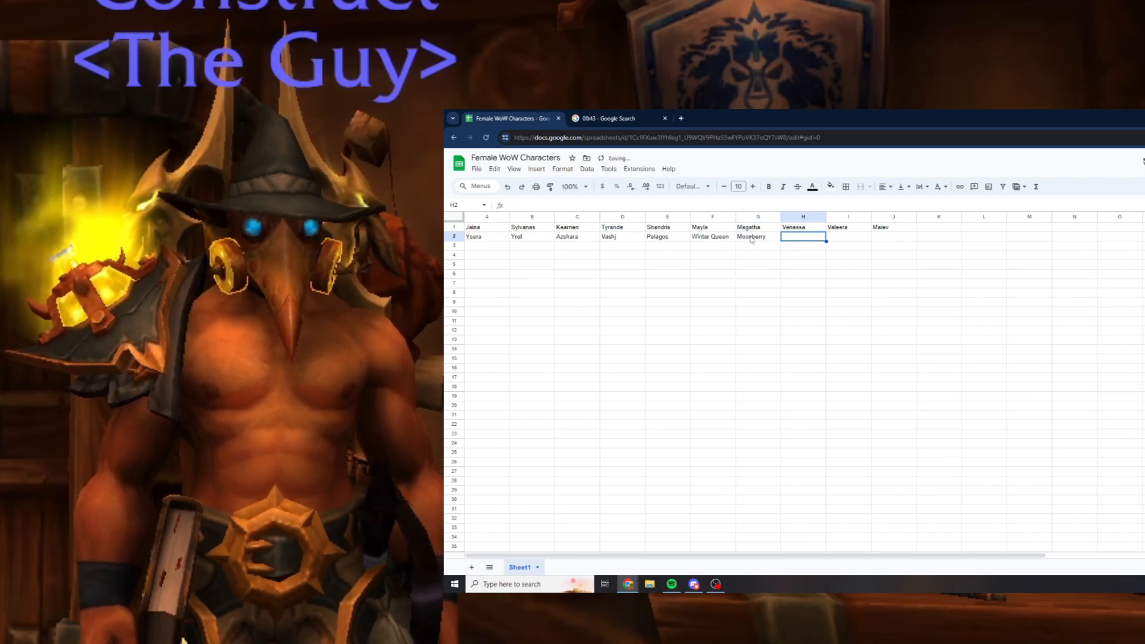
type("General Kaa")
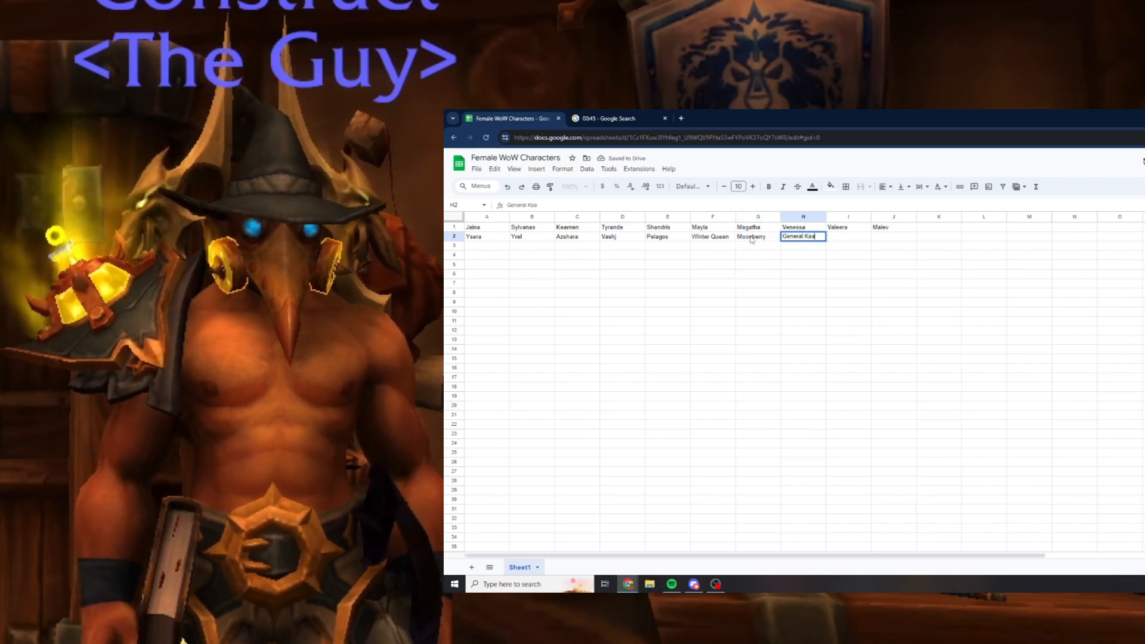
type("Chromie")
left_click(893, 236)
type("Alexstrasza")
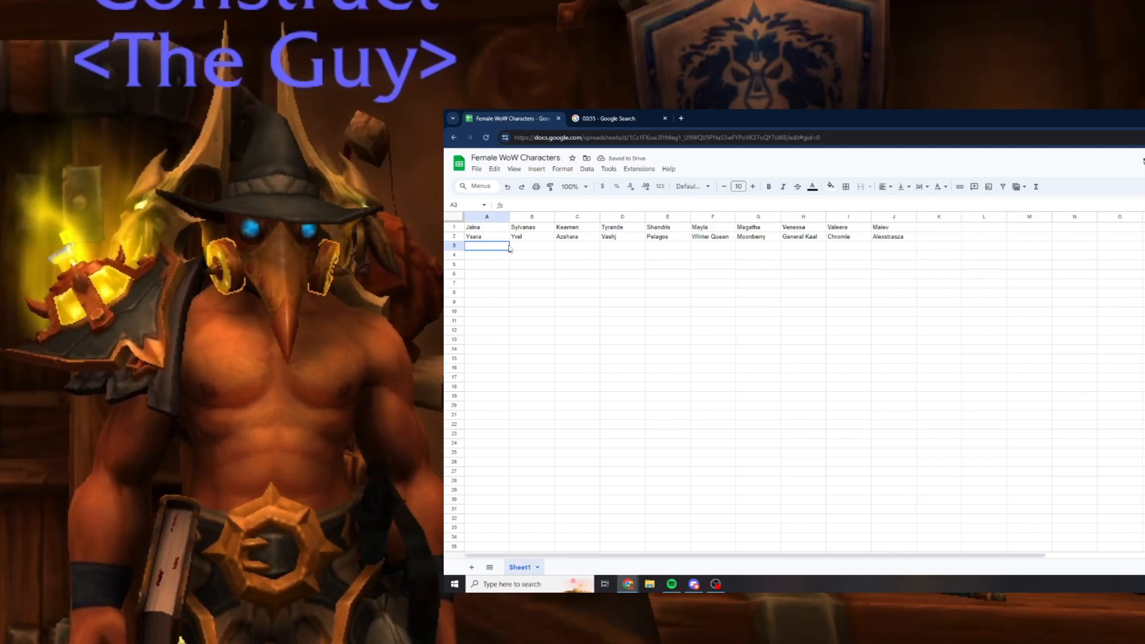
Type Onyxia, Draka, Alleria, Garona, Moira, Sindragosa and Vyranoth into row 3.
type("Or")
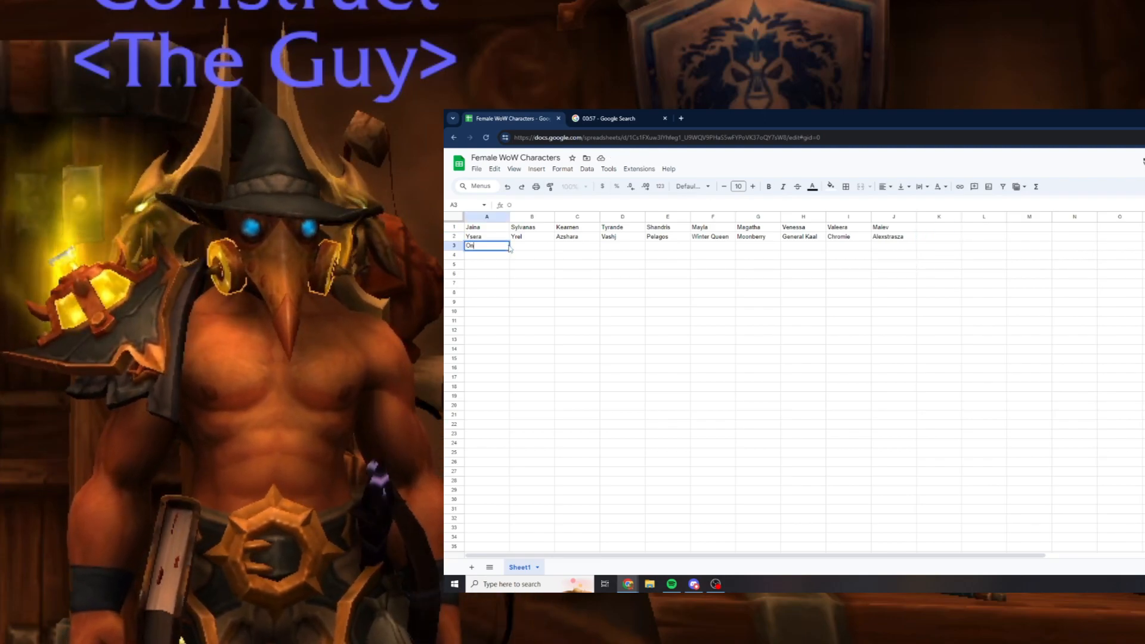
type("Draka")
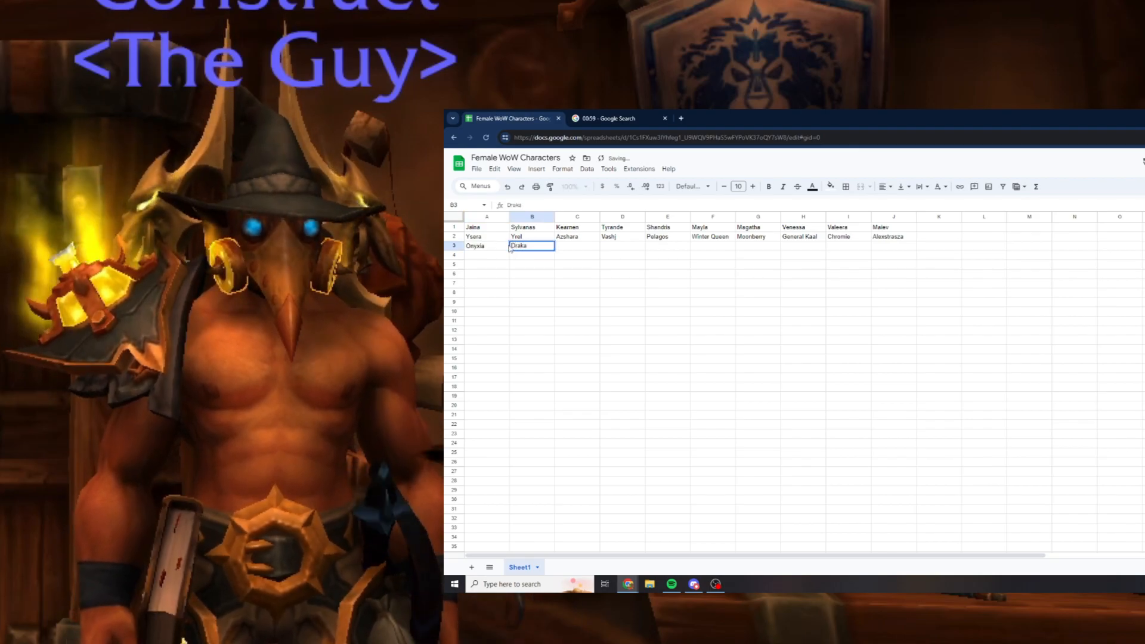
type("Alleria")
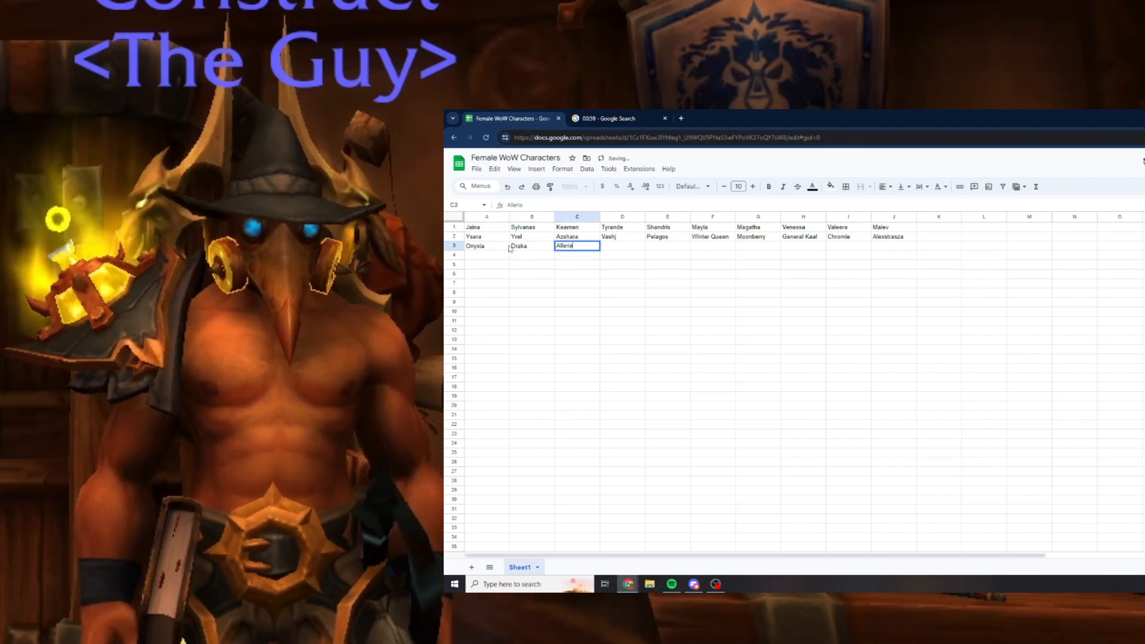
type("Grona")
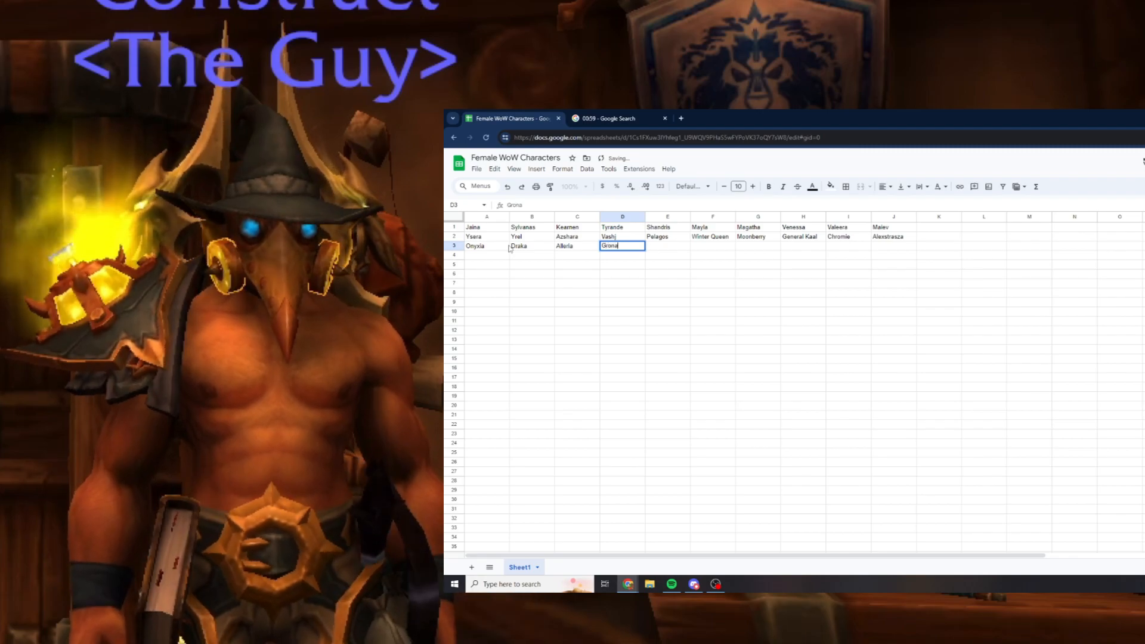
key("enter")
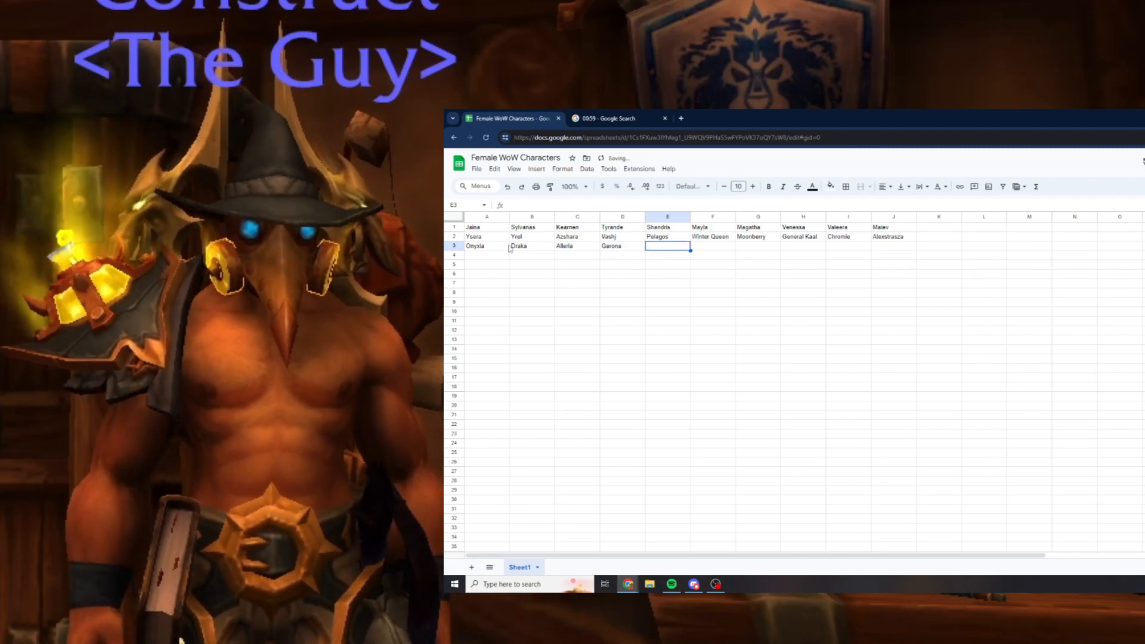
type("Moira")
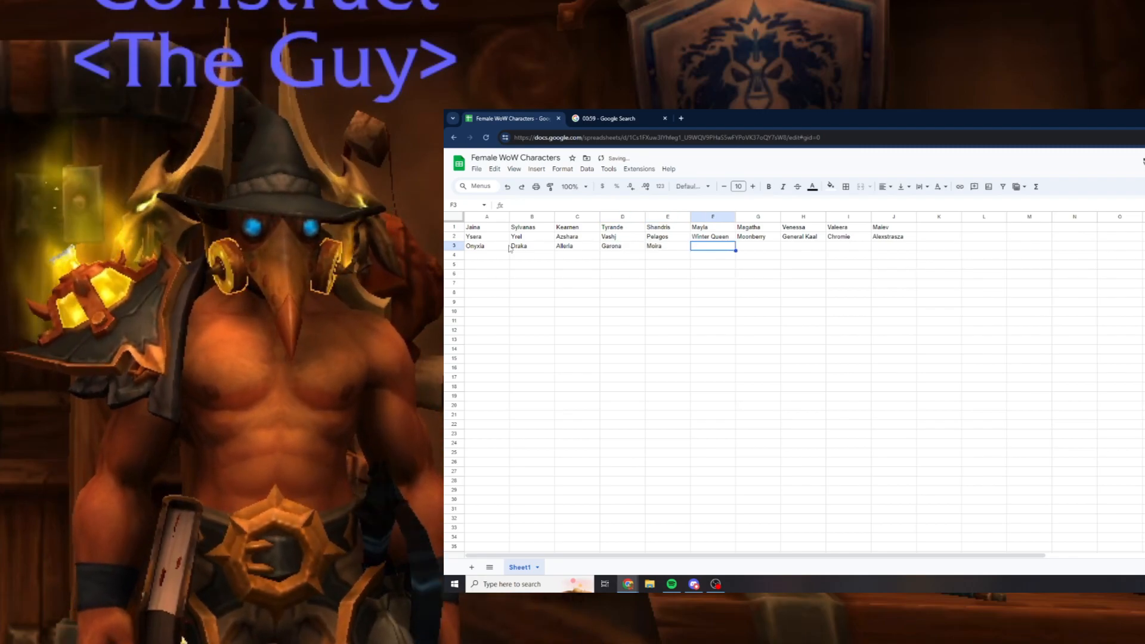
type("Thalyssra")
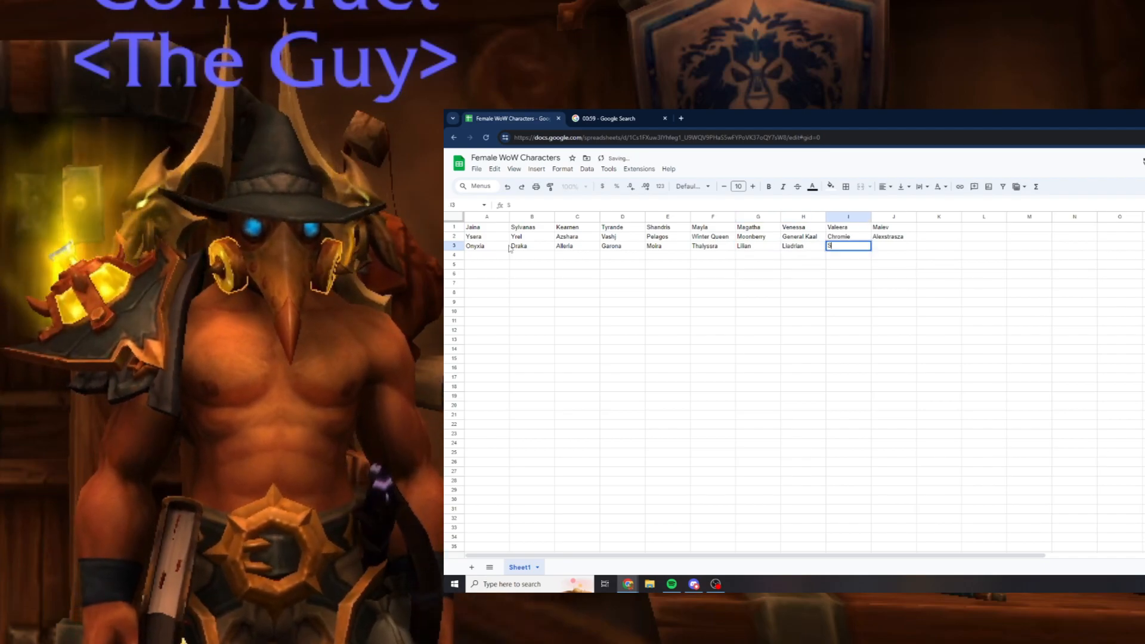
type("Sindragosa")
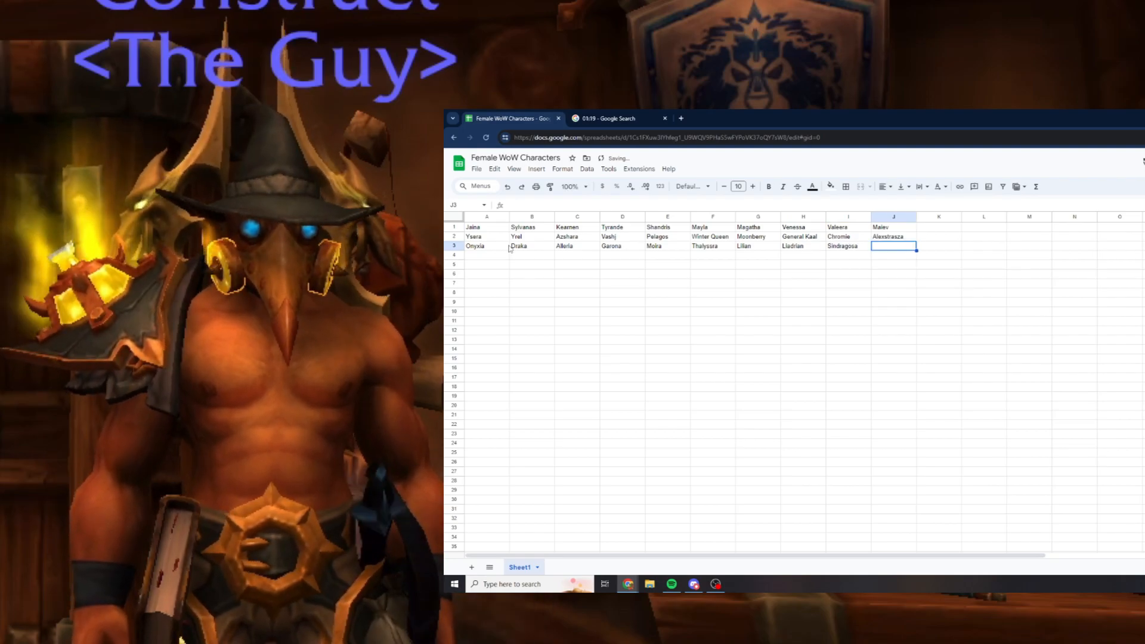
type("Vyranoth")
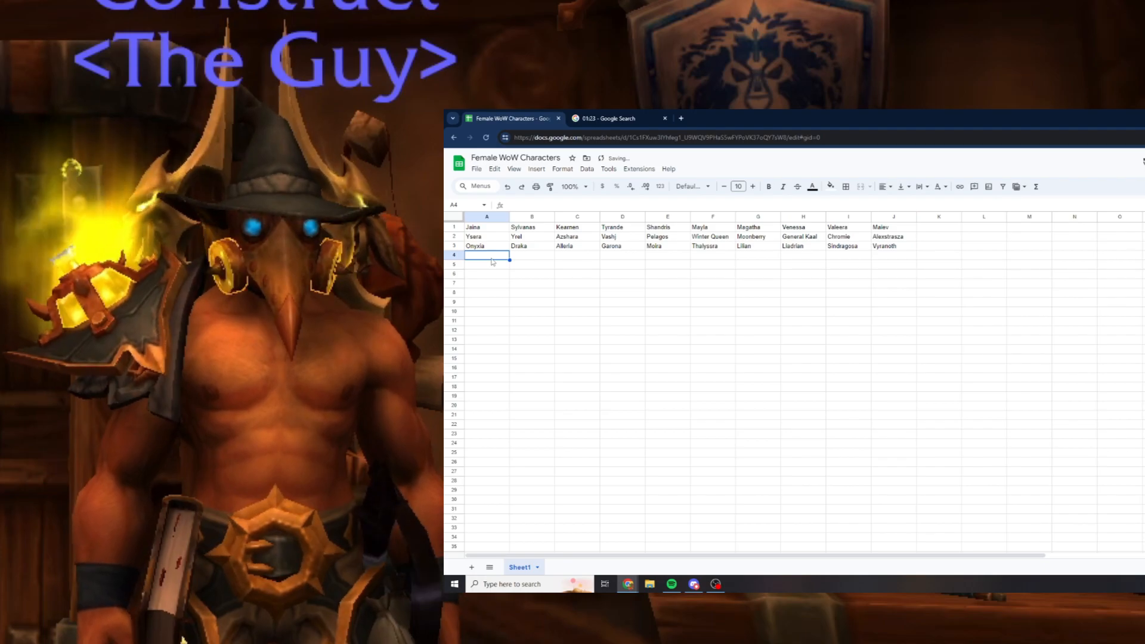
Fill row 4 with Vereesa, Elisande, Thera, Aurlaya, Ironaya, Yu'Lon and Aegwynn.
type("Va")
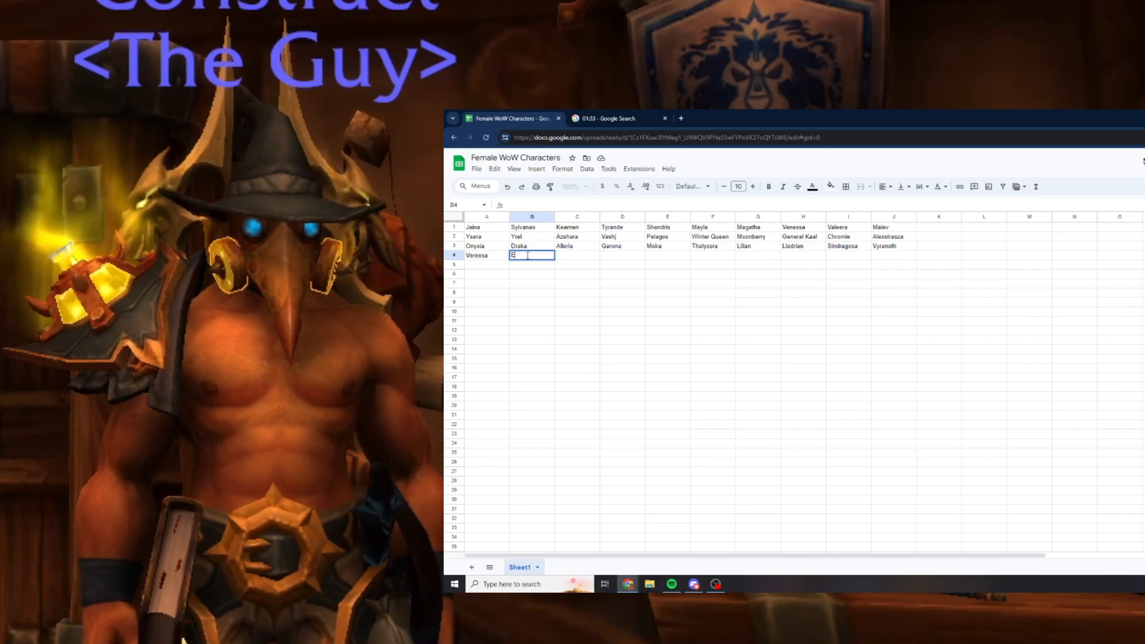
type("Elisande")
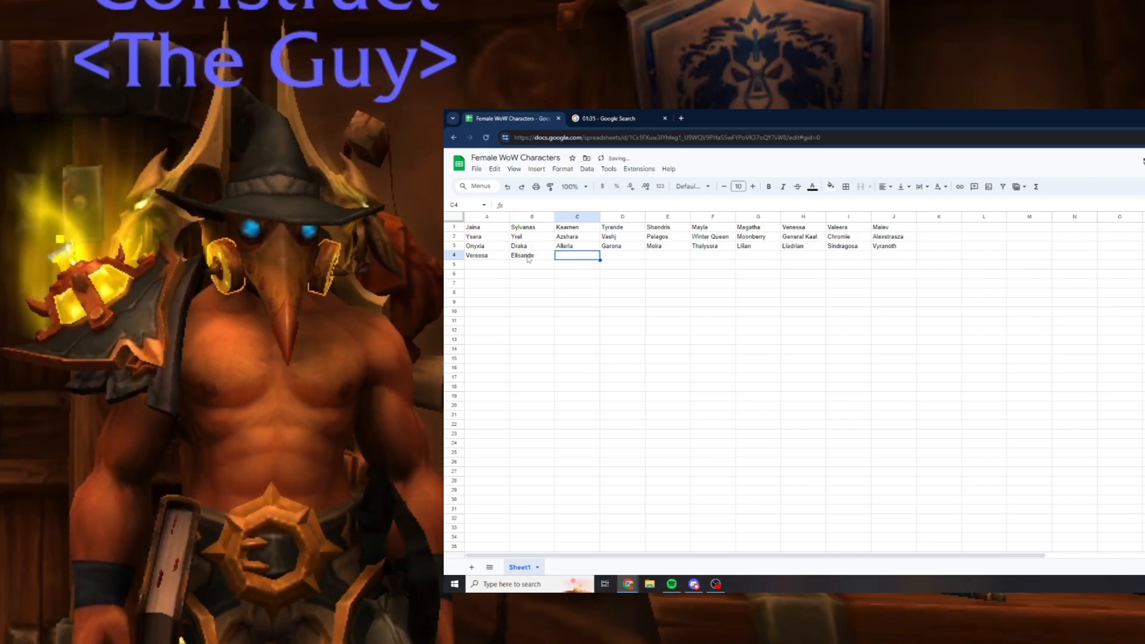
type("Therazane")
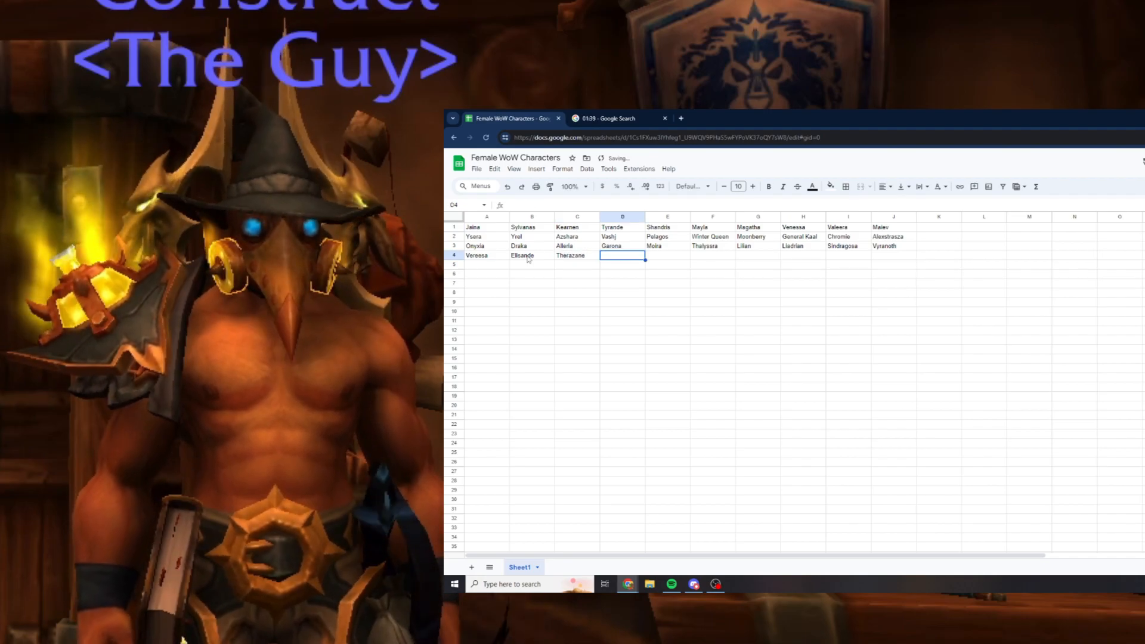
type("Ed")
left_click(668, 255)
type("Freya")
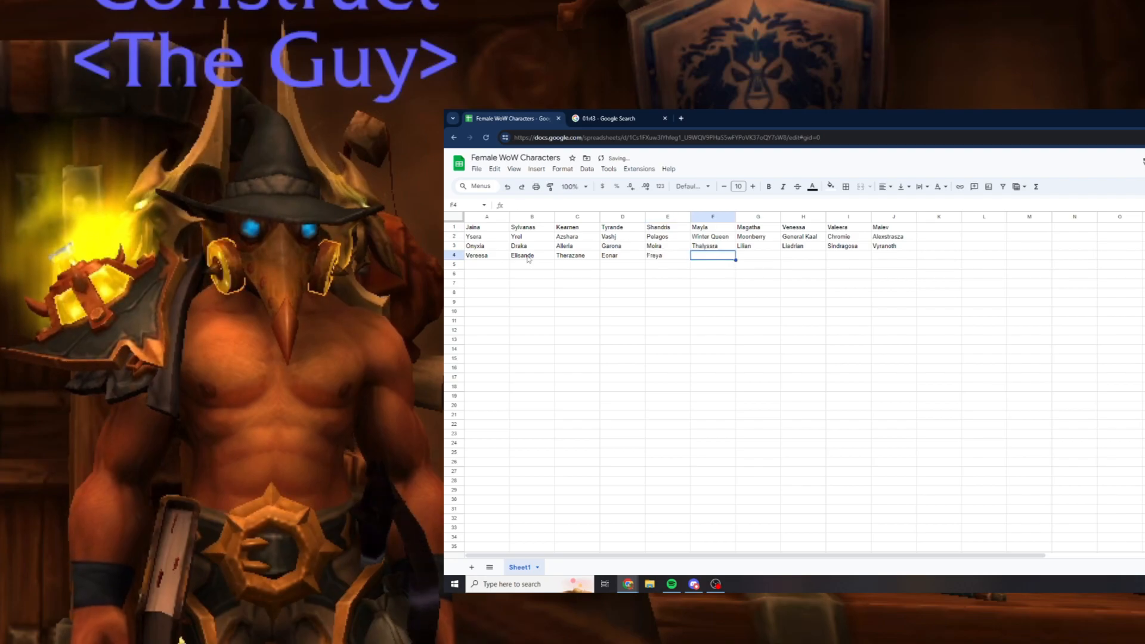
type("Aurlaya")
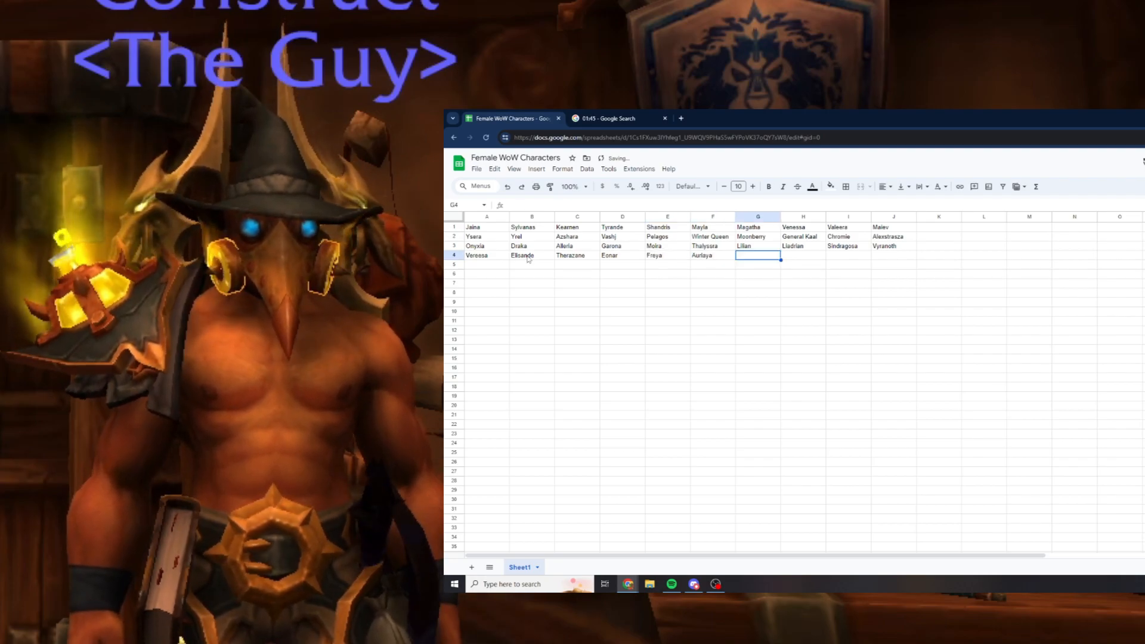
type("Ironaya")
left_click(804, 255)
type("Aviana")
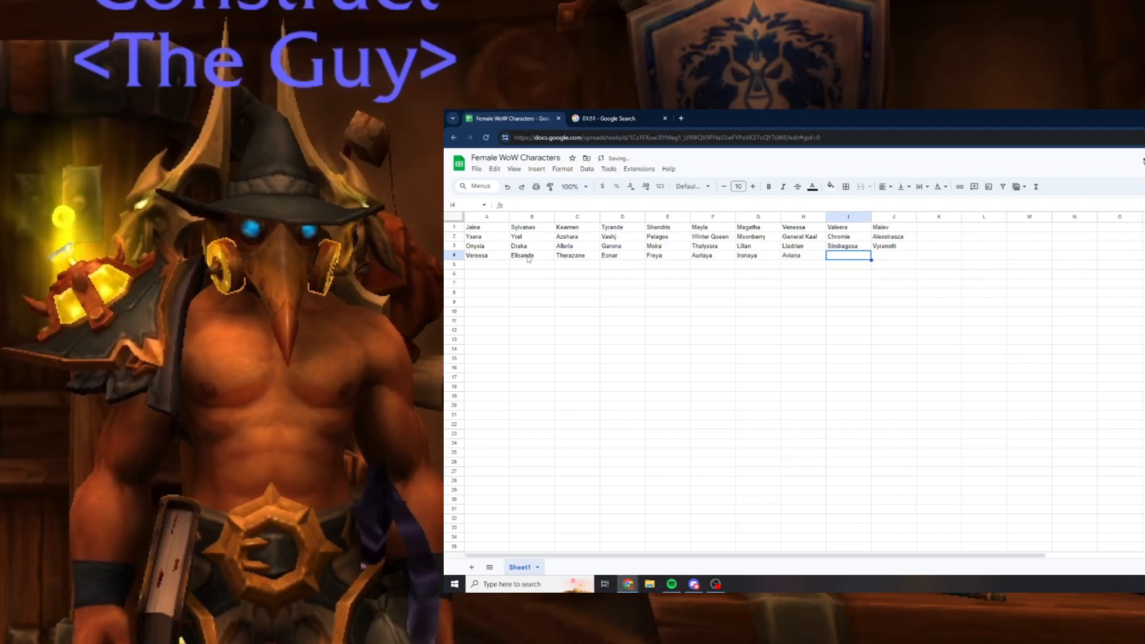
type("Yu'Lon")
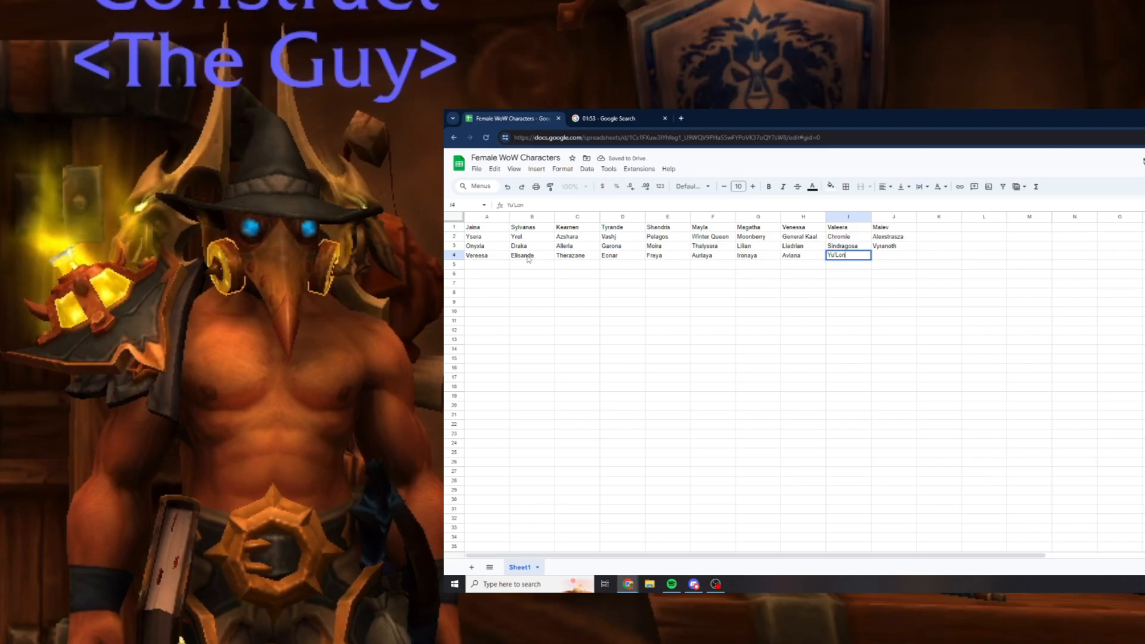
type("Aegwynn")
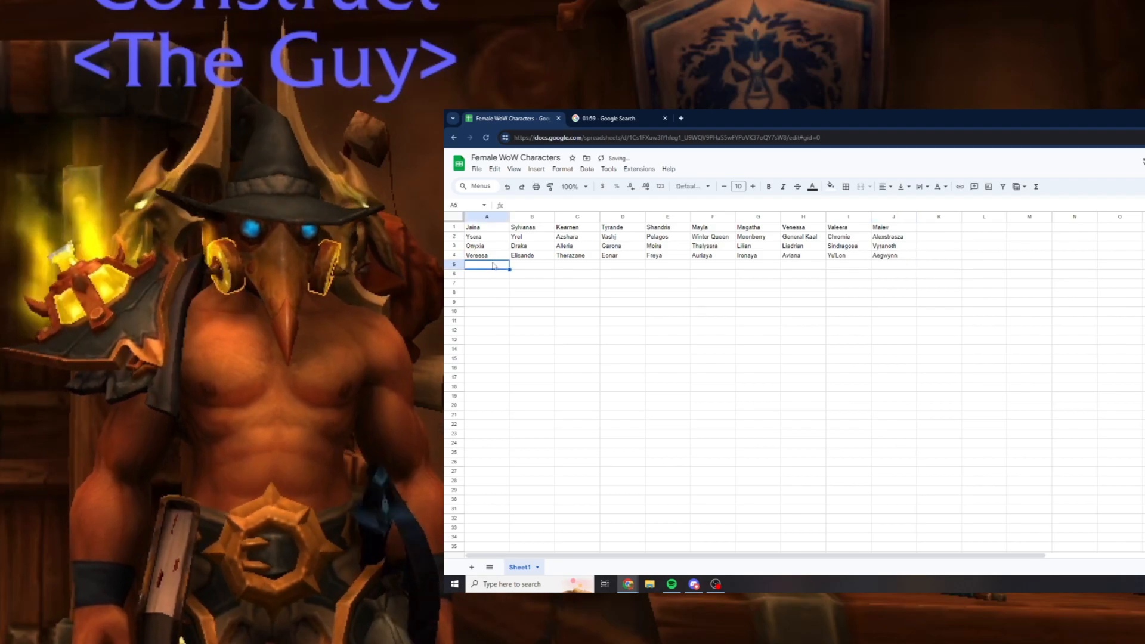
Enter Lorna, Tess, Katherine, Calia, Cordana and Merithra in row 5.
type("Lorna")
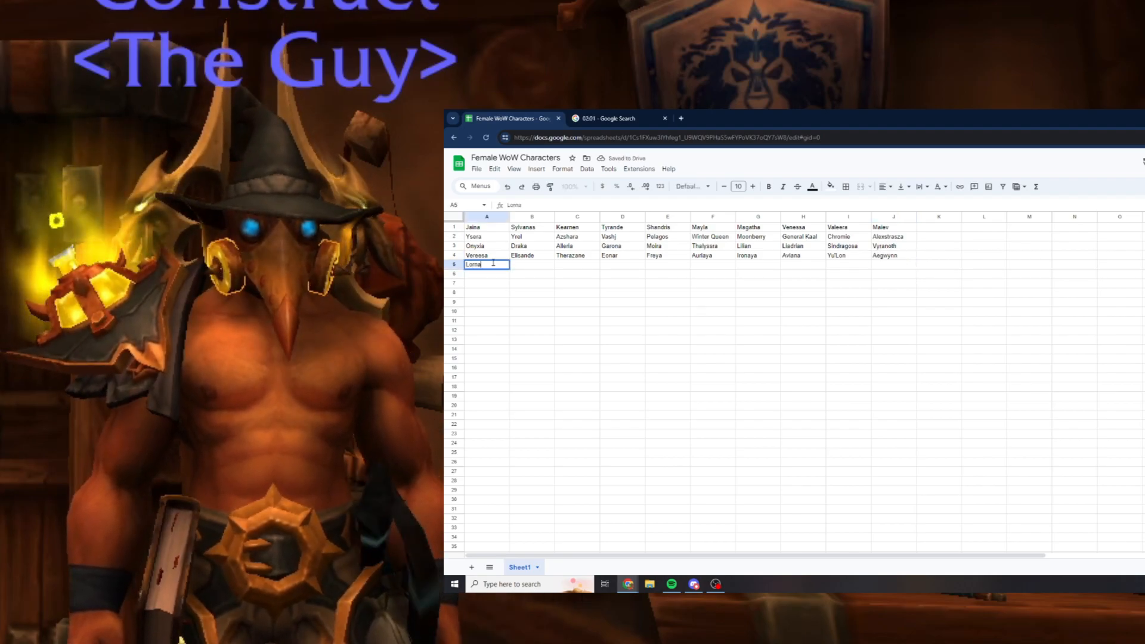
type("Tess")
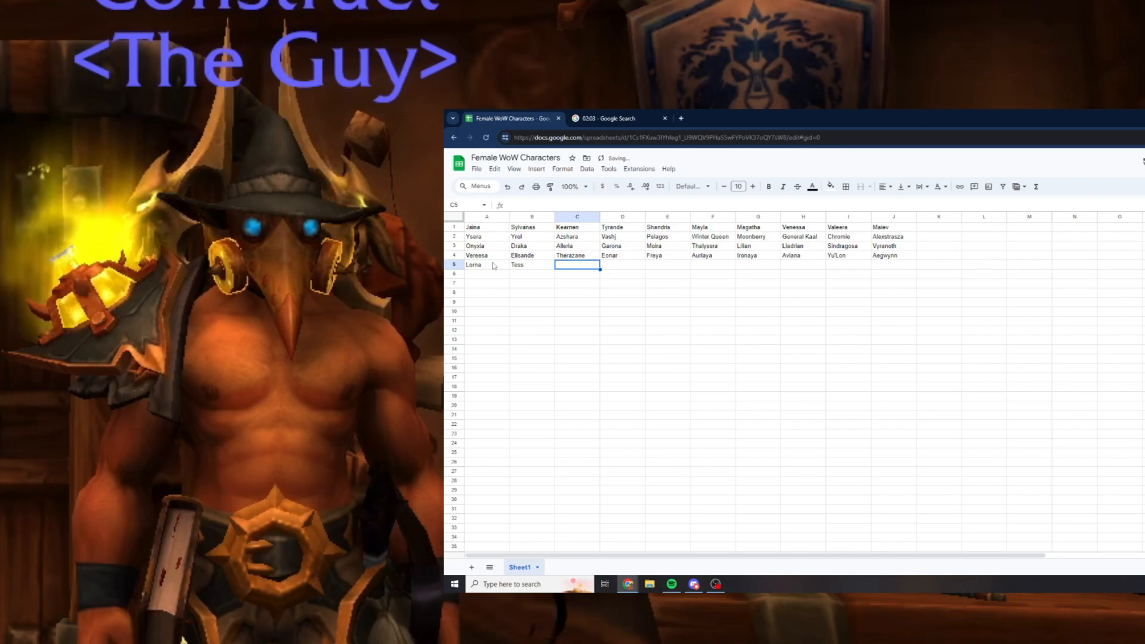
type("Ashvane")
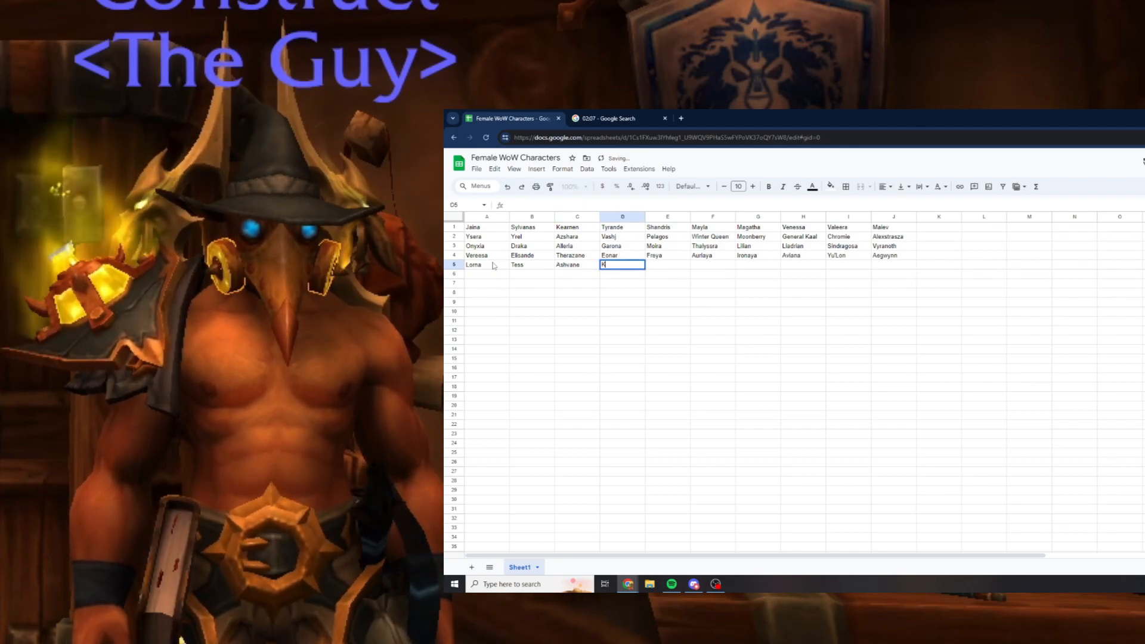
type("Katherine")
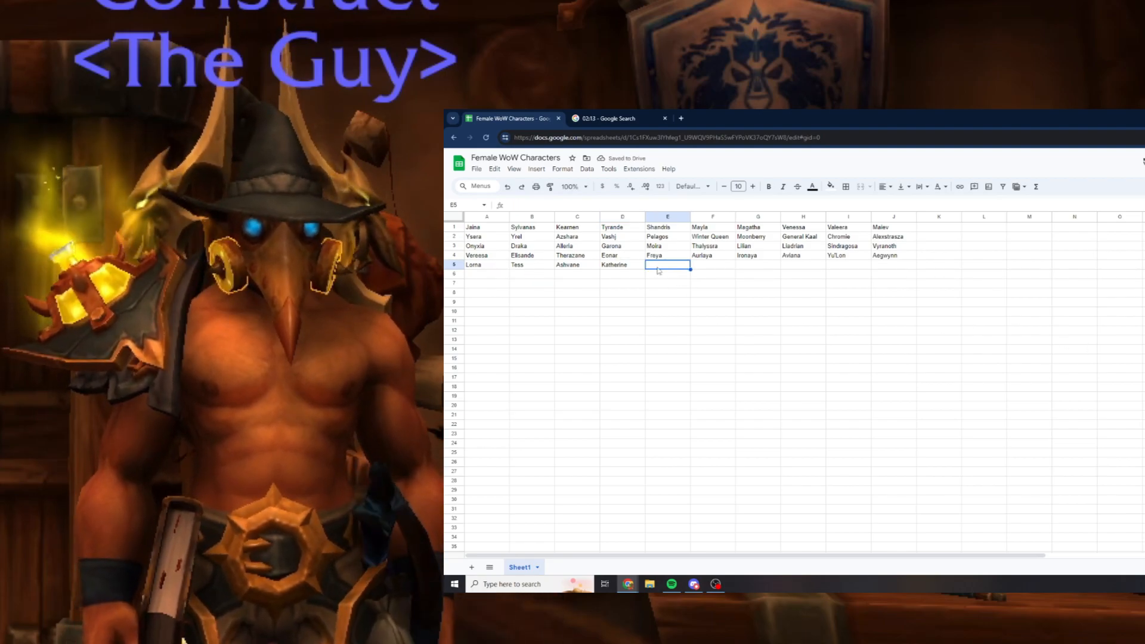
type("Calia")
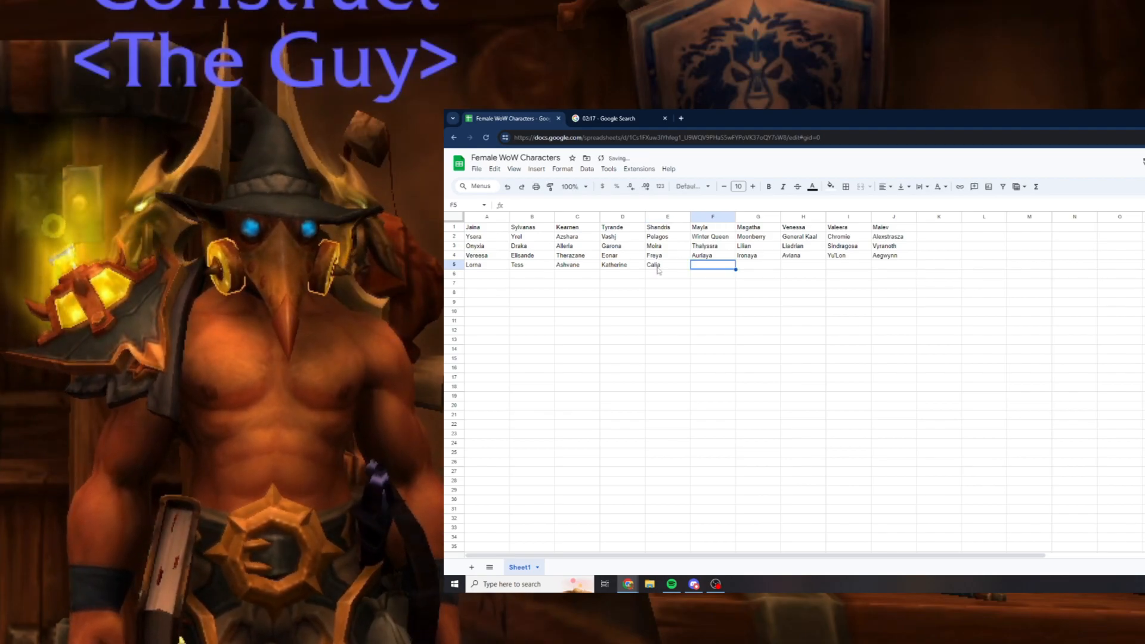
type("Cordana")
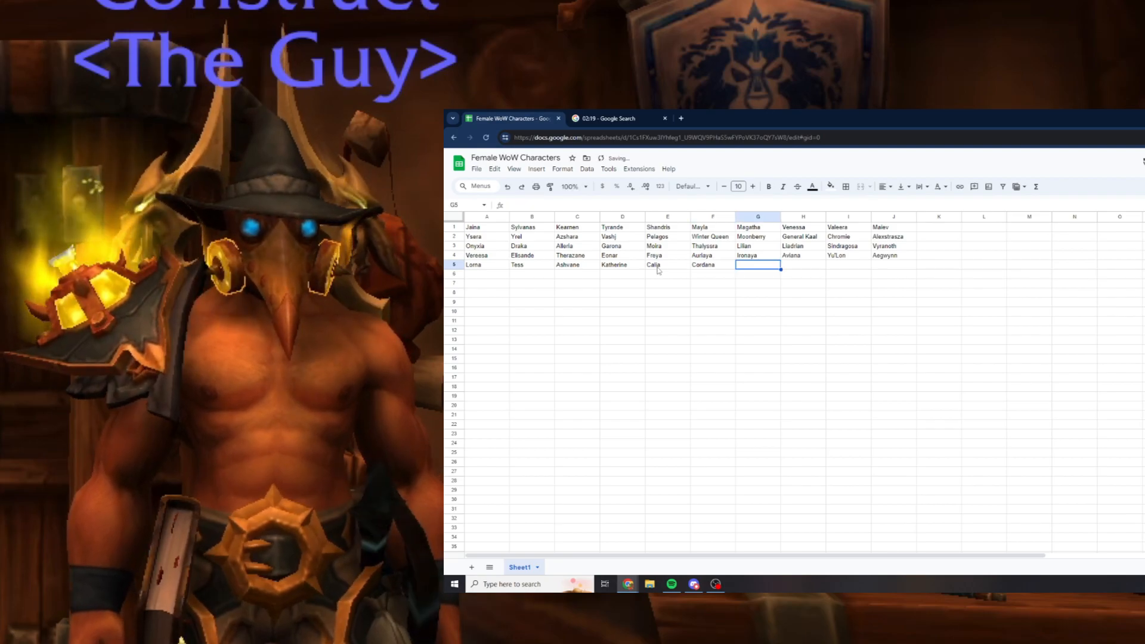
type("Merith")
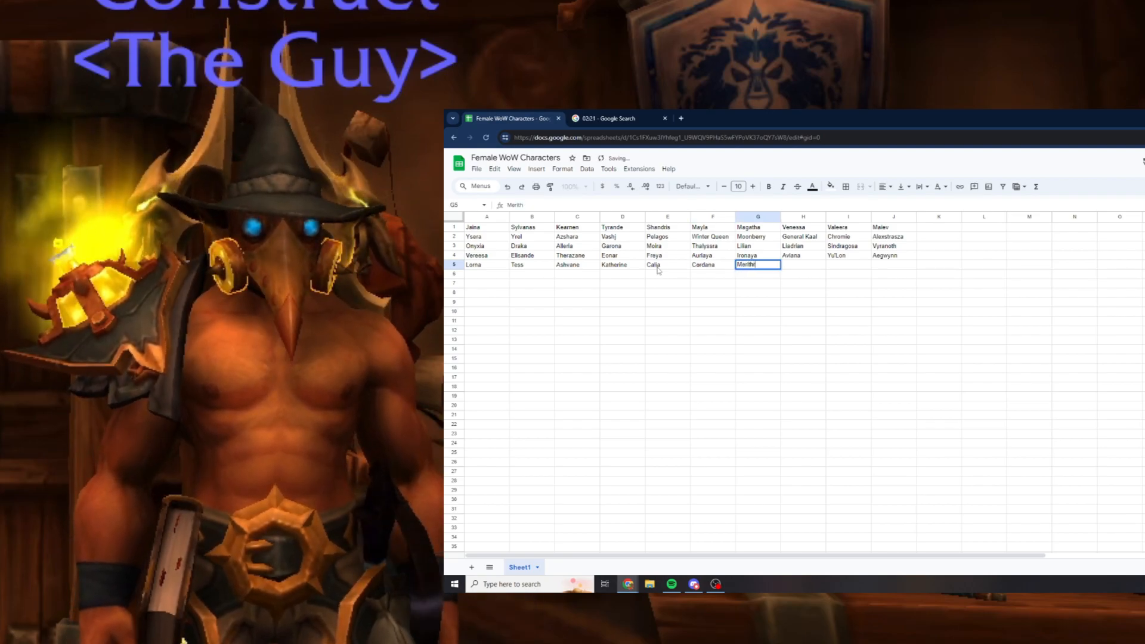
key("tab")
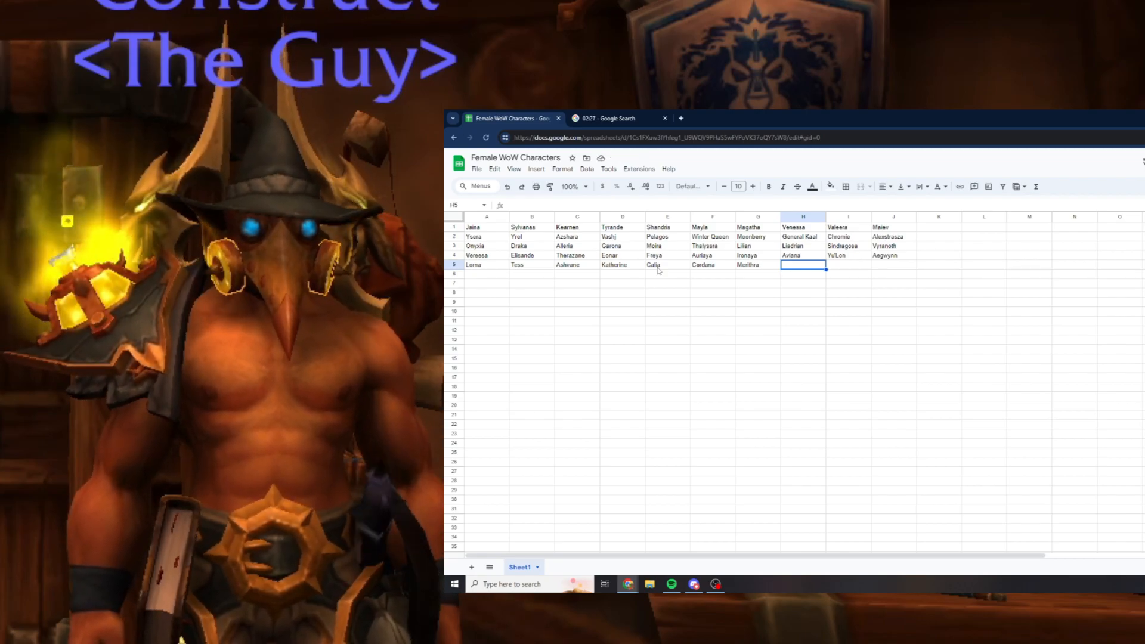
Finish row 5 with Auctioneer Jaxon, Chromie and Innkeeper Allison, moving to row 6.
type("Auctioneer")
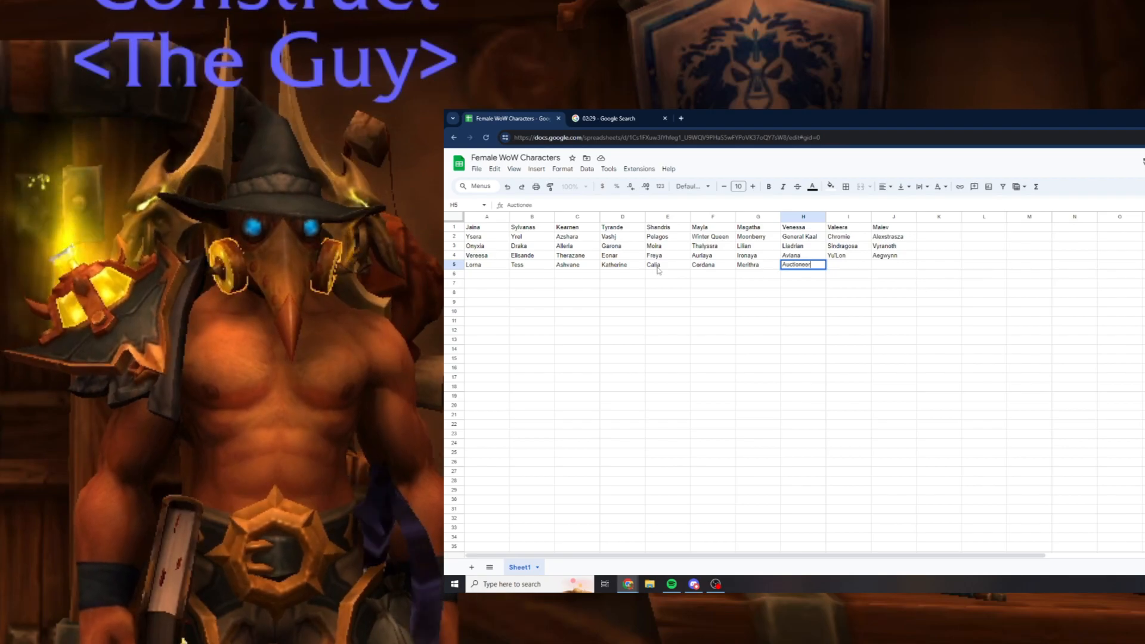
type("Jaxon")
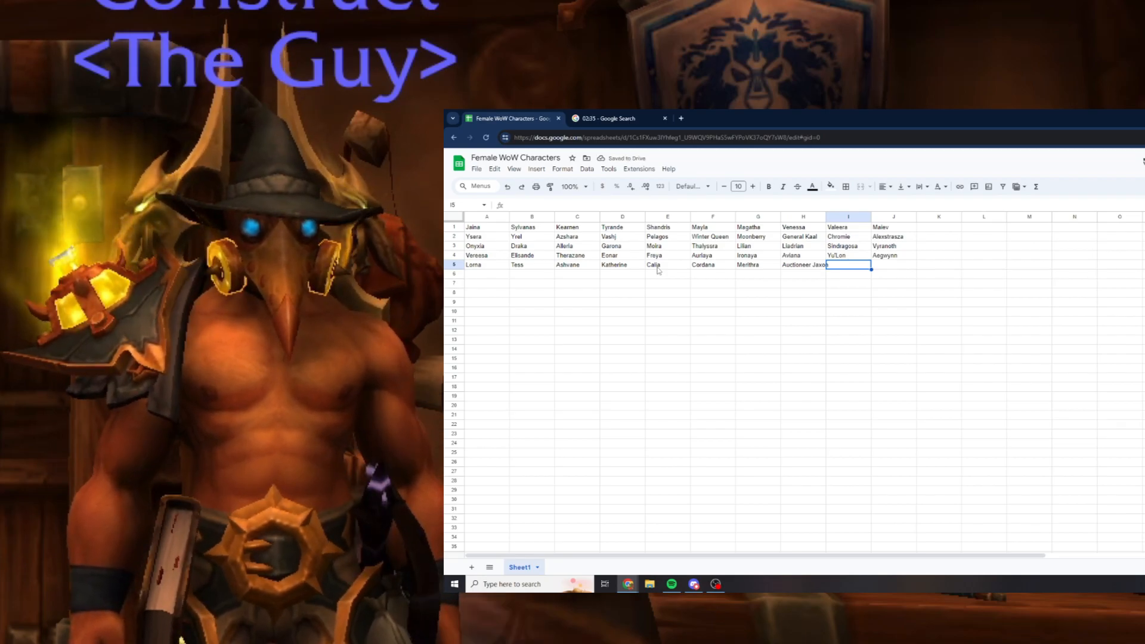
type("Chromie")
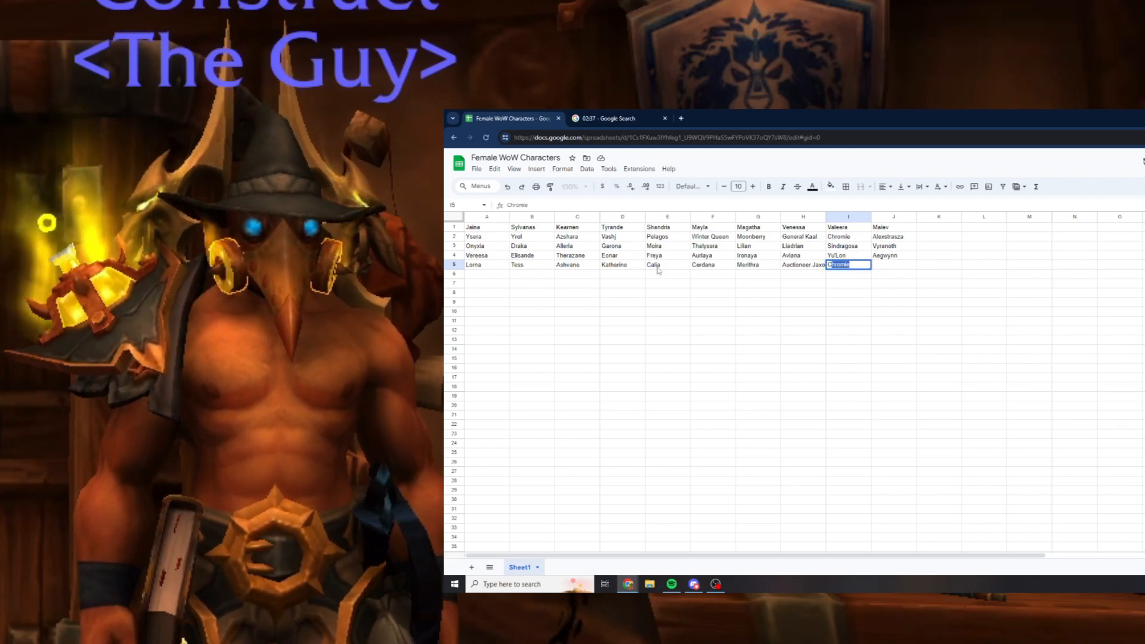
type("Catherine Lelan")
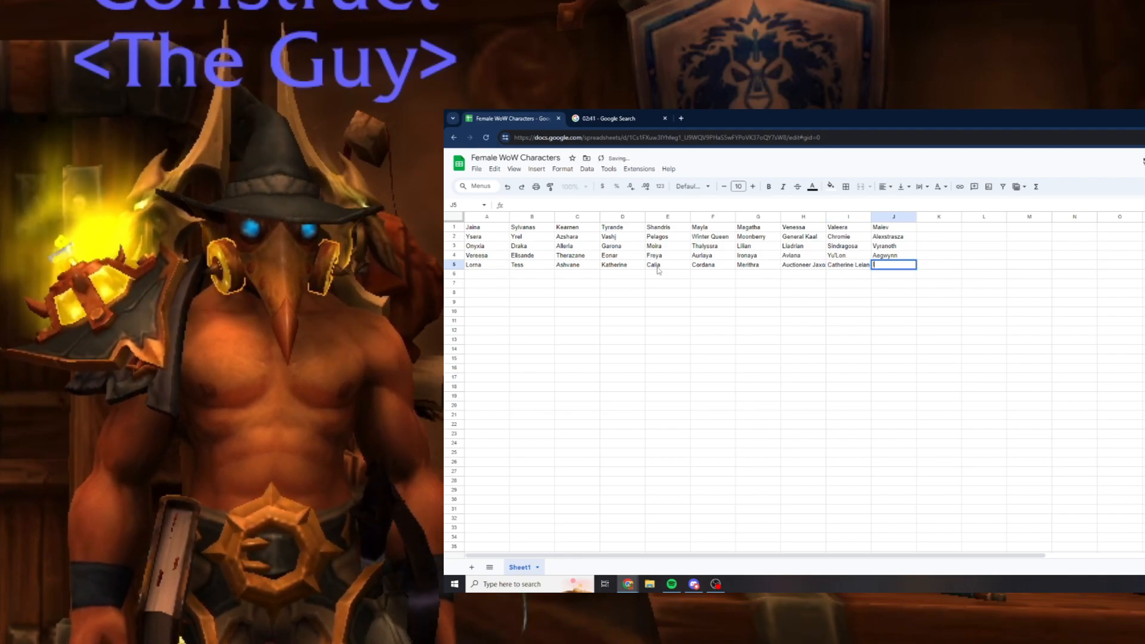
type("Innkeeper Allison")
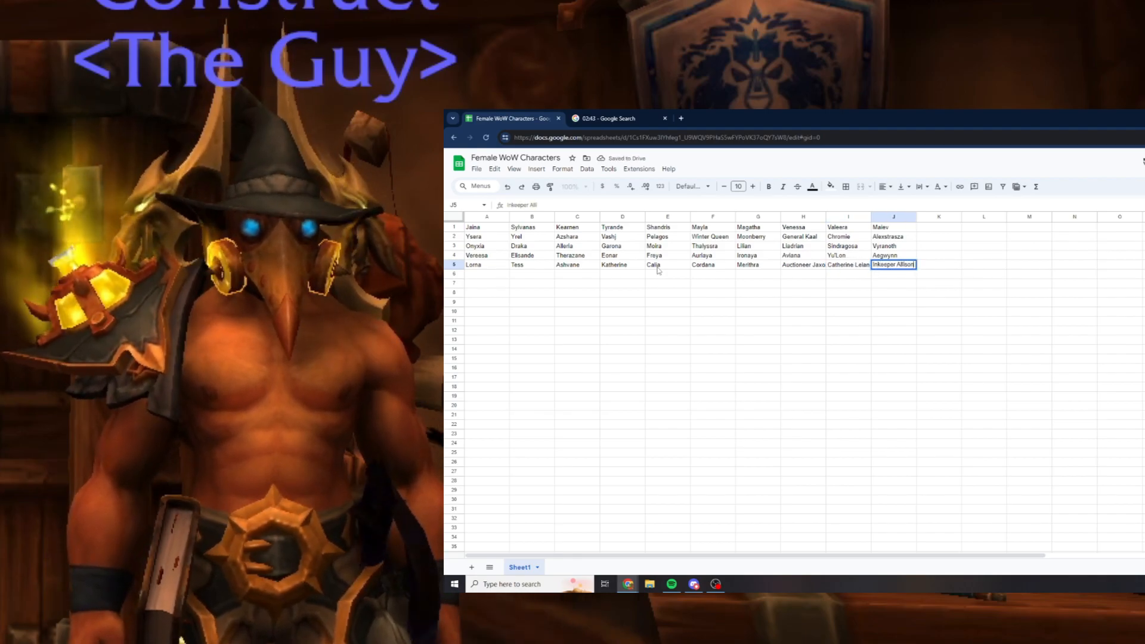
key("enter")
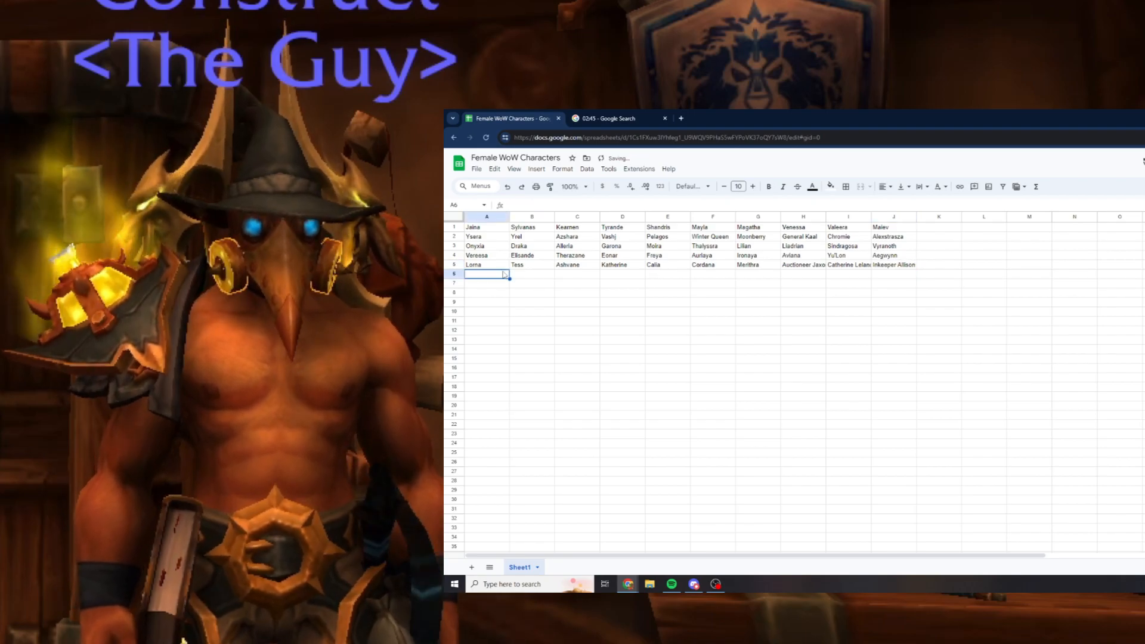
Enter Maybell Maclure, Grandma Stone, Marda Weller, Jamie Crester and Tawny Seabra in row 6.
type("Maybell Mack")
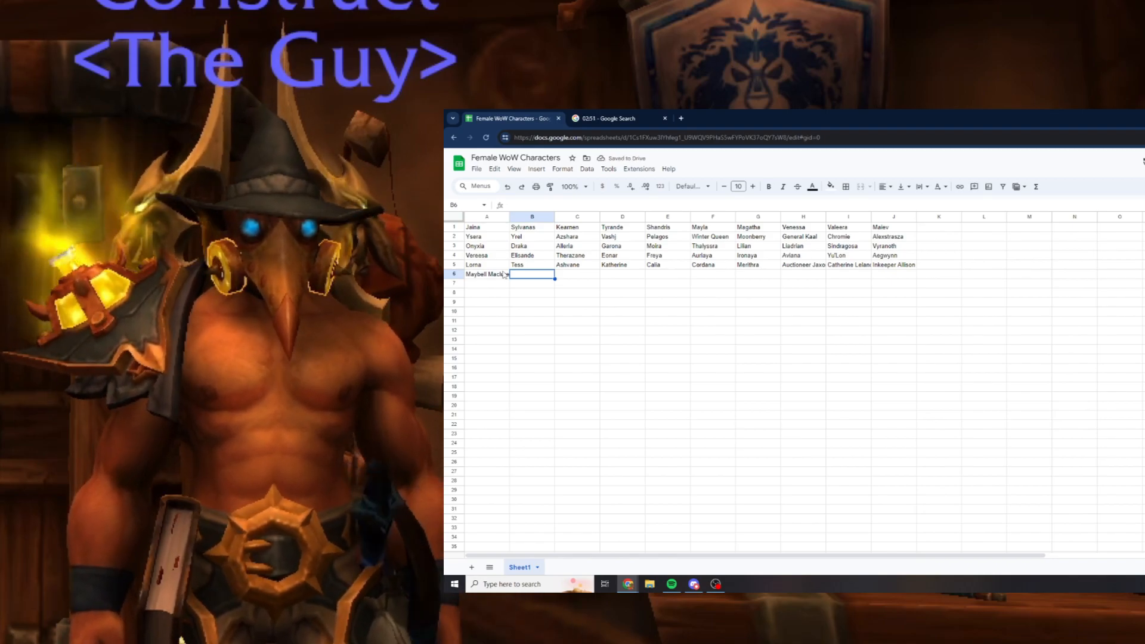
type("Grandma Stonefield")
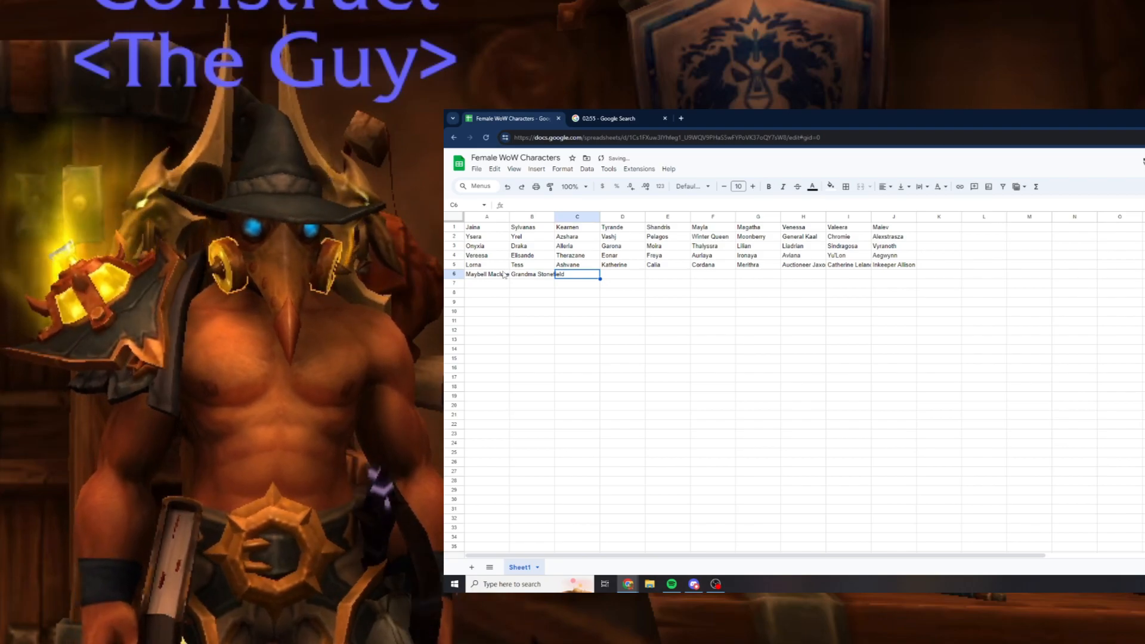
type("Marda Weller")
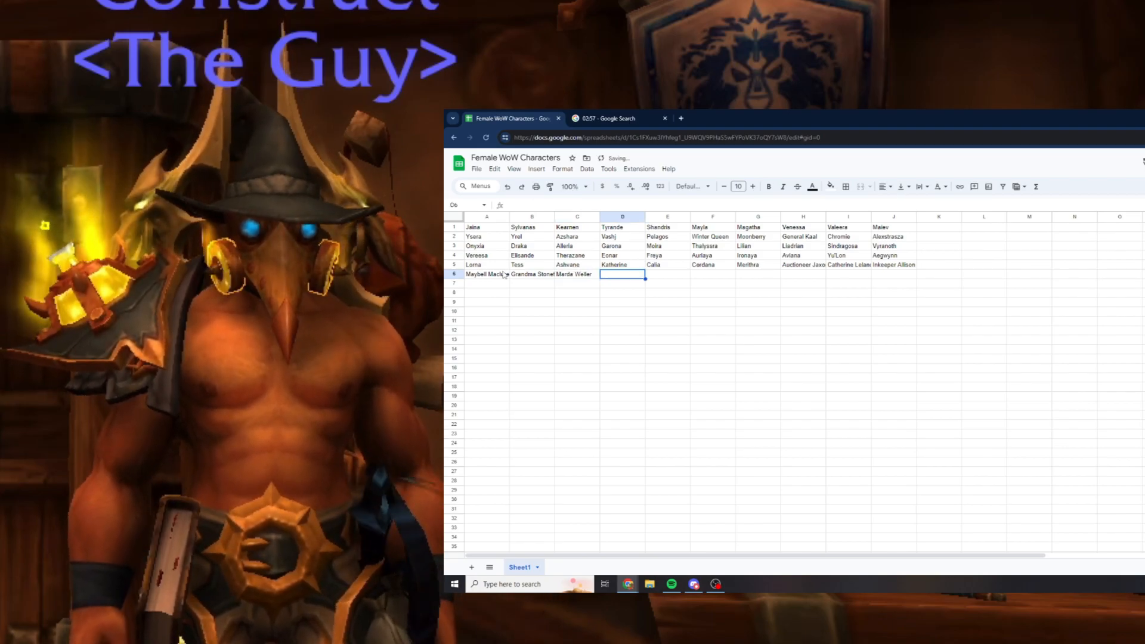
type("Jamie Cras")
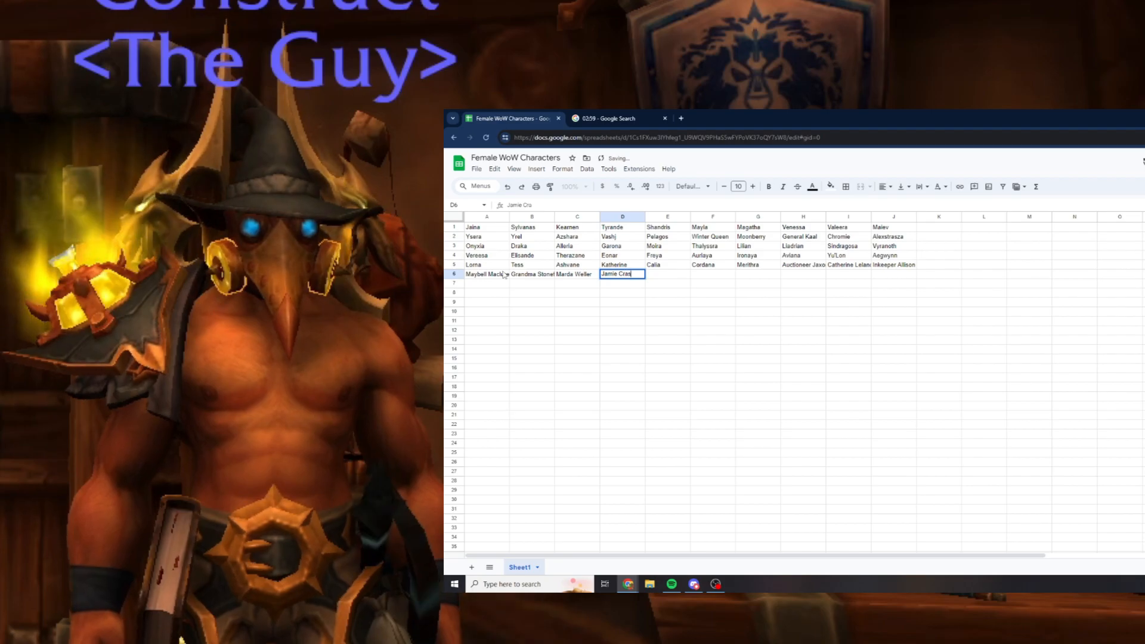
key("Tab")
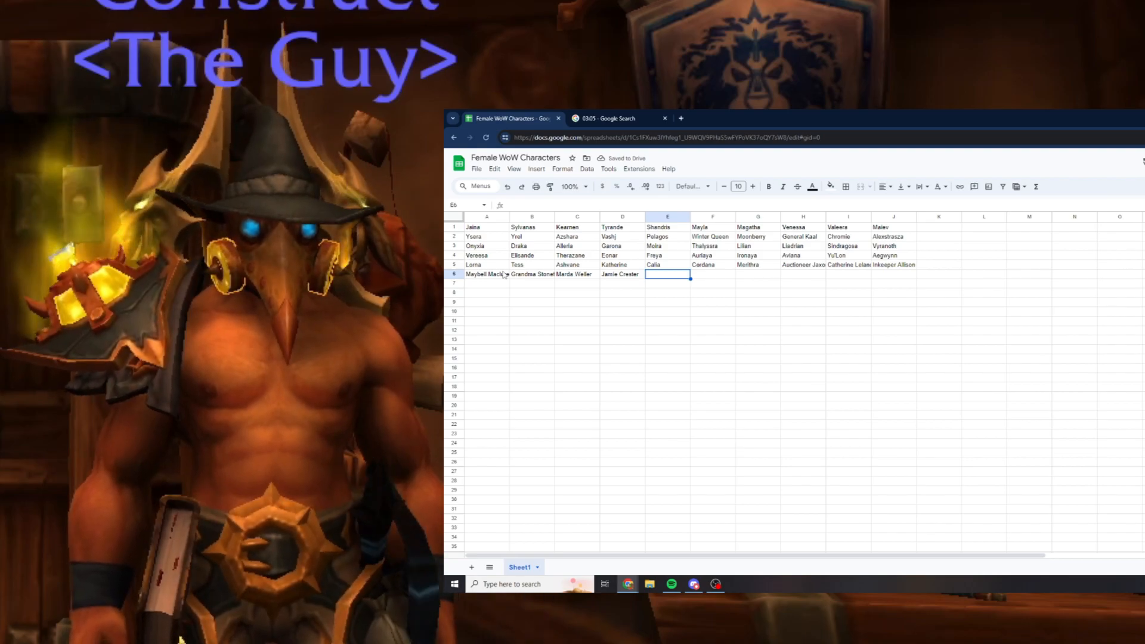
type("Karin")
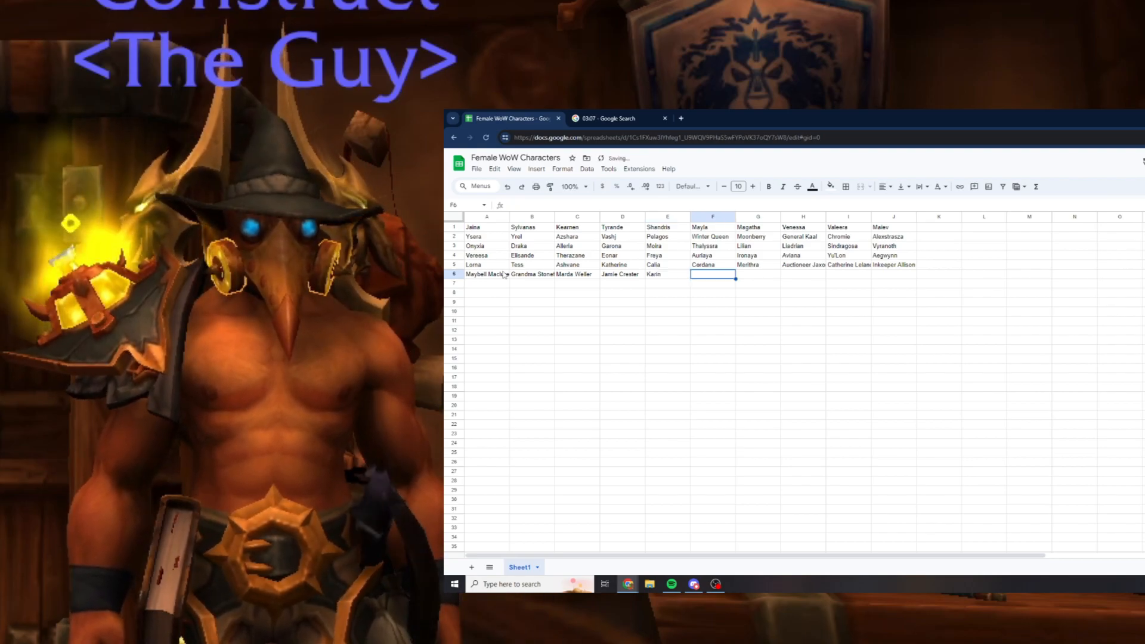
type("1")
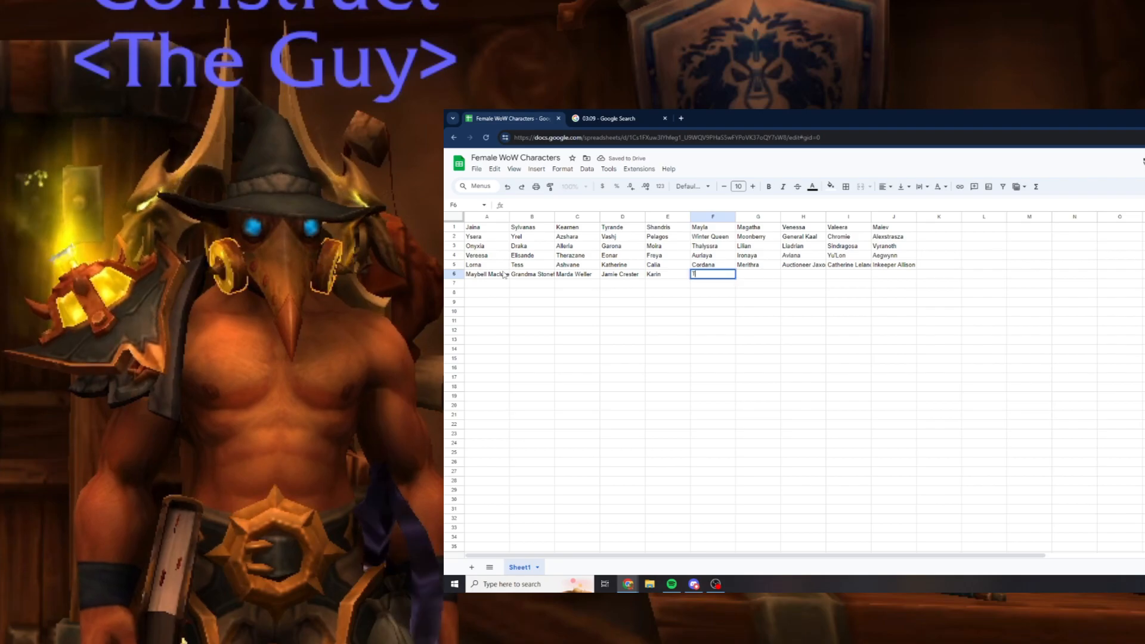
type("Tawny Seabraid")
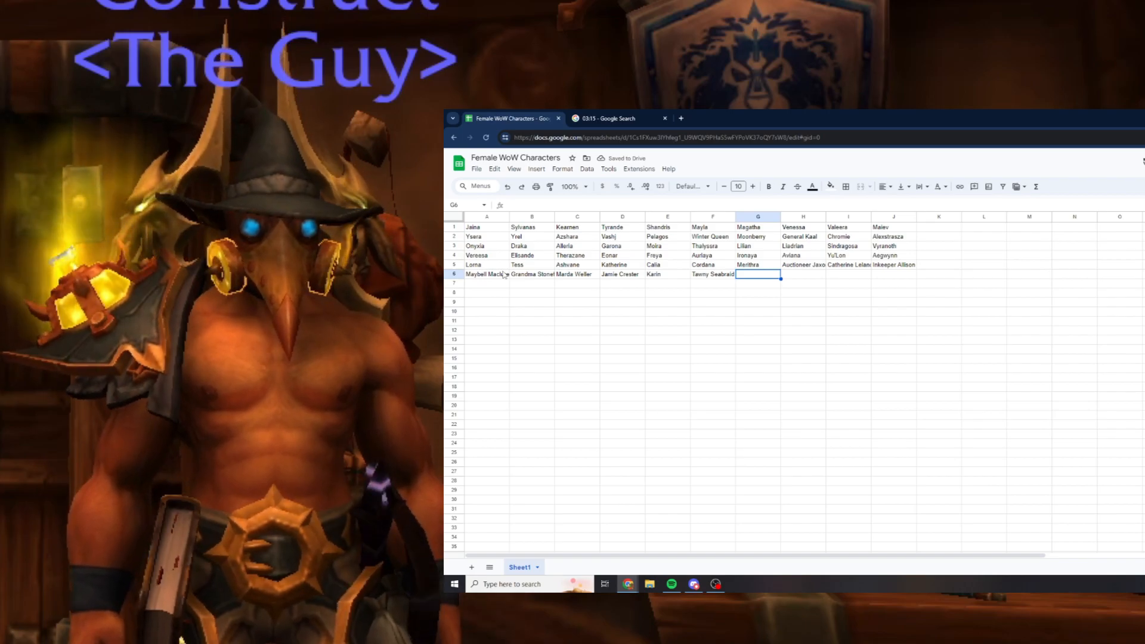
type("JesTere")
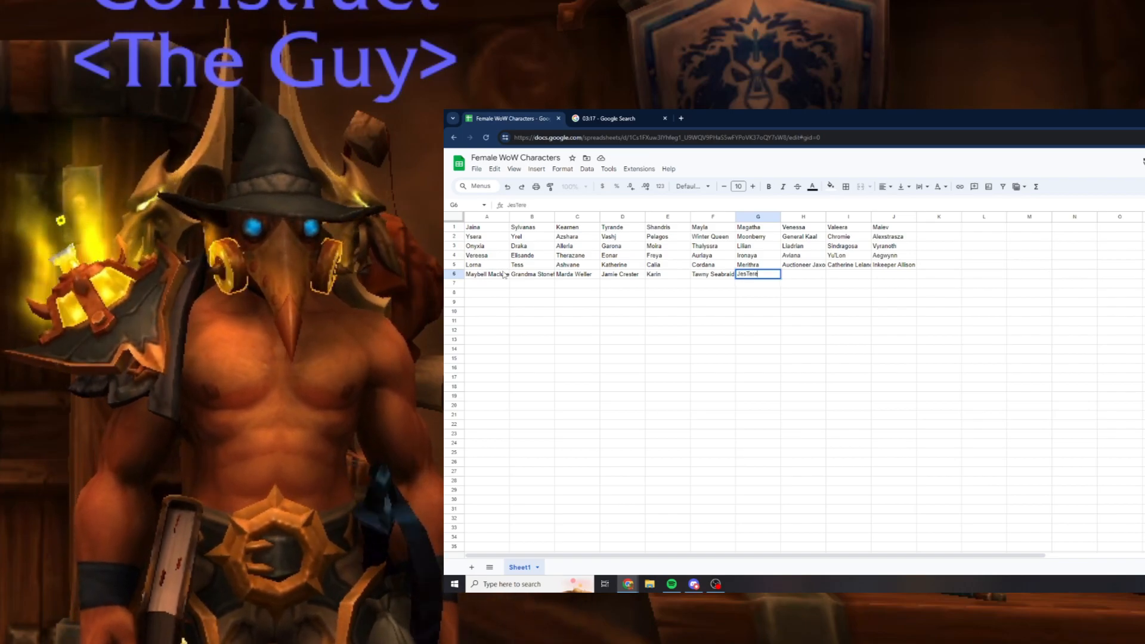
key("Tab")
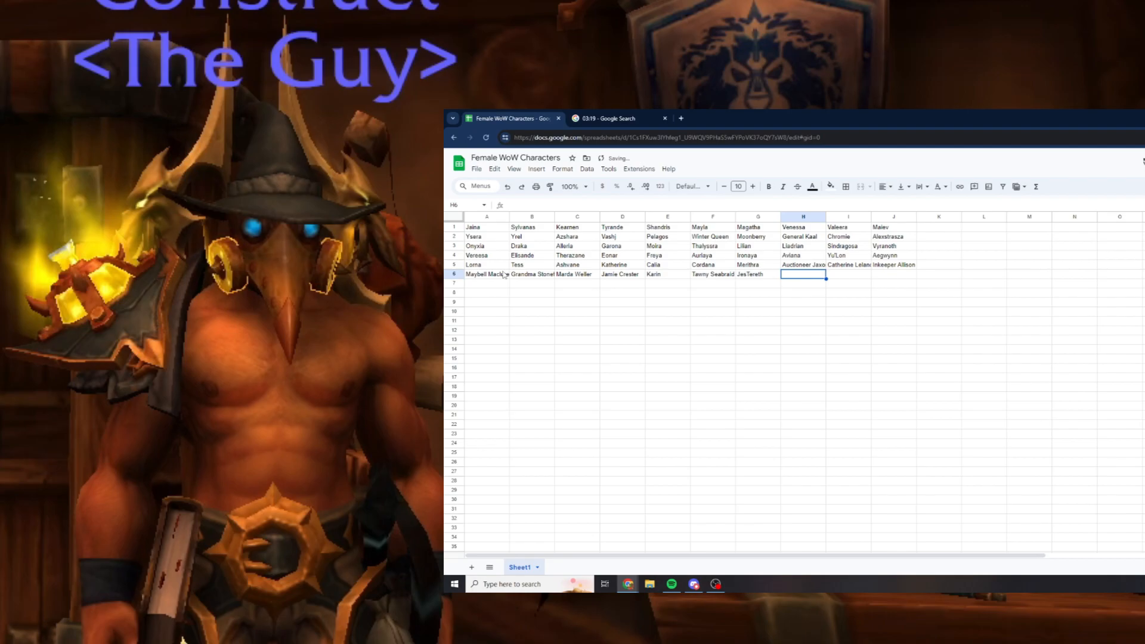
type("Al")
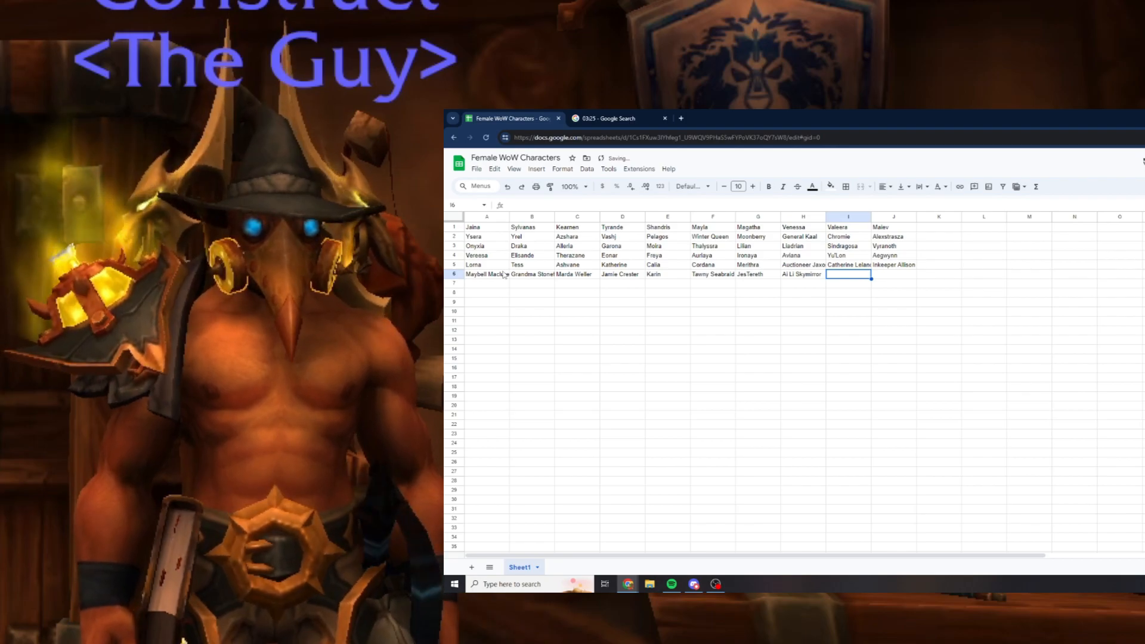
type("Aysa")
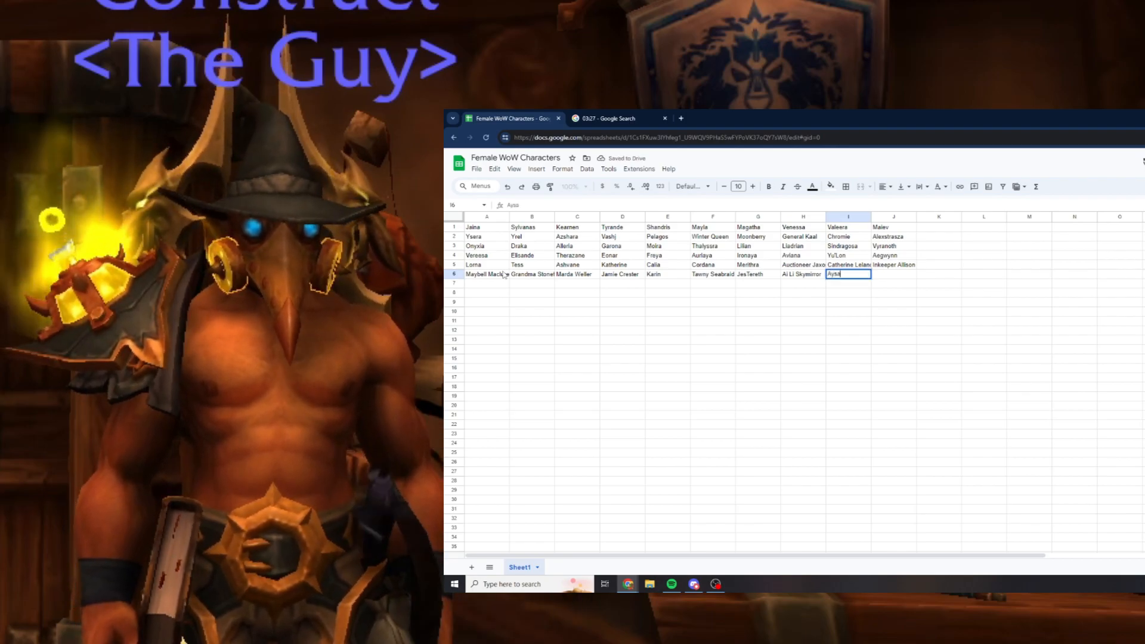
type("Clousinder")
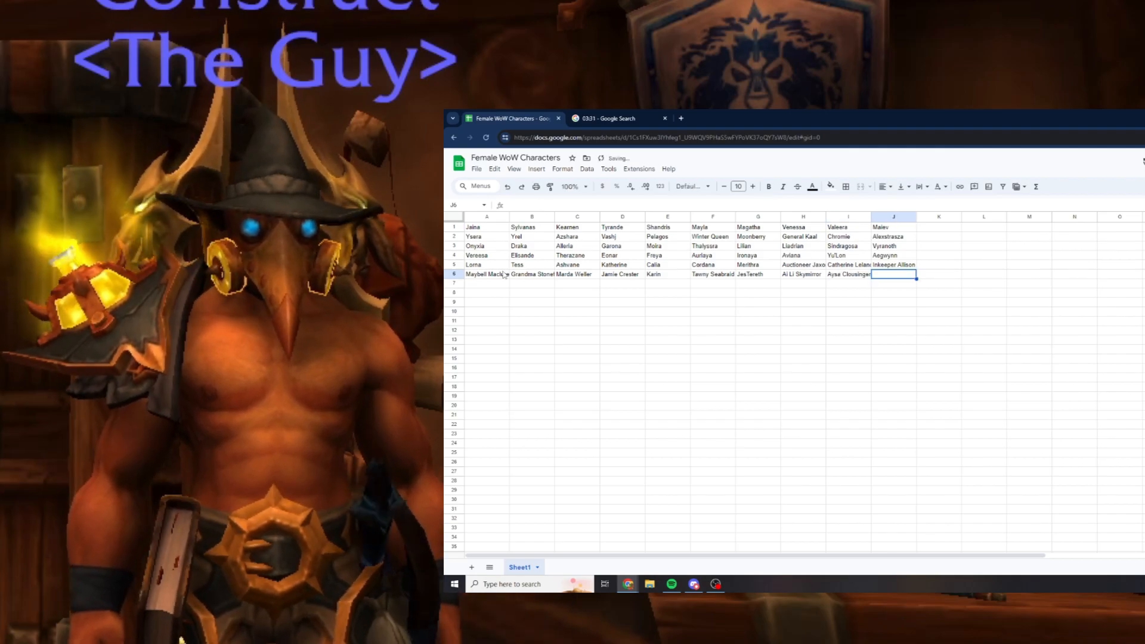
type("Garrick Capt")
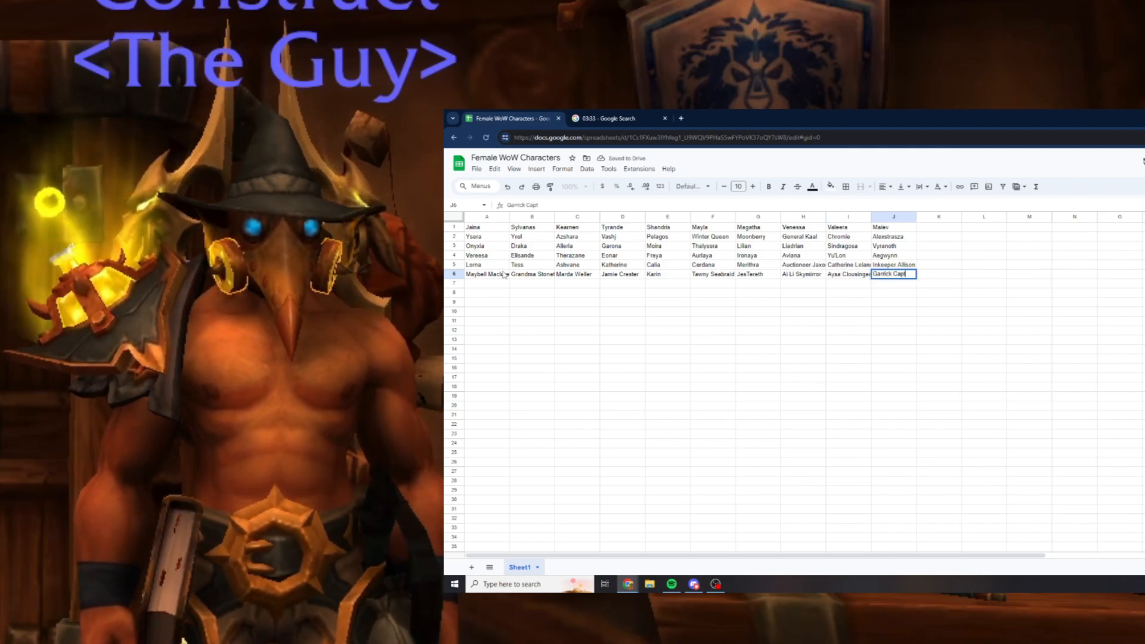
key("enter")
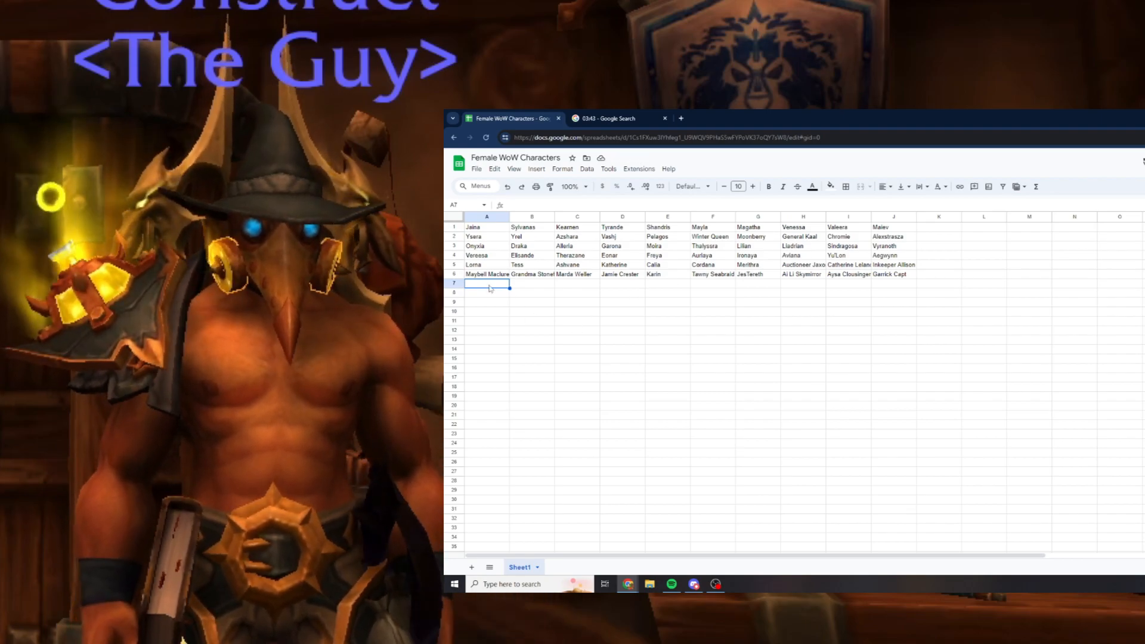
Correct A7 to Nixxie, then enter the lieutenant, Velhari and Nyami.
type("Nixxler")
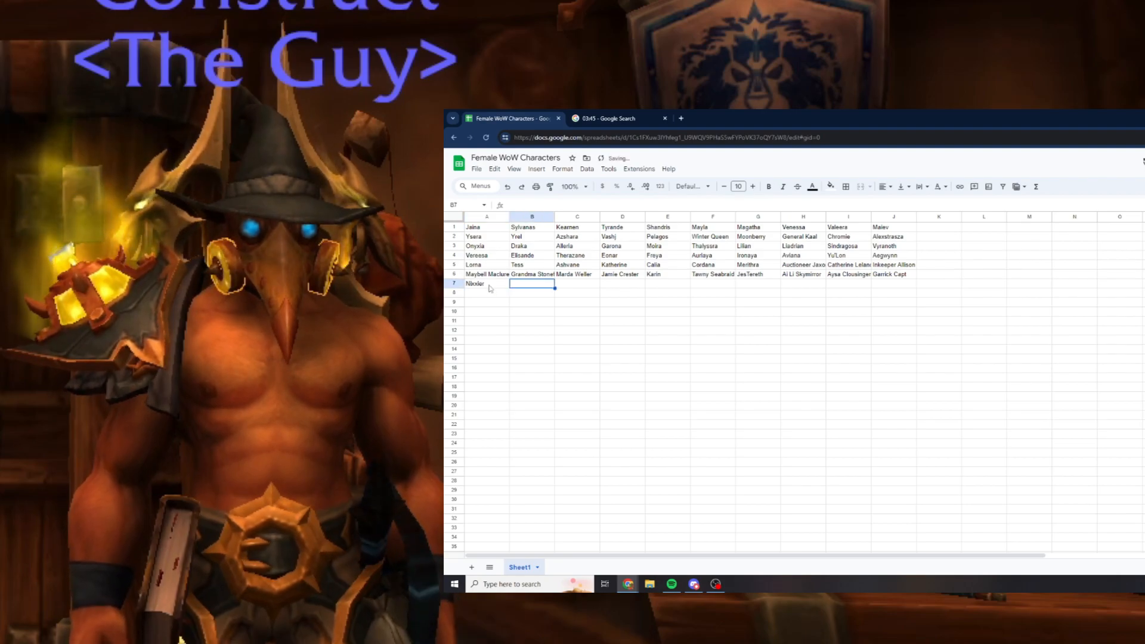
left_click(486, 283)
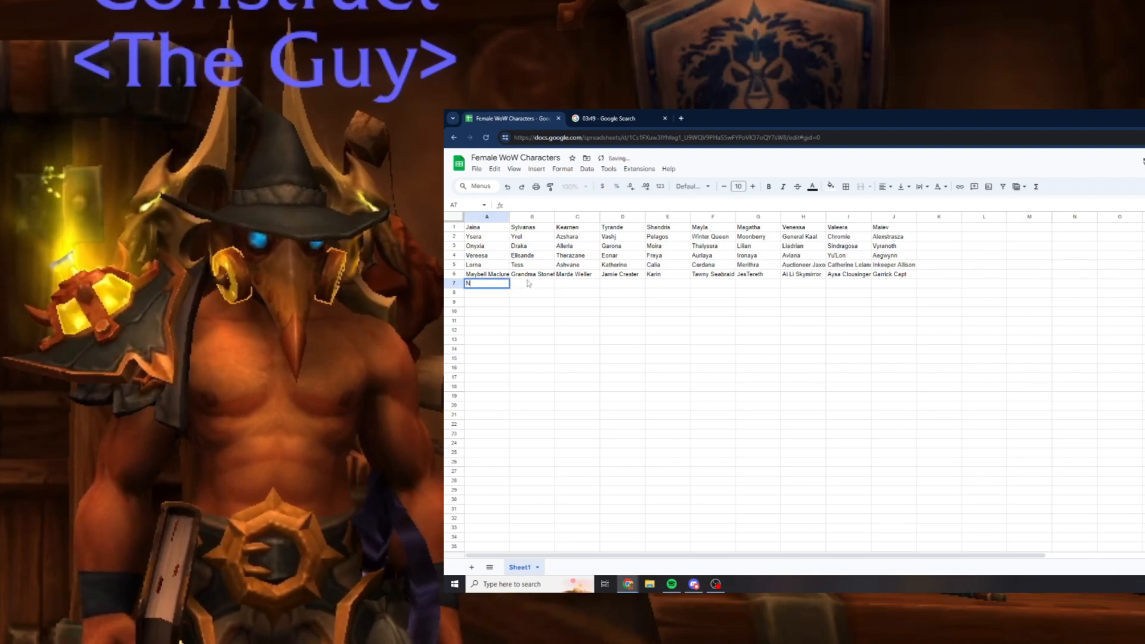
type("Nixxie")
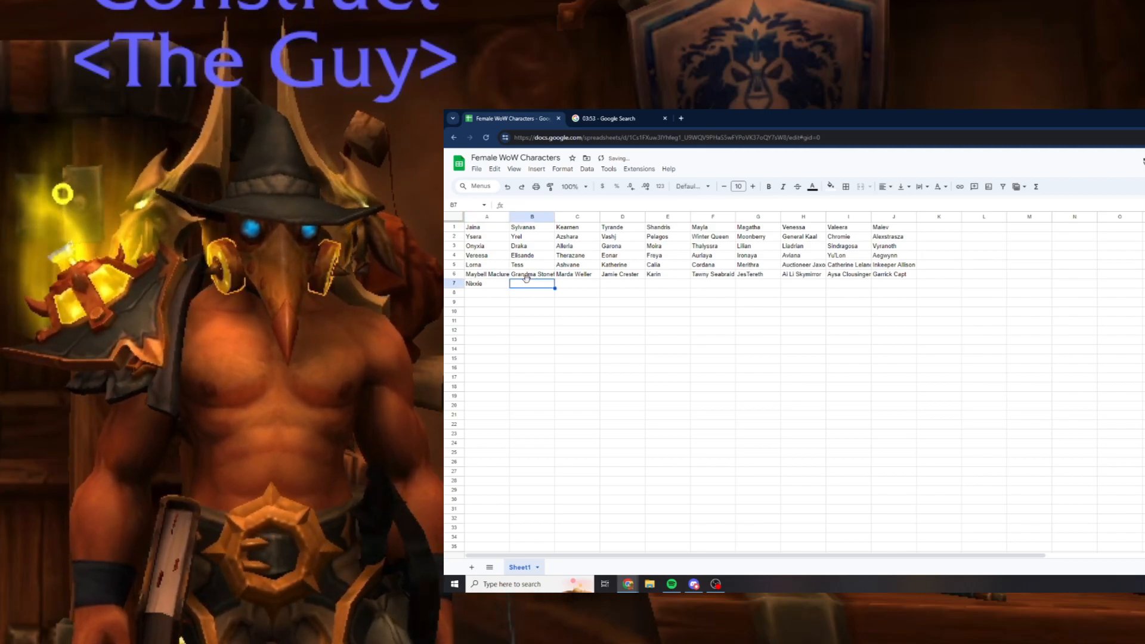
type("Lie")
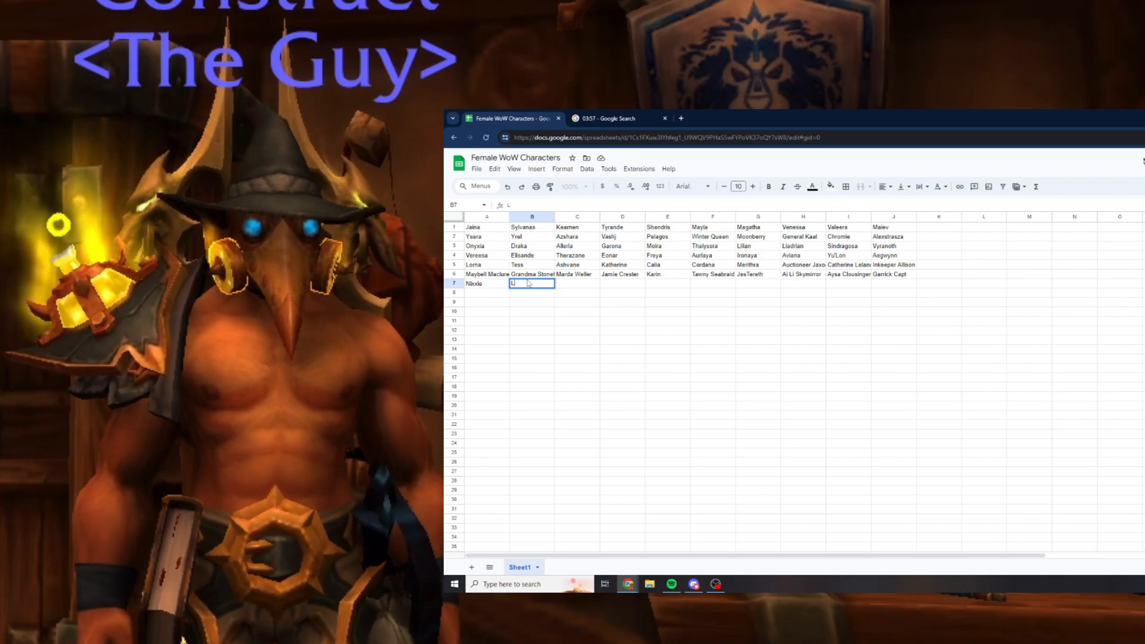
type("ieutenant Thorn")
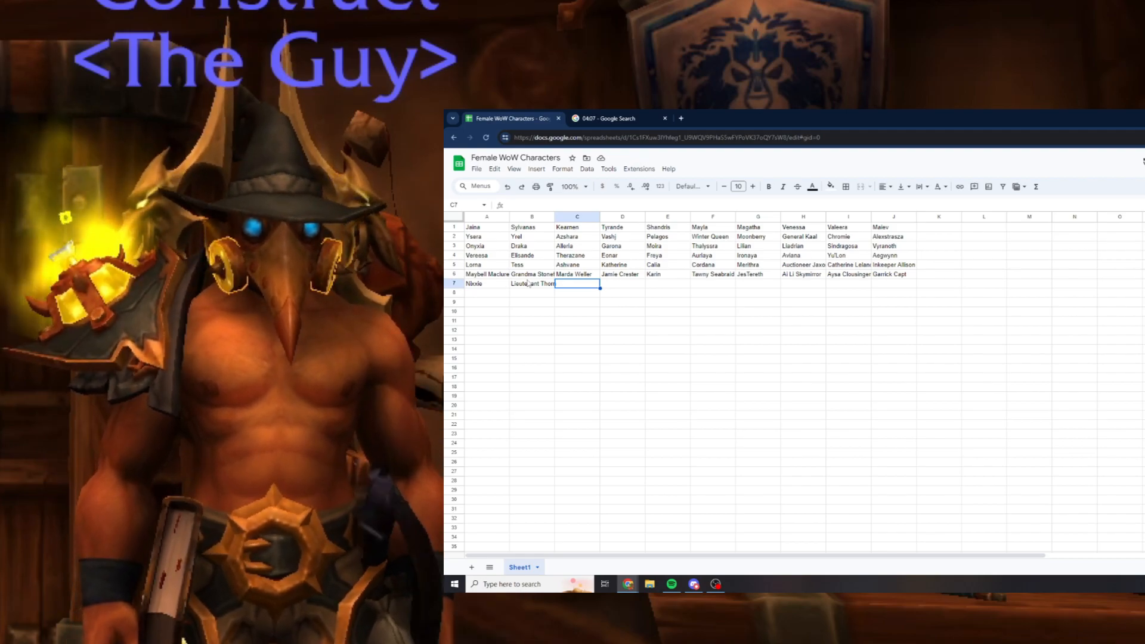
type("Velhari")
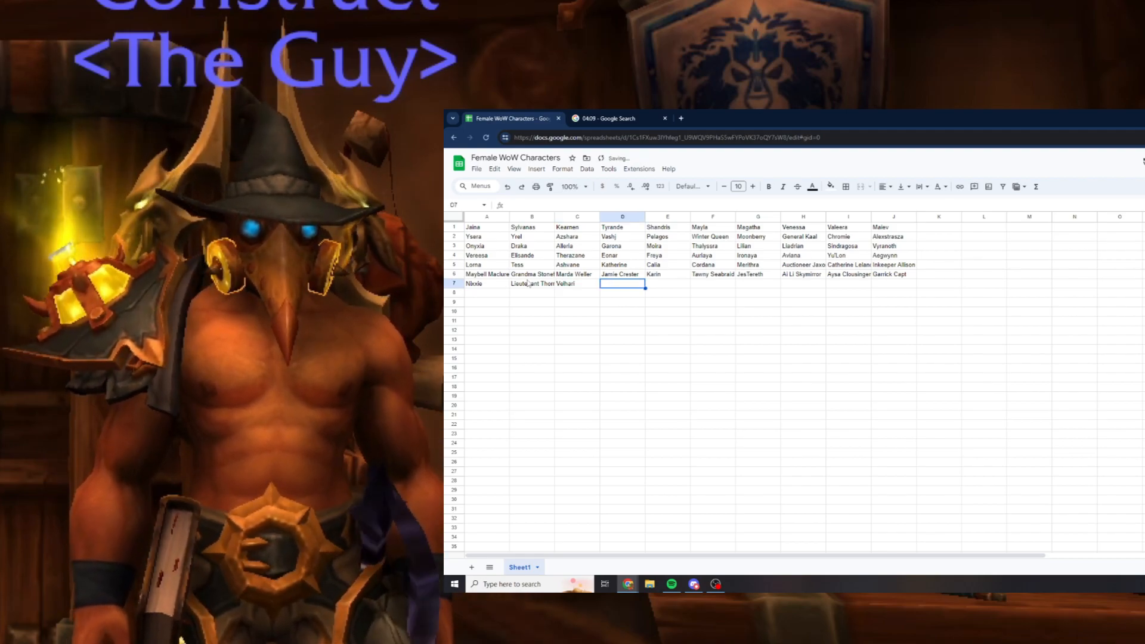
type("Nyami")
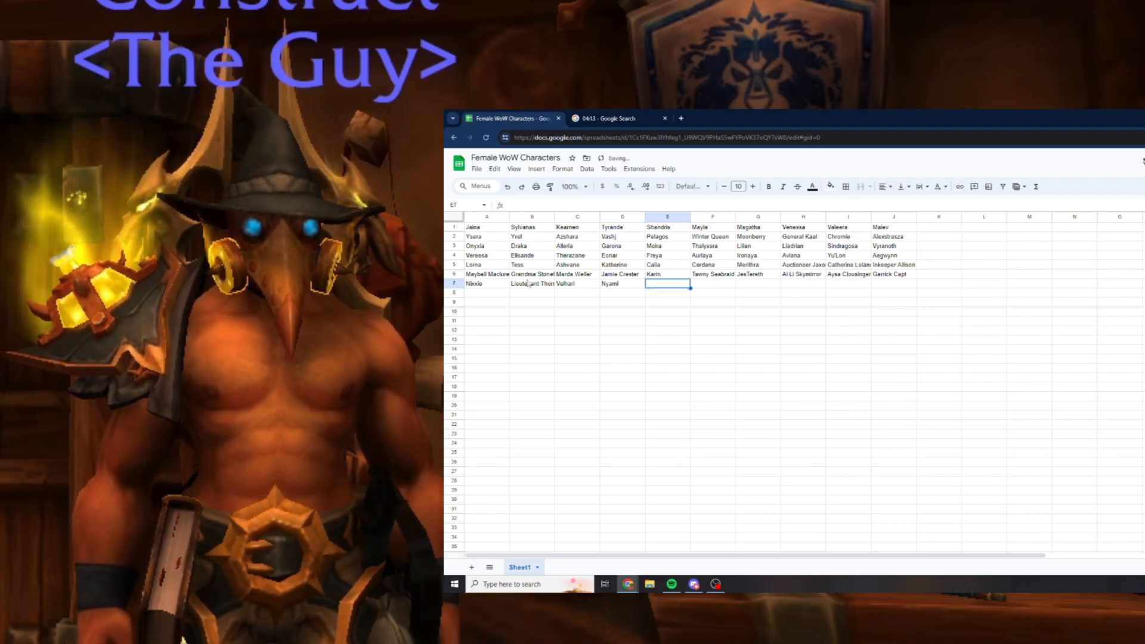
Finish row 7 with Tara, Kelsey Steelspark, Maestra and Mankrik's Wife.
type("Tara")
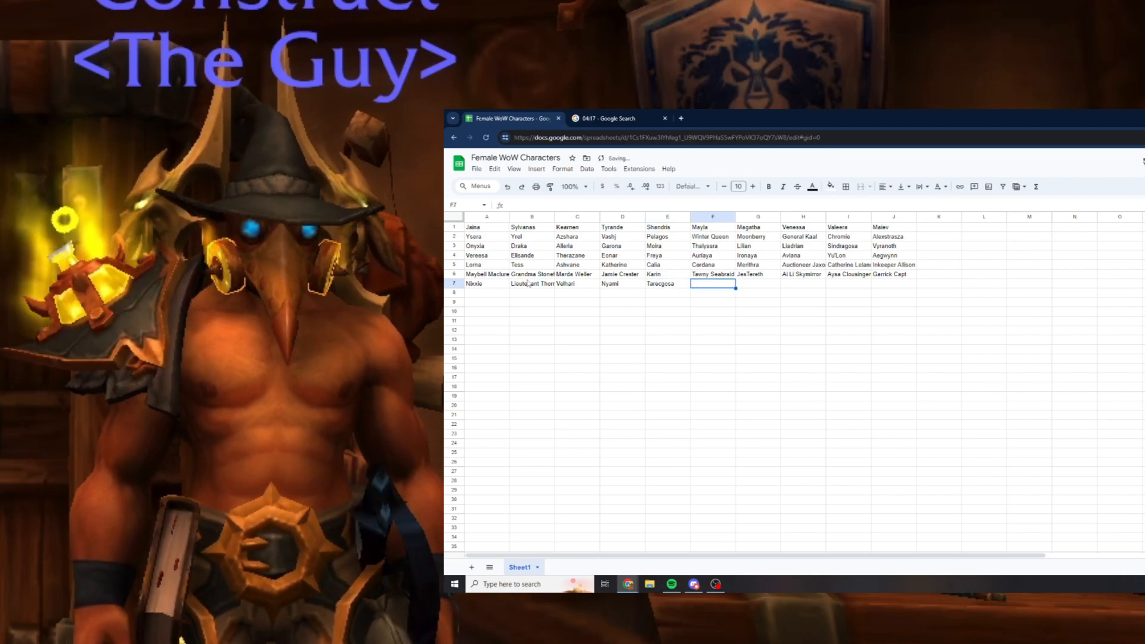
type("MOTHER")
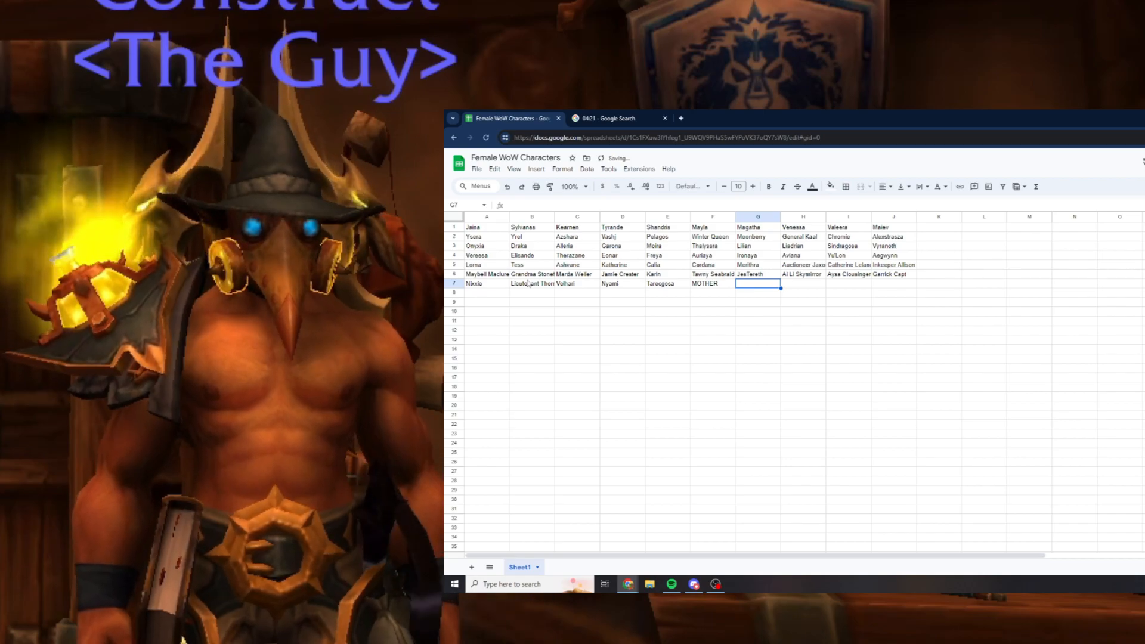
type("Kelsey Steelspark")
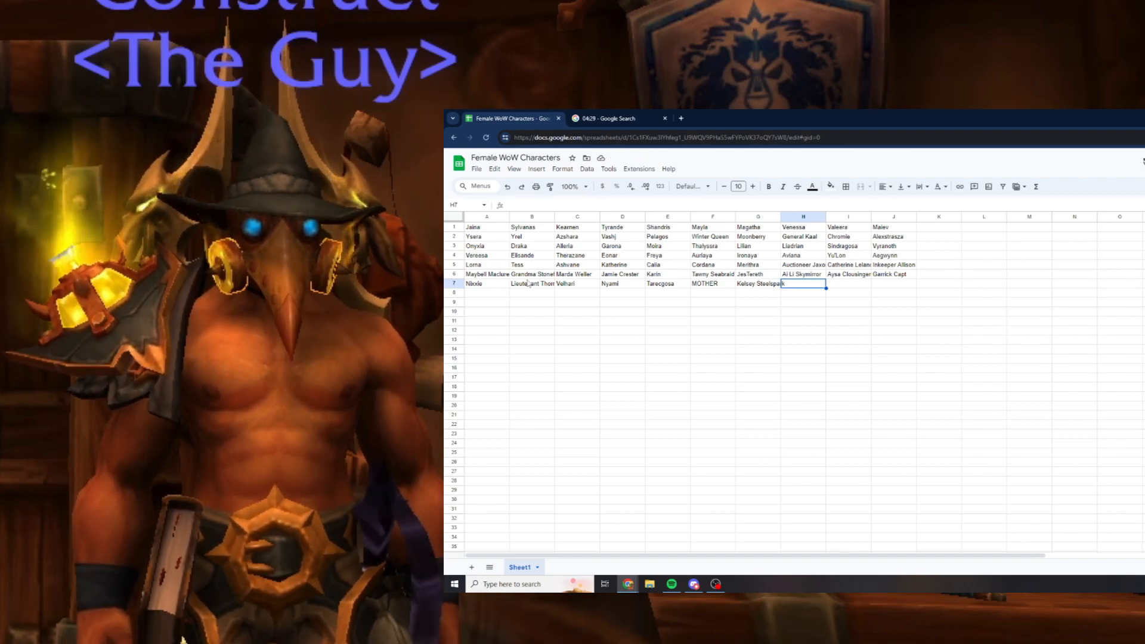
type("Maestra")
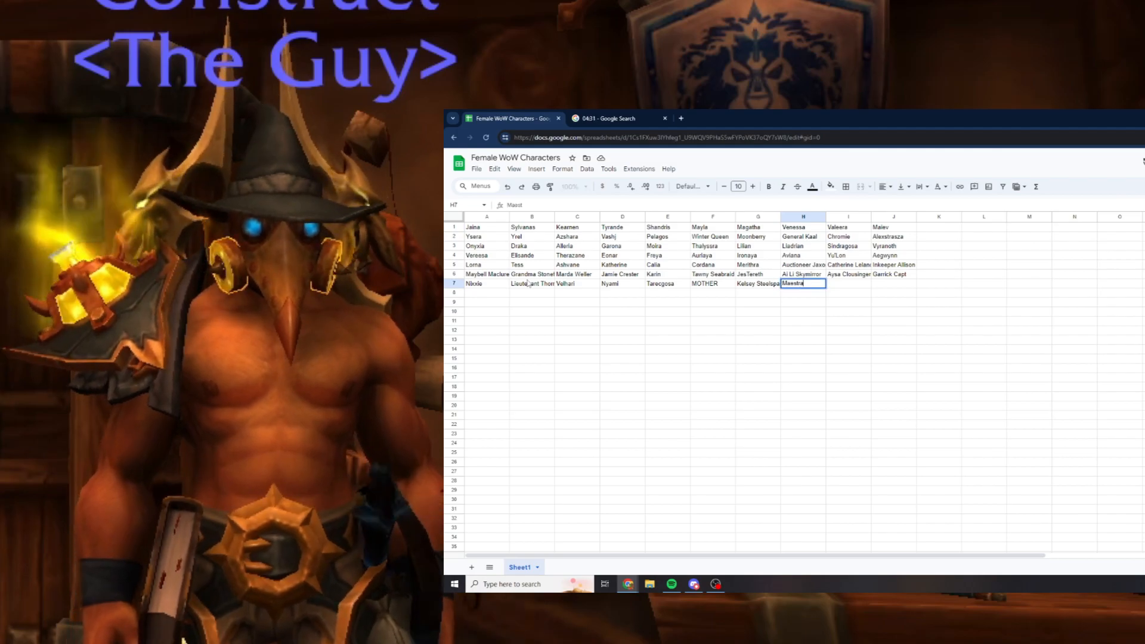
key("Tab")
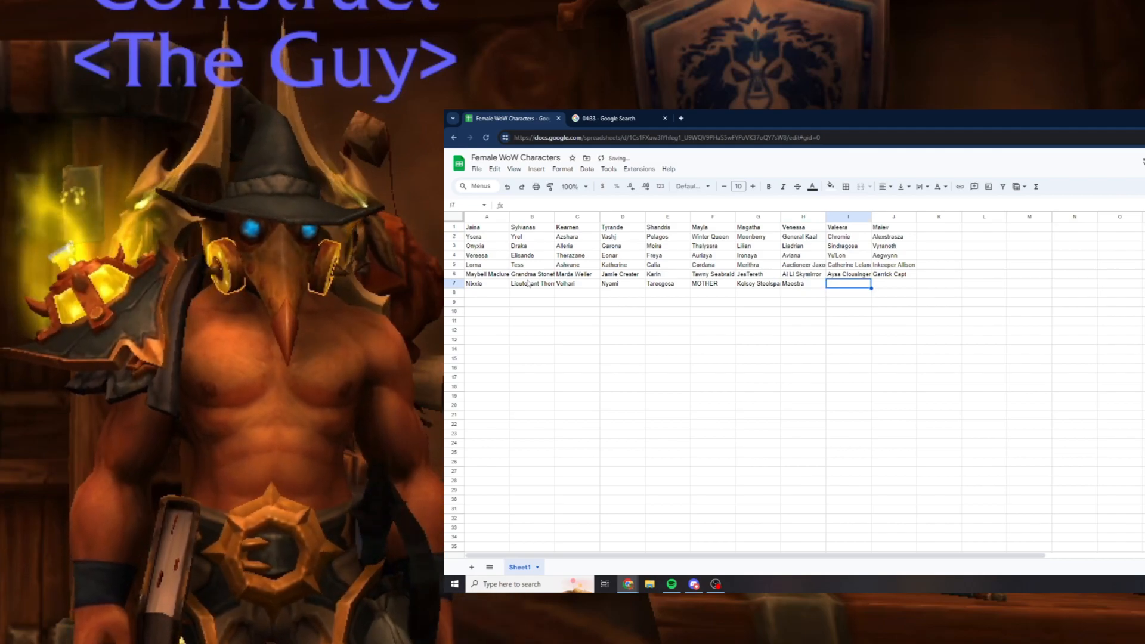
type("Theredras")
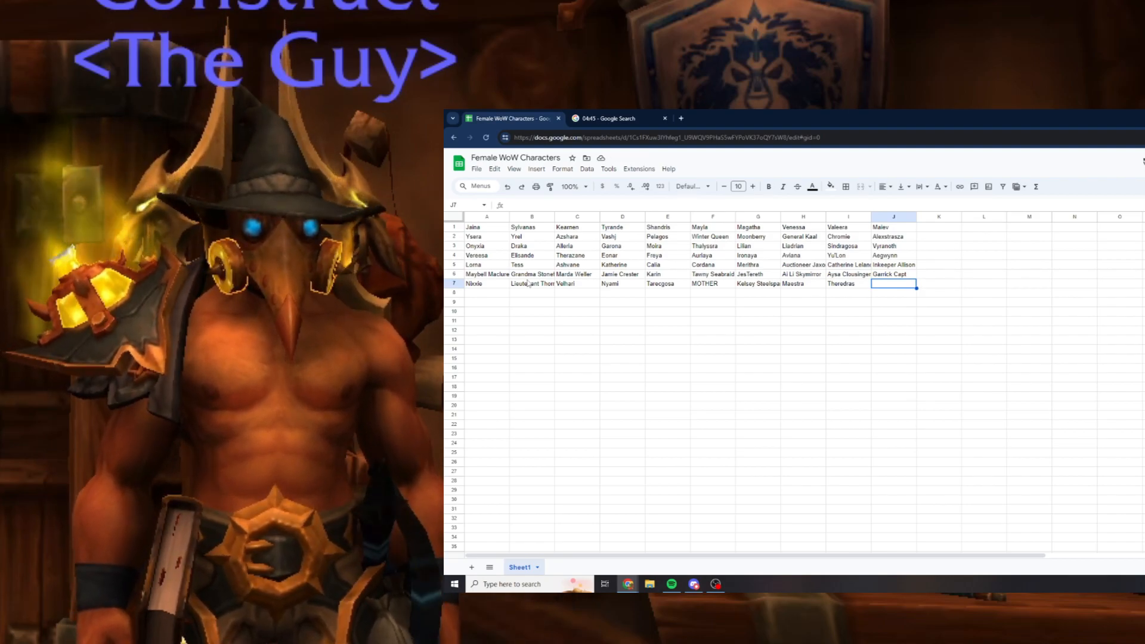
type("Mankrik's Wife")
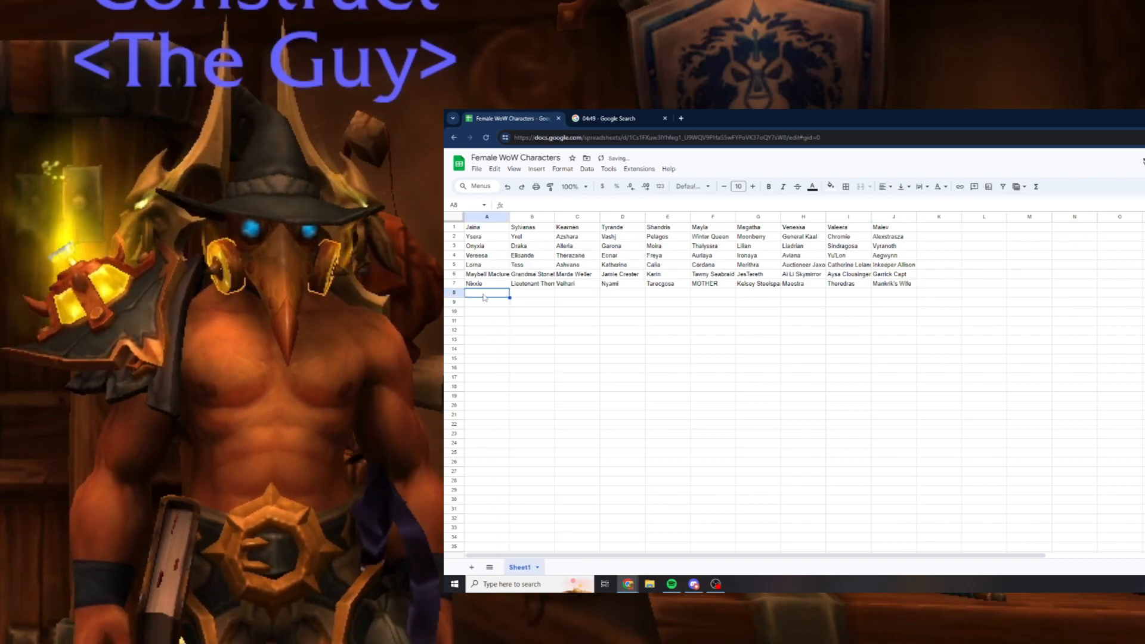
Enter Whitemane, Helya, Agatha, Eyir, Hyrja, Lanethel, Deathwhisper and Valithra across row 8.
type("Whitemane")
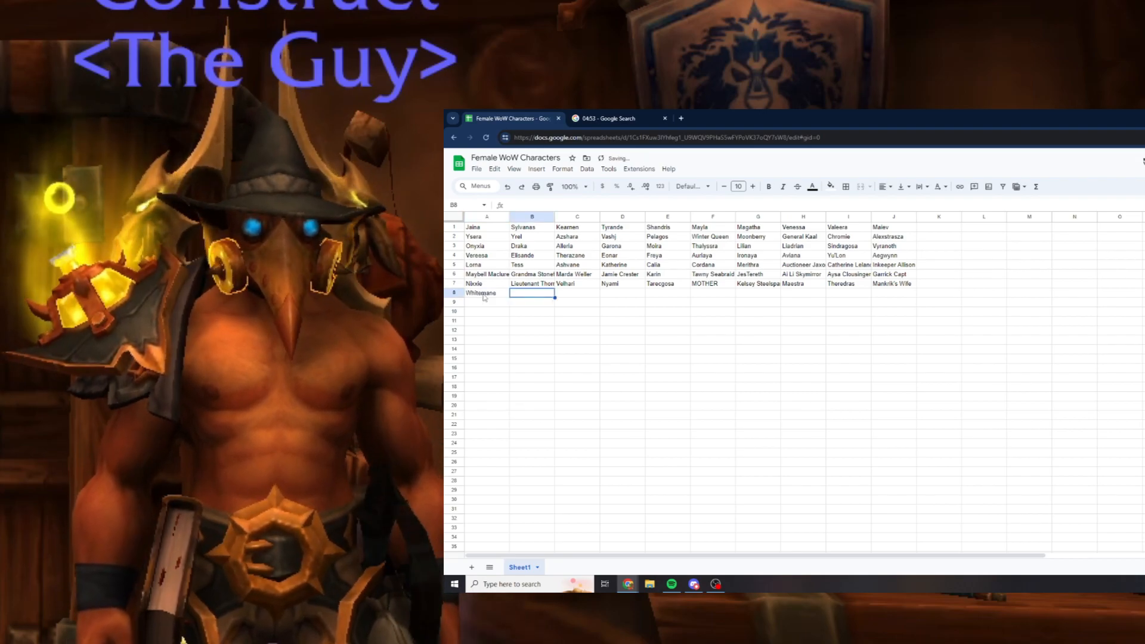
type("Helya")
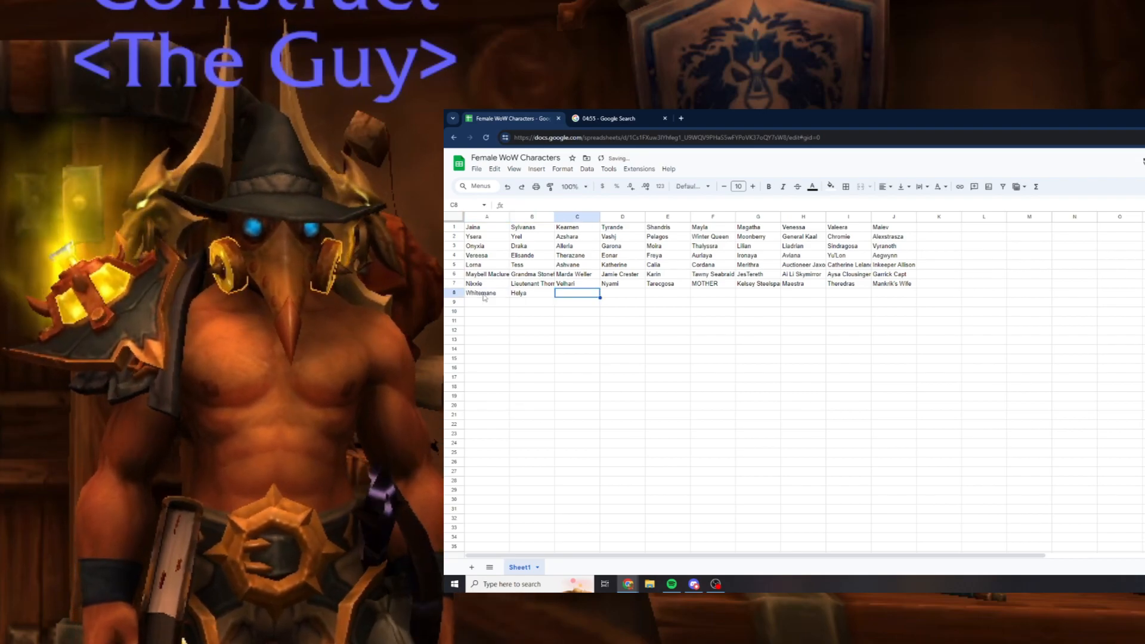
type("Agatha")
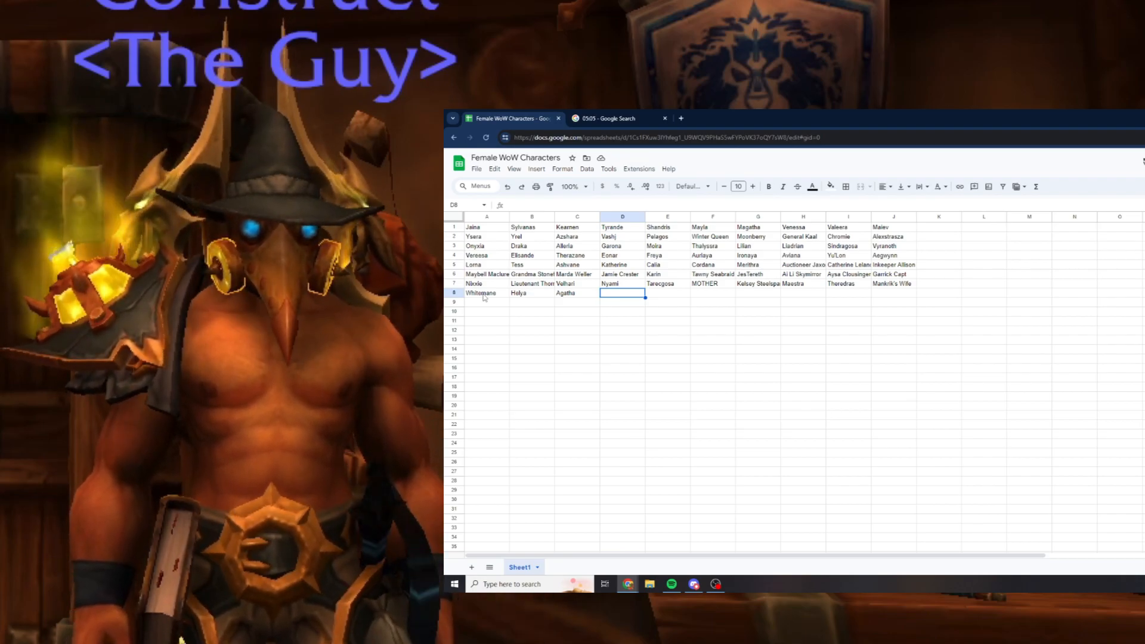
type("Eyir")
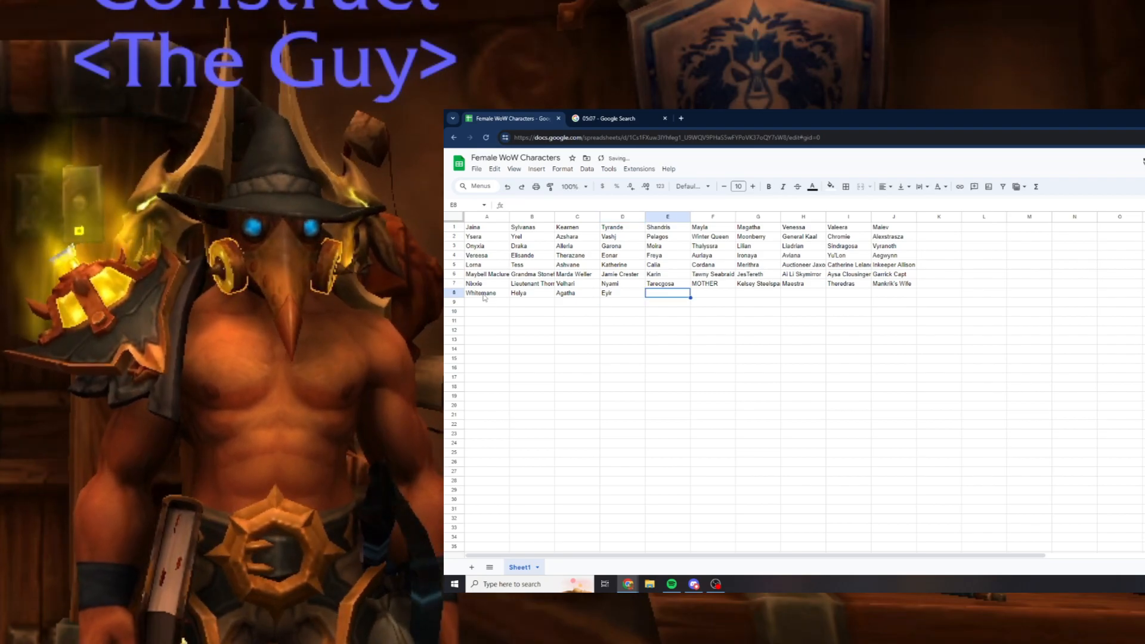
type("Hyrja")
left_click(713, 293)
type("Sara")
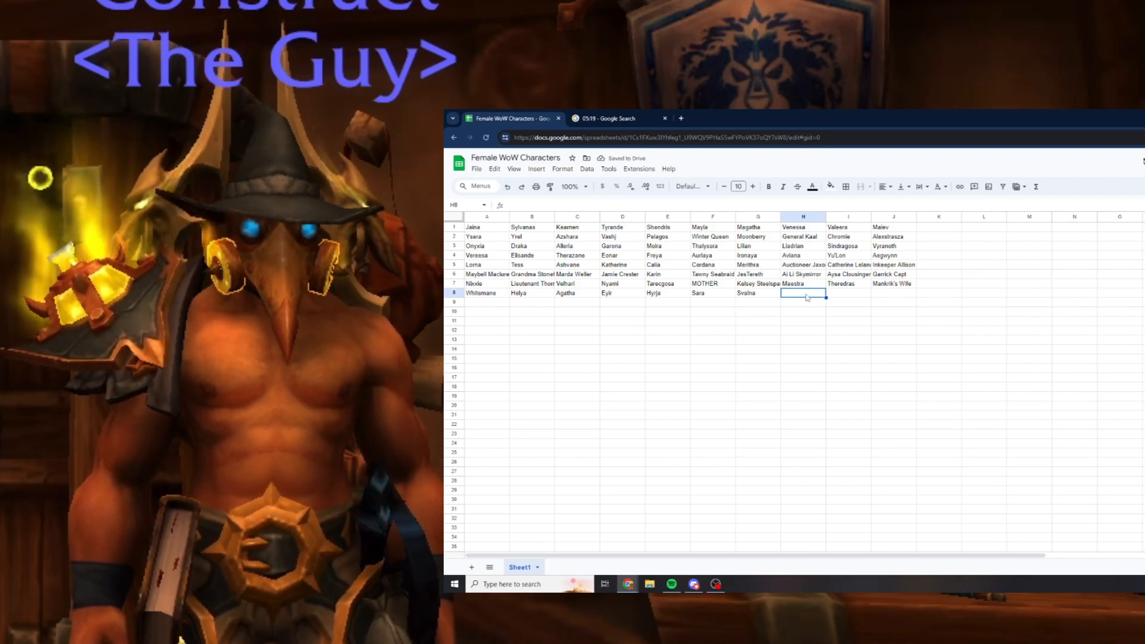
type("Lanethel")
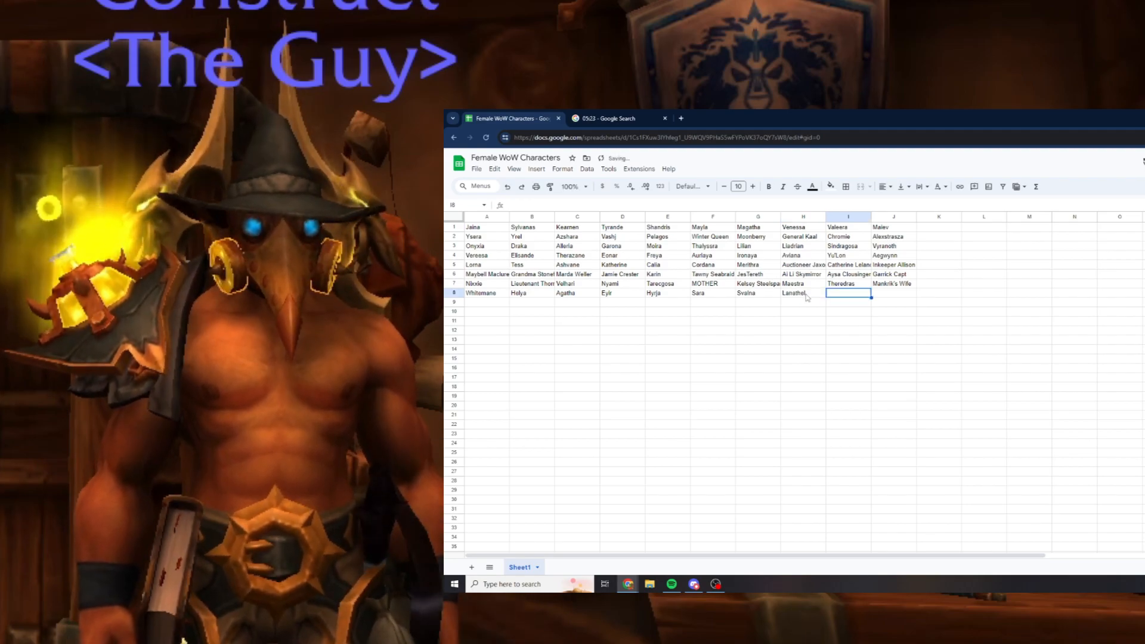
type("Deathwhisper")
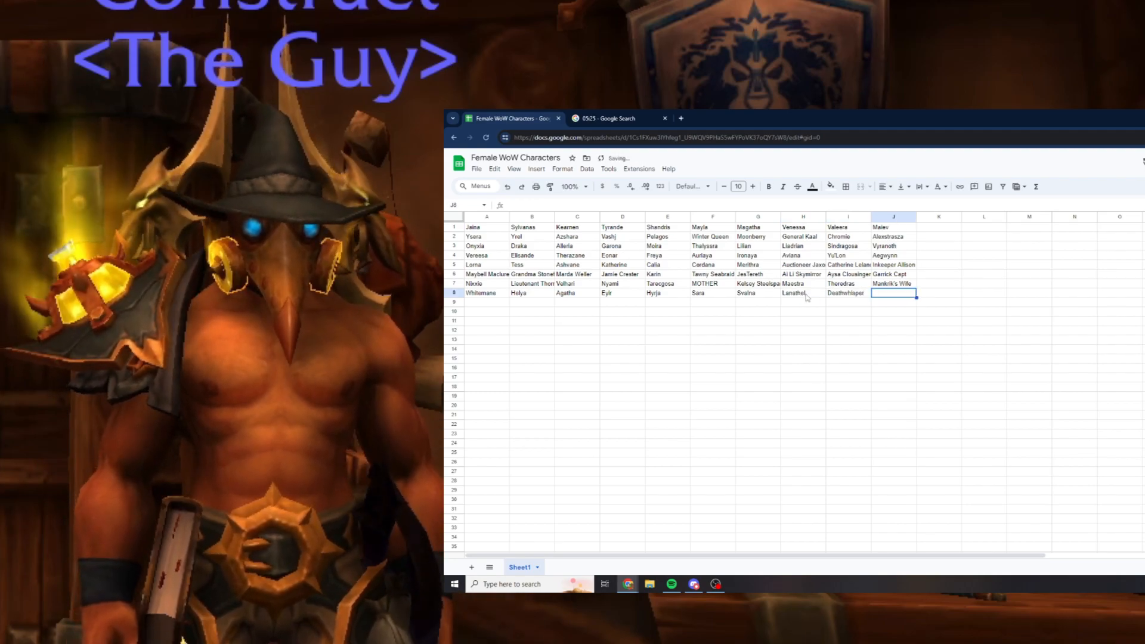
type("Valithra")
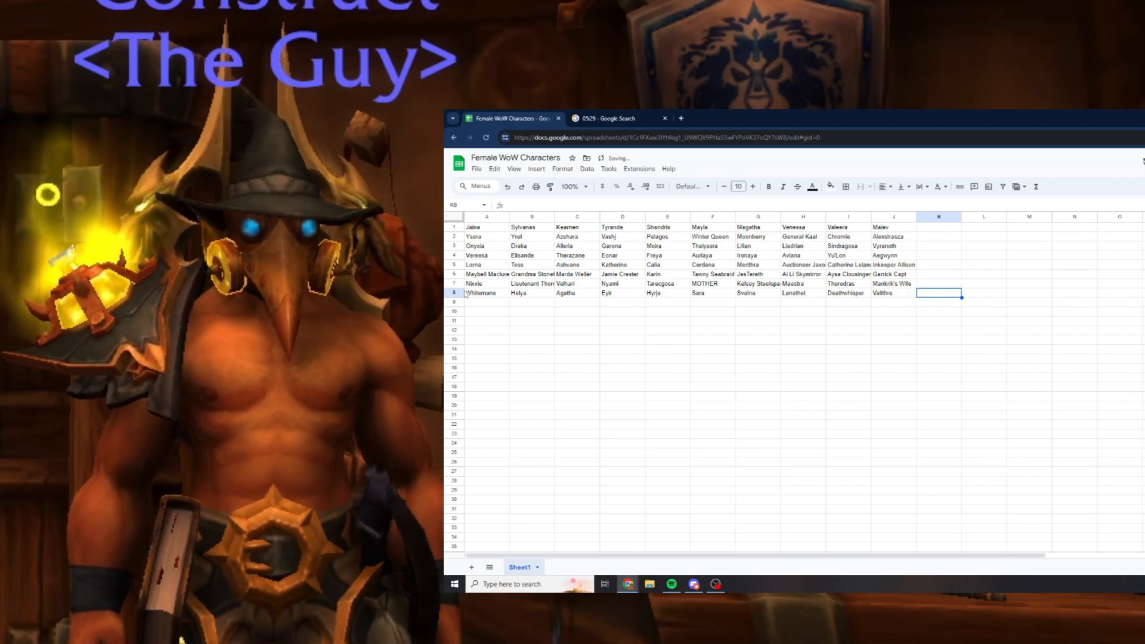
left_click(485, 302)
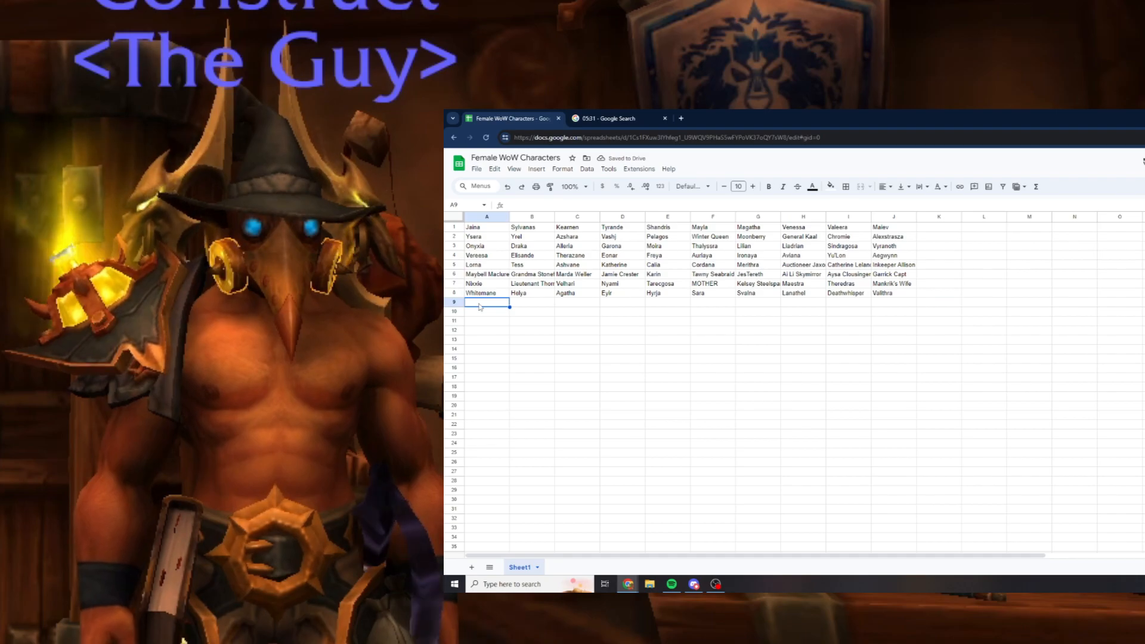
Type Valiona, Sinestra, Goriona, Keristrasza, Sasszine, Maiden of Virtue, Dorothee, then begin row 10 with Crone.
type("Valiona")
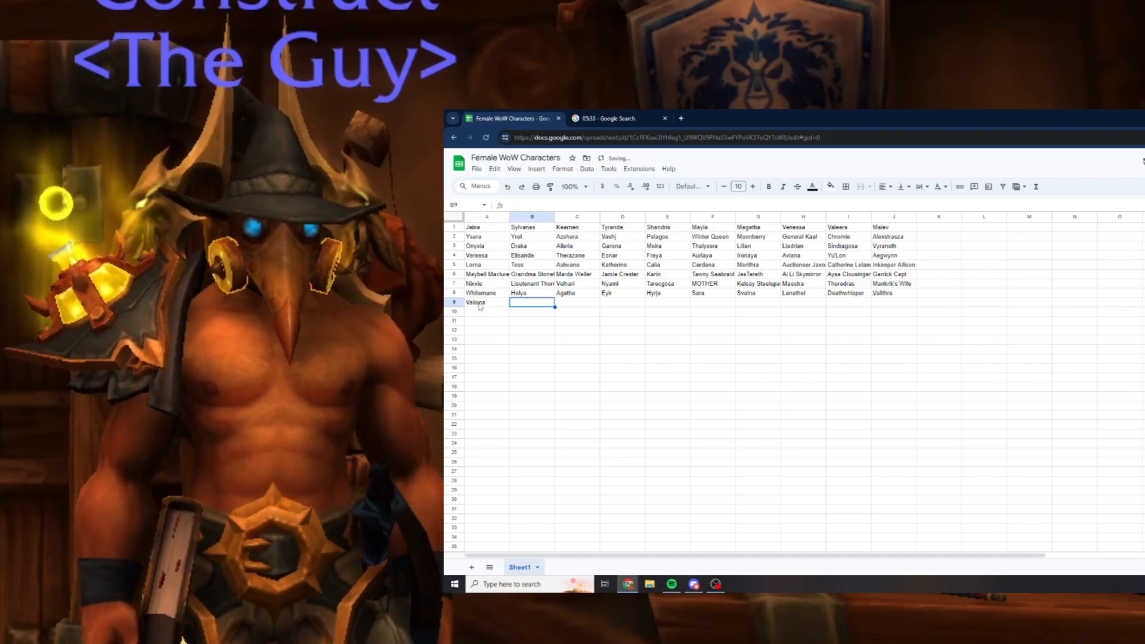
type("Sinestra")
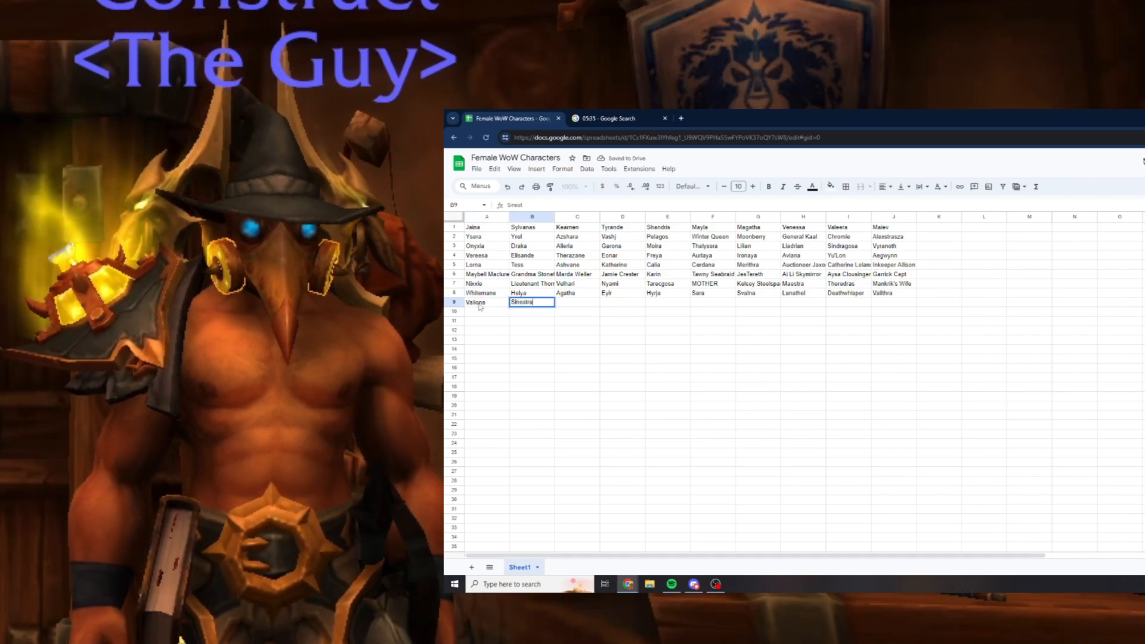
type("Goriona")
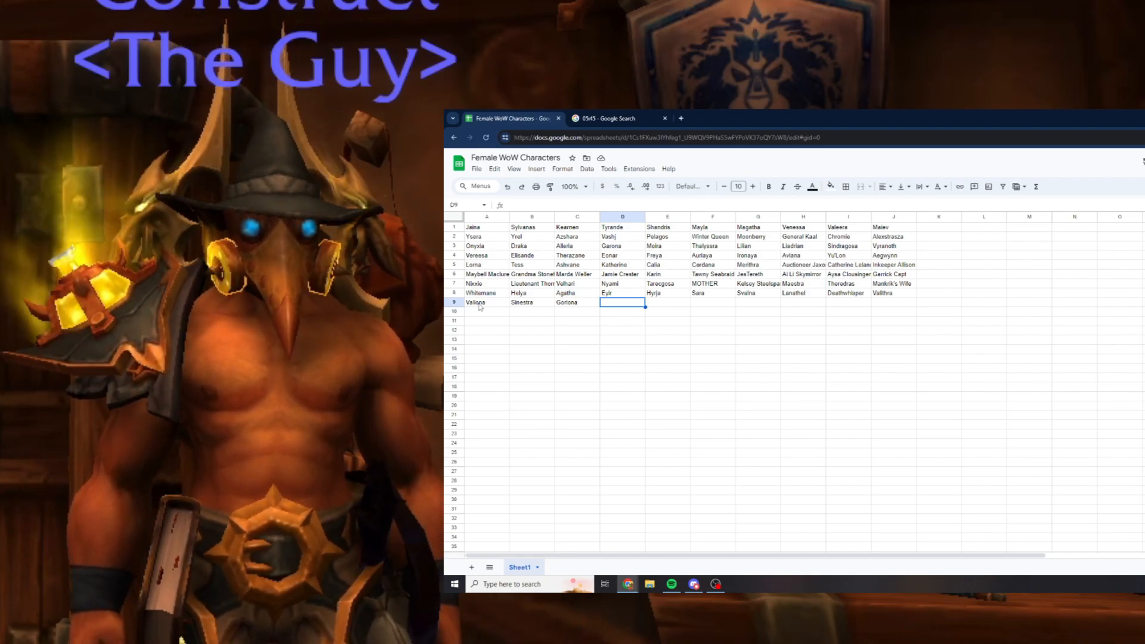
type("Klei")
type("Keristrasza")
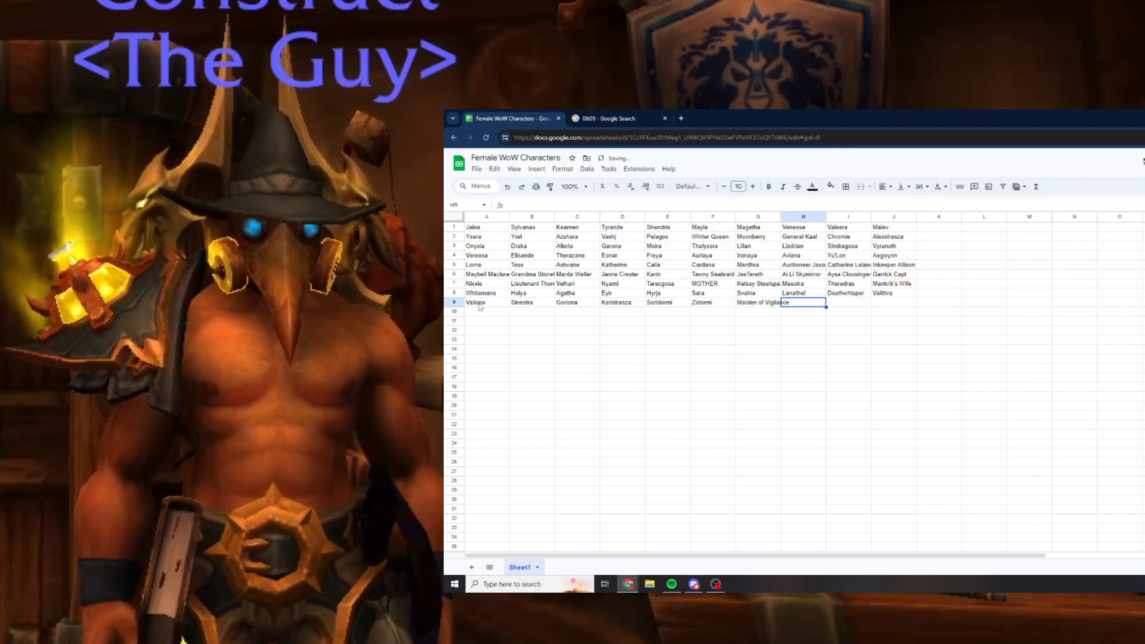
type("Sasszine")
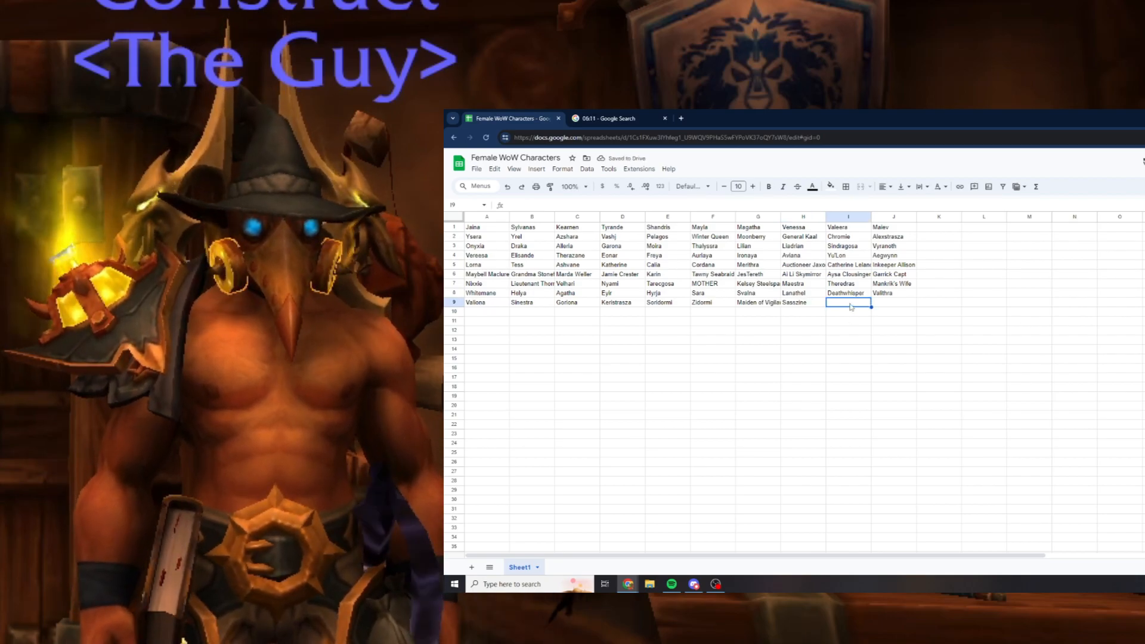
type("Maiden of Virtue")
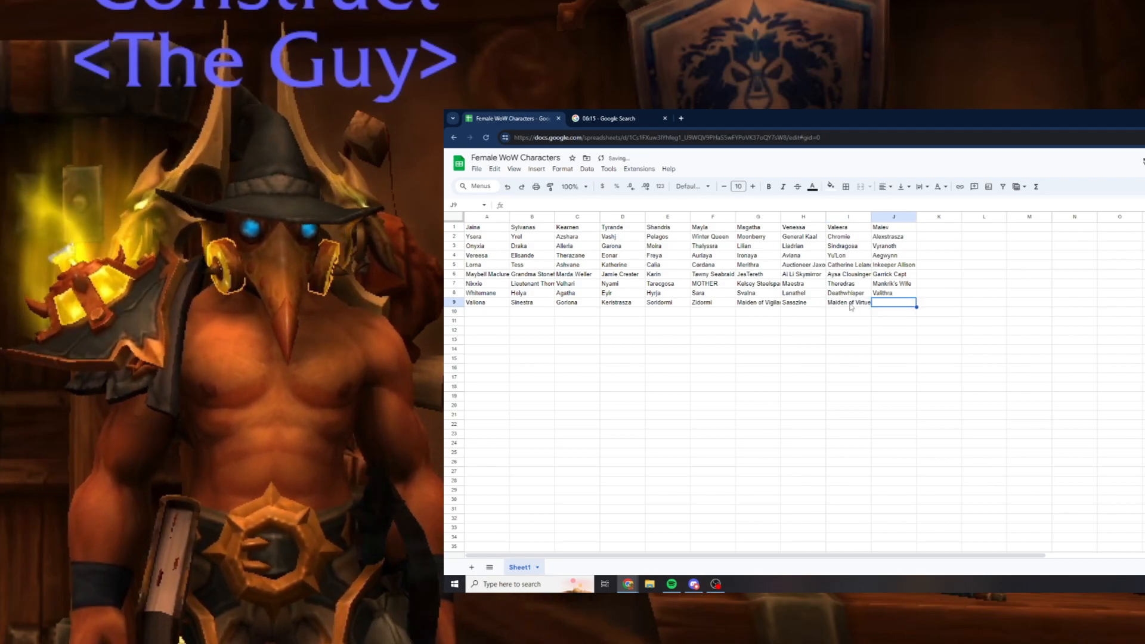
type("Dorothee")
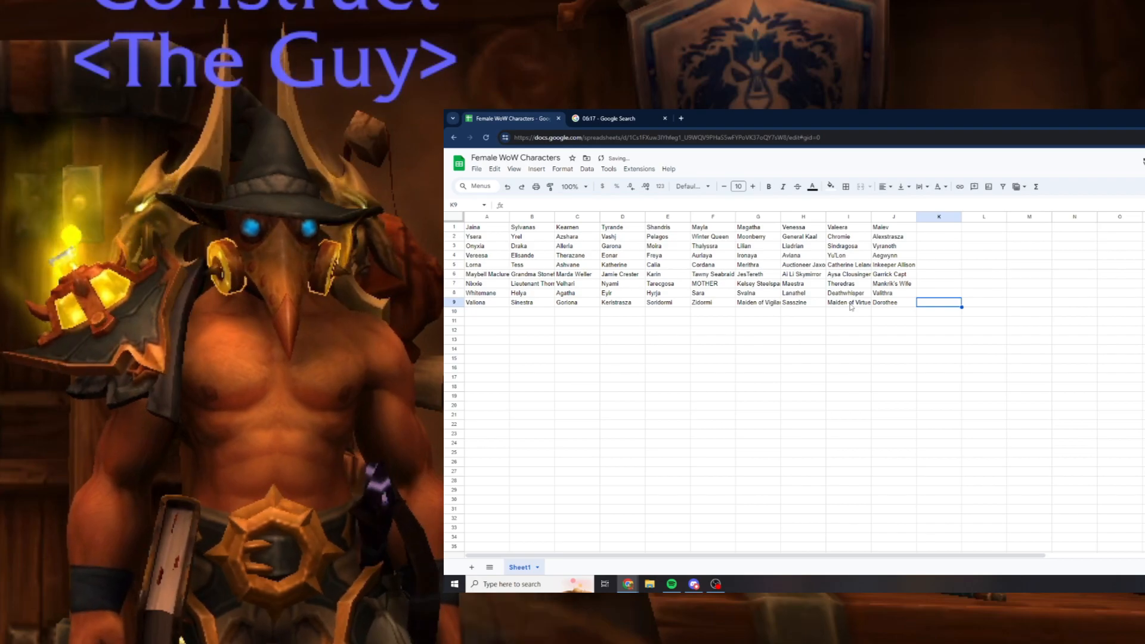
type("Crone")
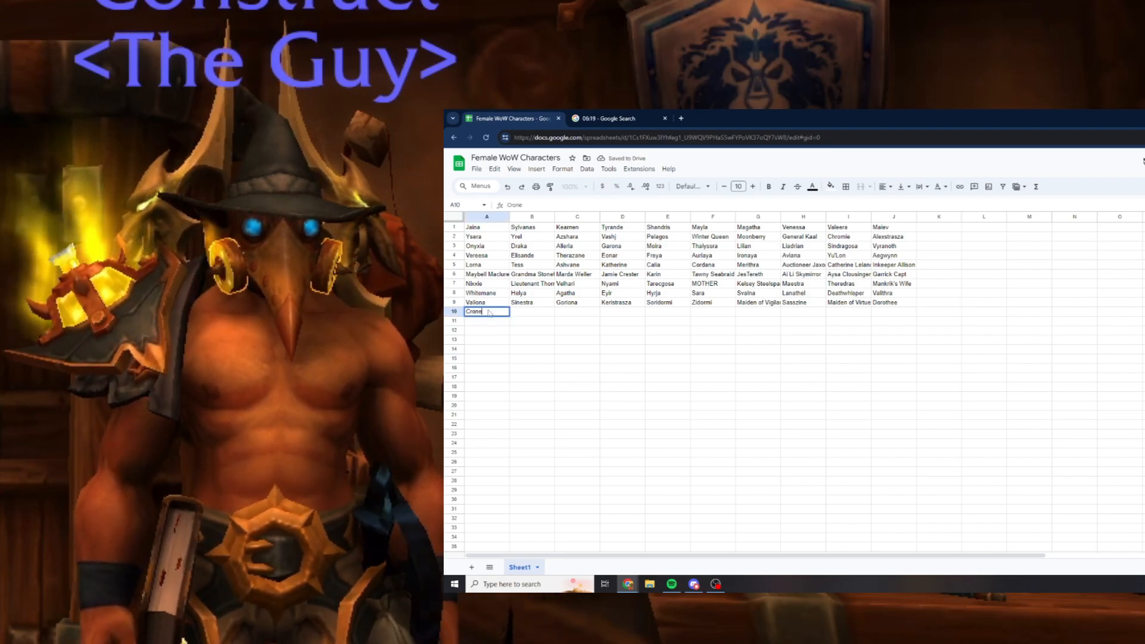
Enter Svirax, Hasabel, Aluriel and Nythendra after Crone in row 10.
key("Tab")
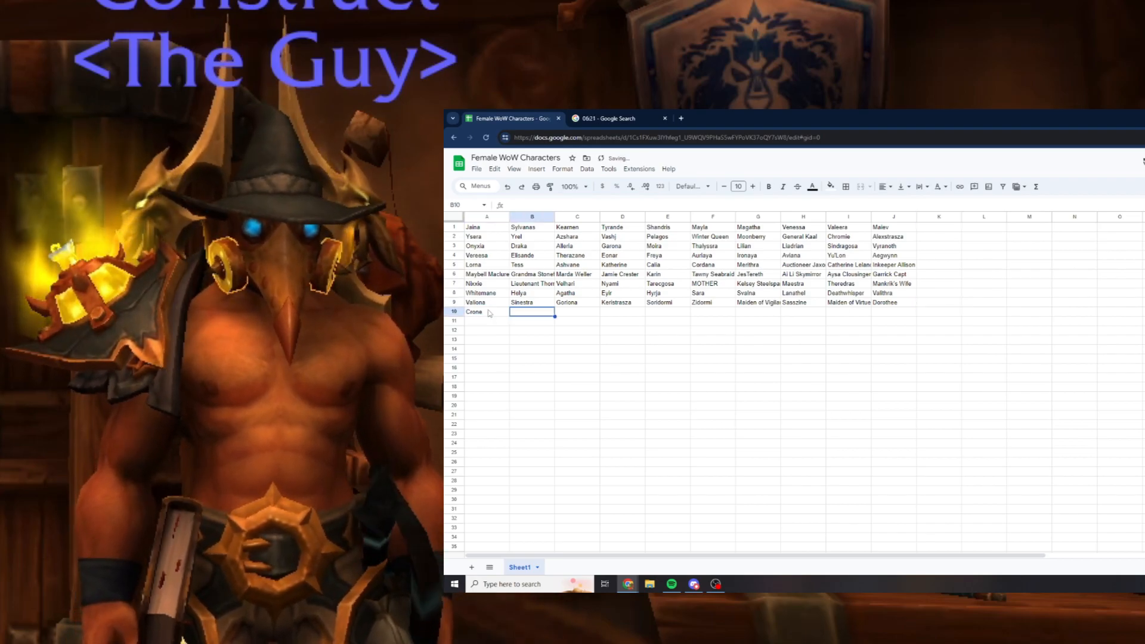
type("Svirax")
left_click(578, 311)
type("Hasabel")
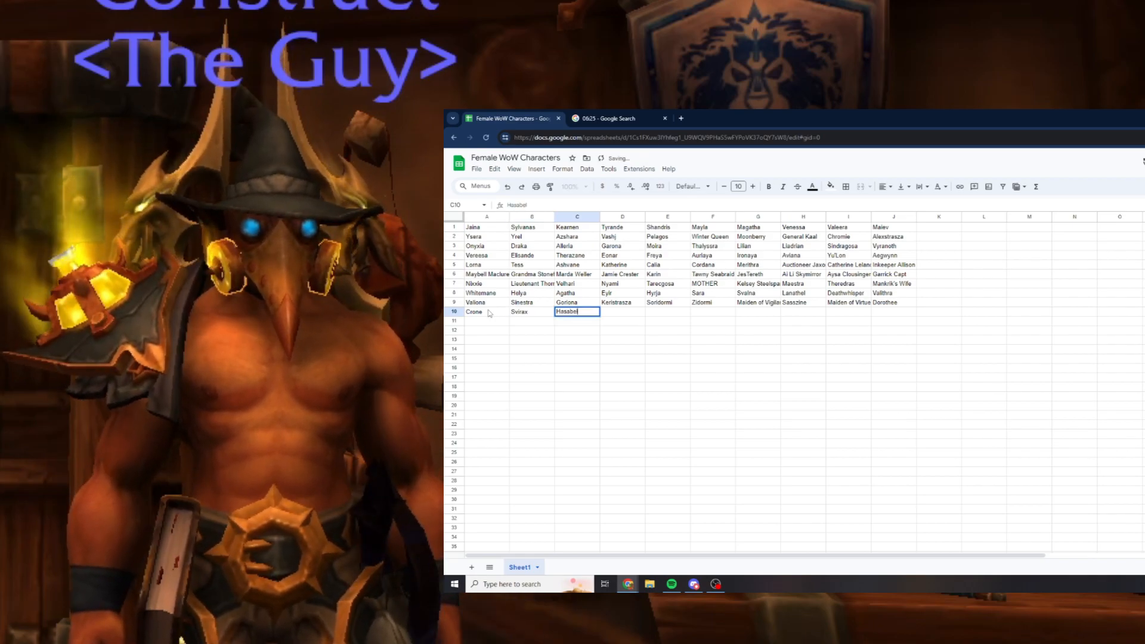
key("Enter")
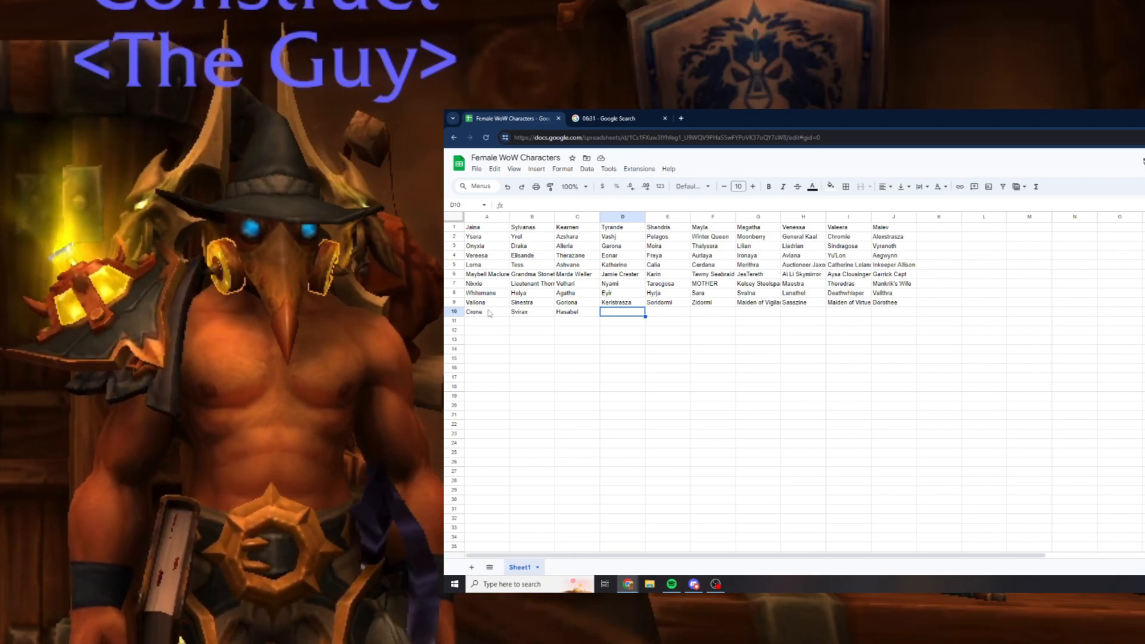
type("Aluriel")
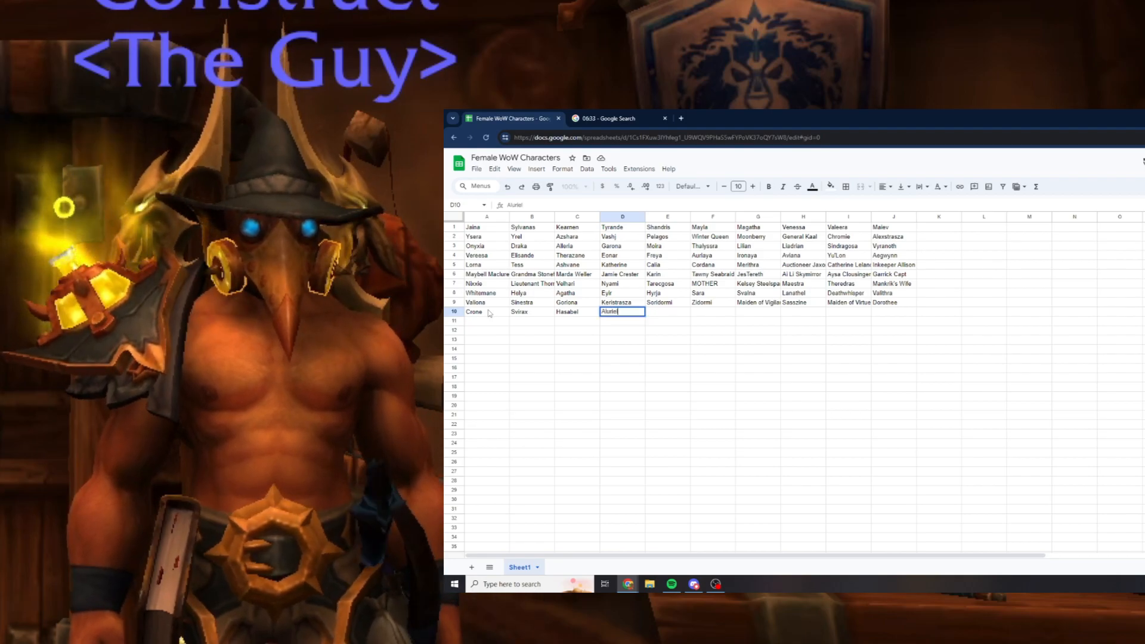
key("Enter")
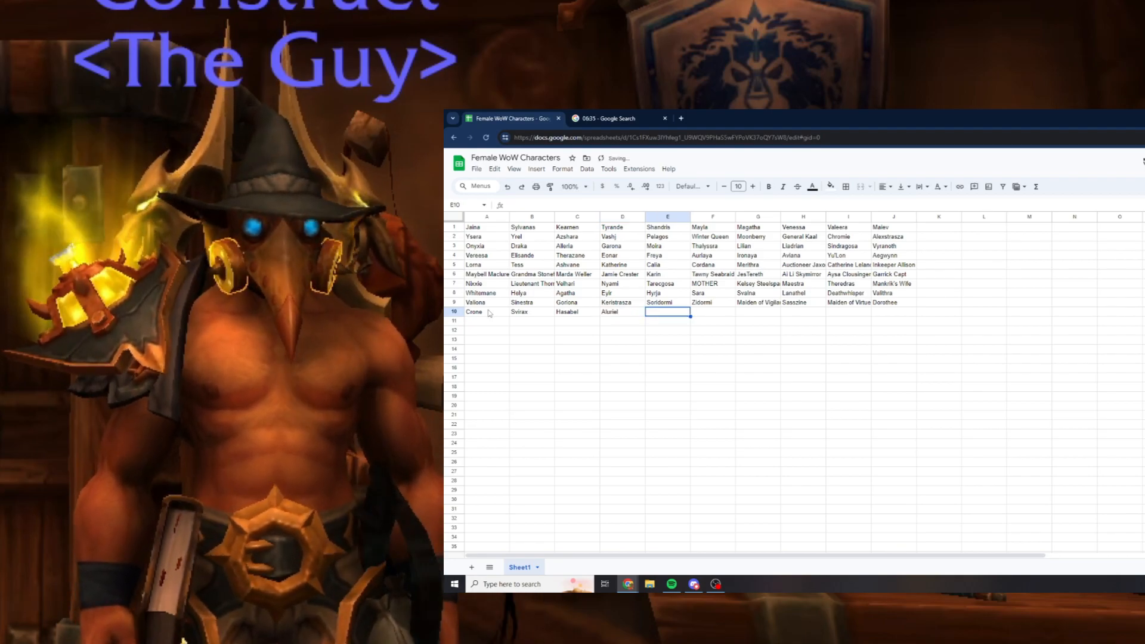
type("Nython")
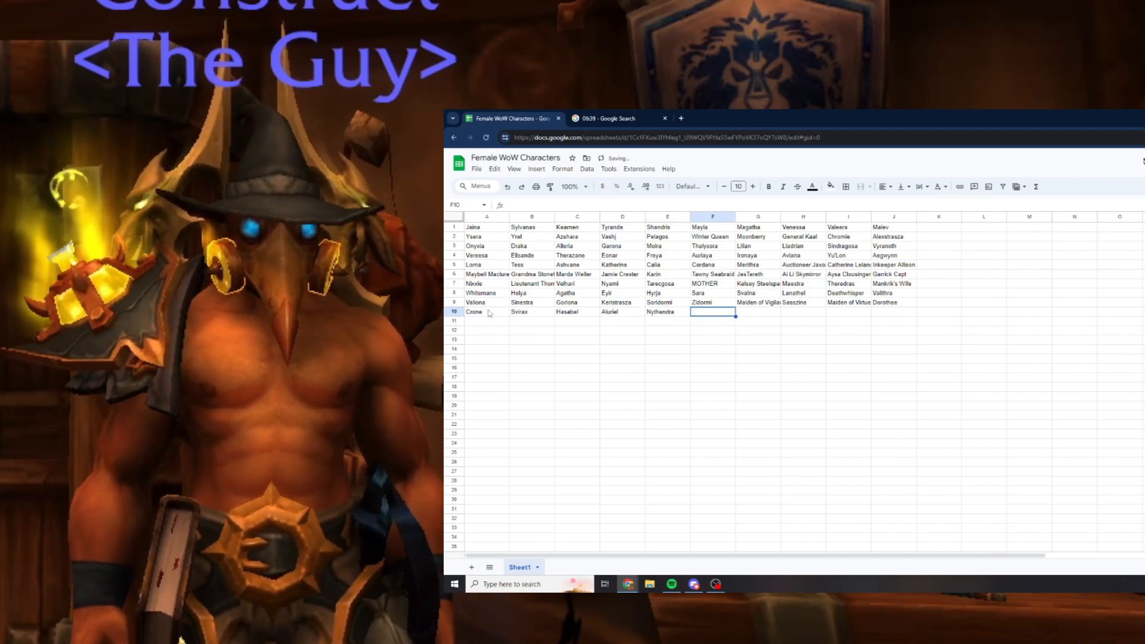
Finish row 10 with Lio Lioness, Elune, Neesa Nox, Boss Mida, Mine Bunny; check the stopwatch.
type("Lio Lion")
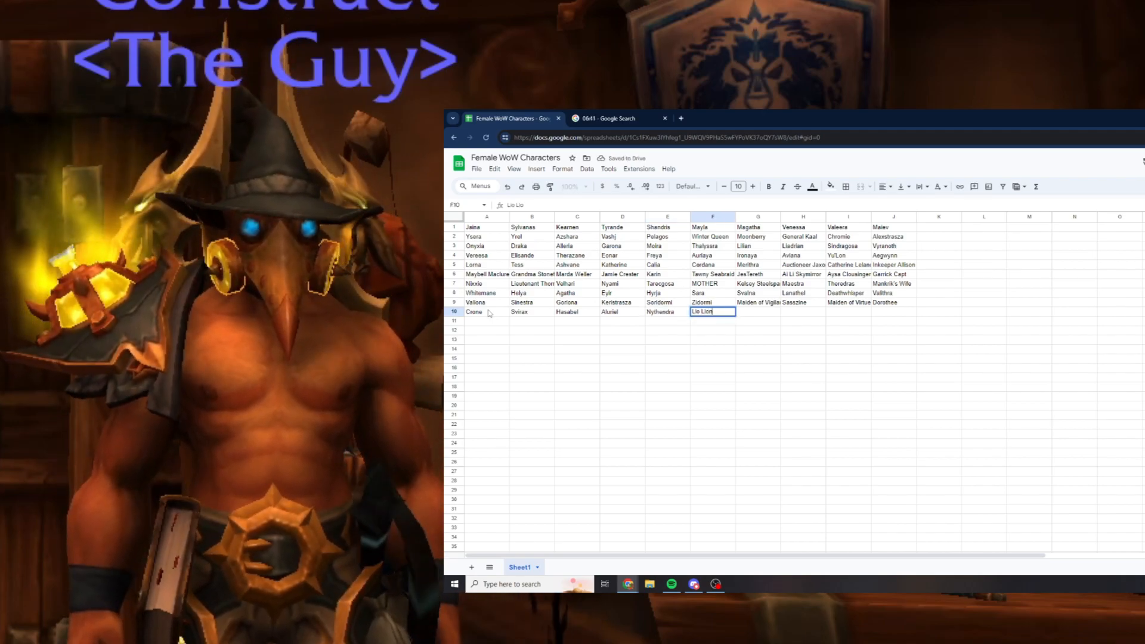
type("E")
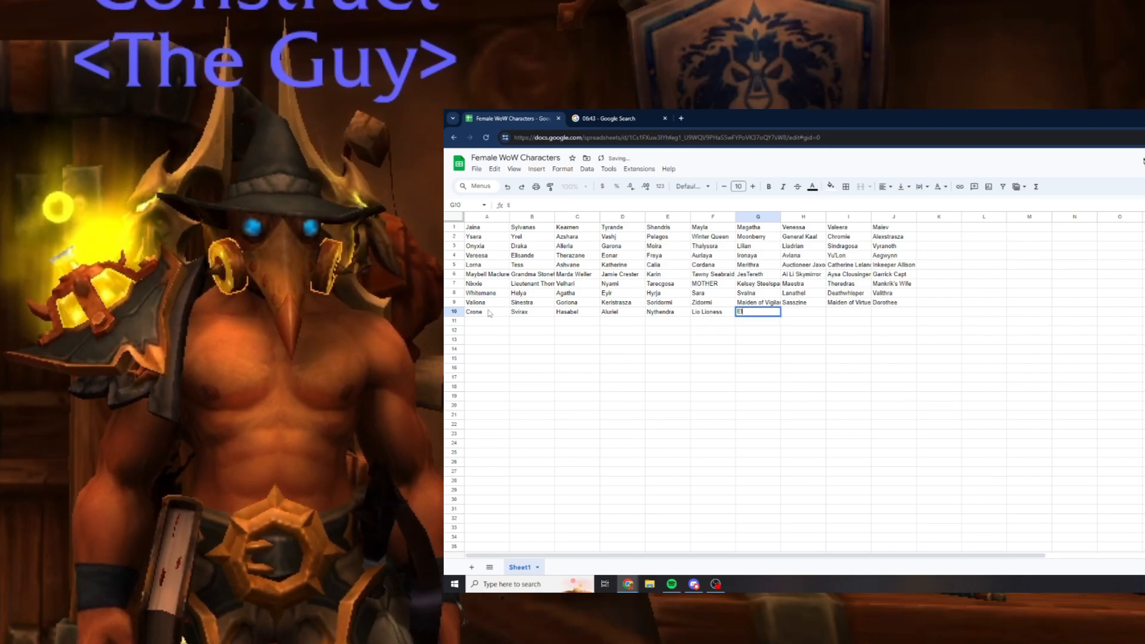
type("Elune")
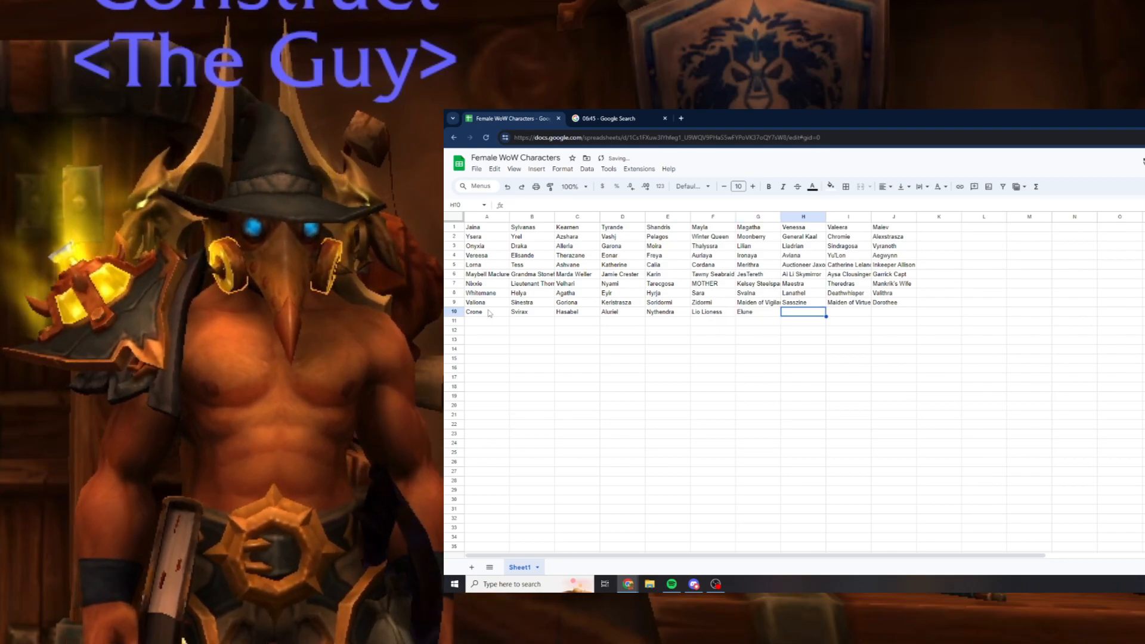
type("Ned")
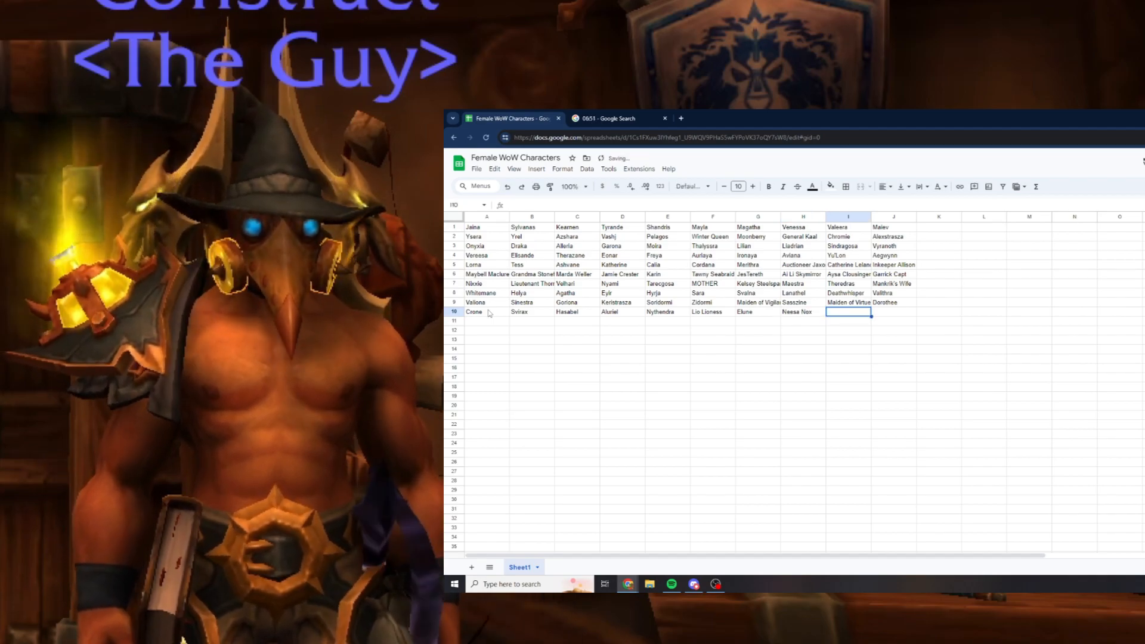
type("Boss Mida")
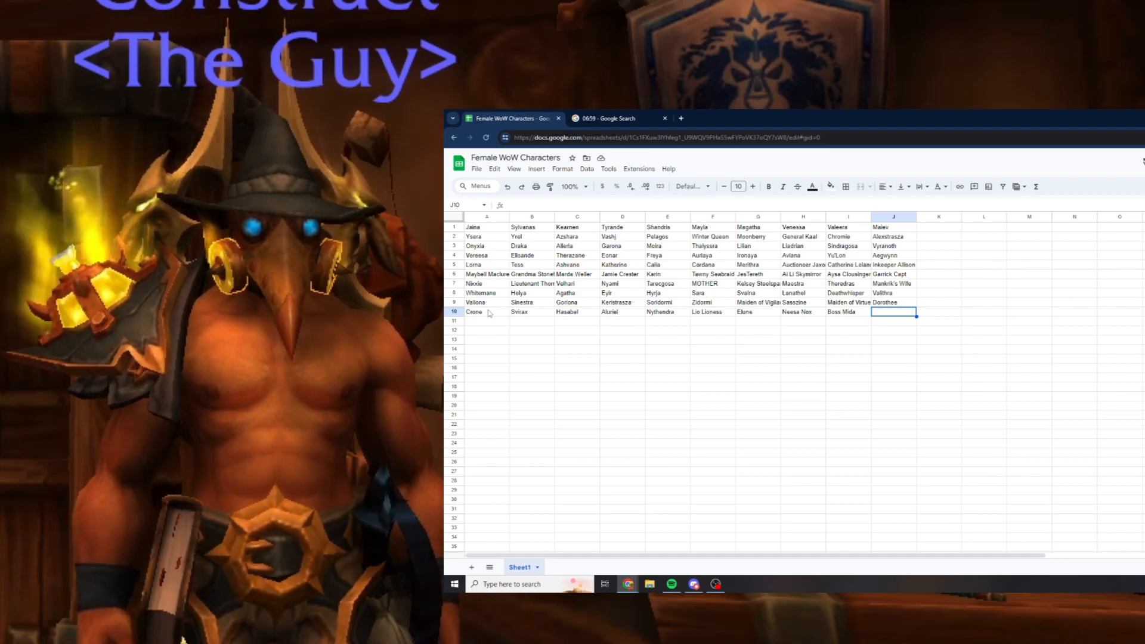
type("Mine Bunny")
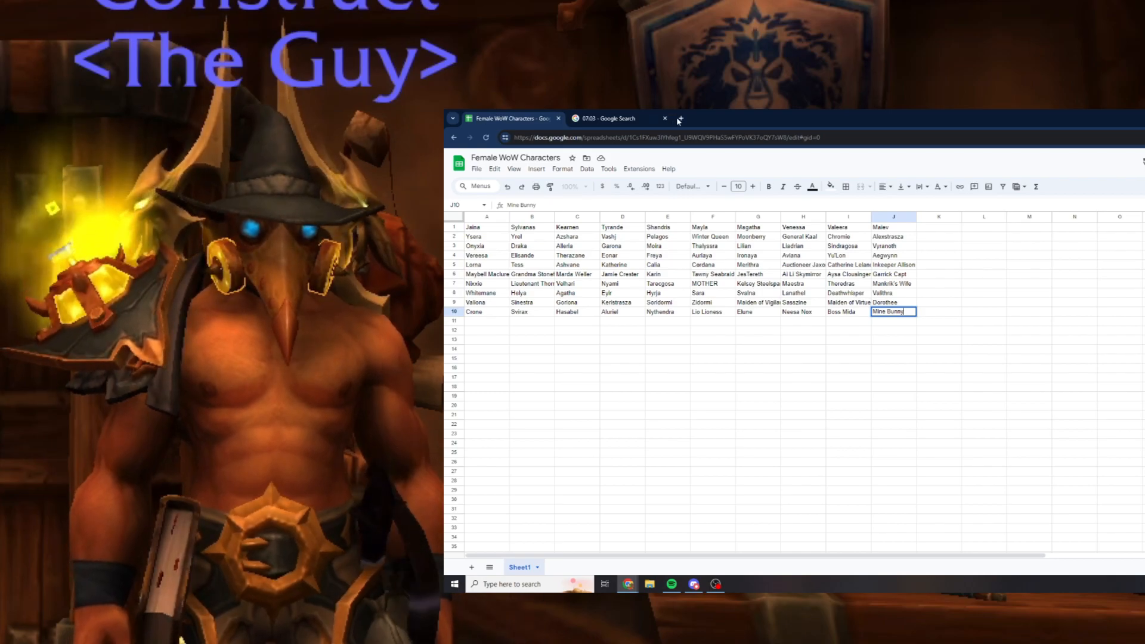
left_click(614, 118)
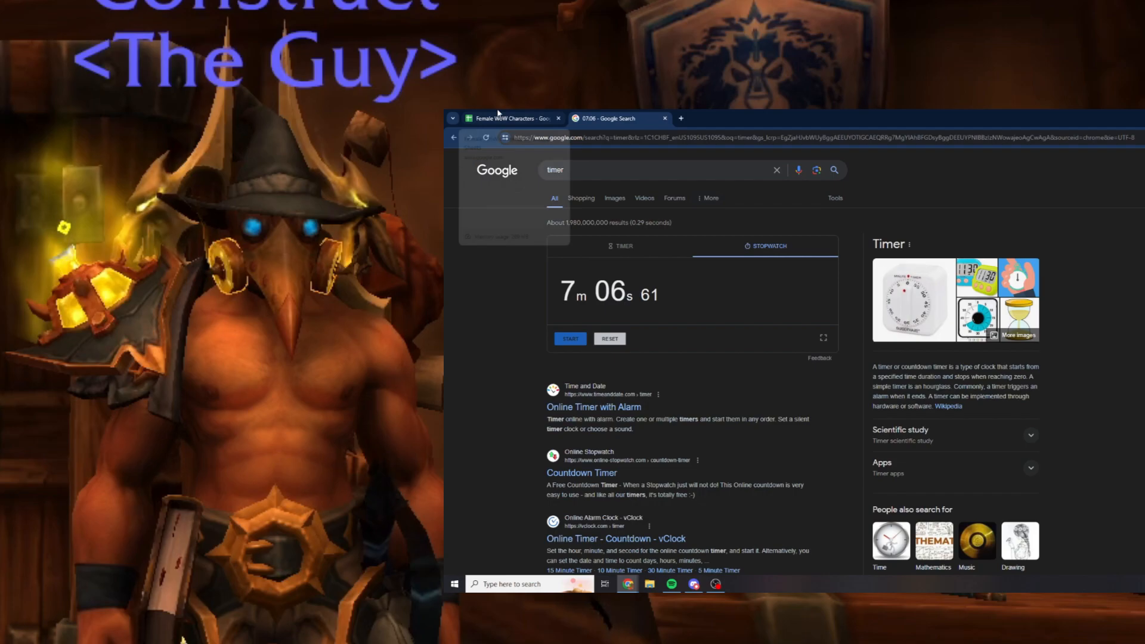
left_click(508, 118)
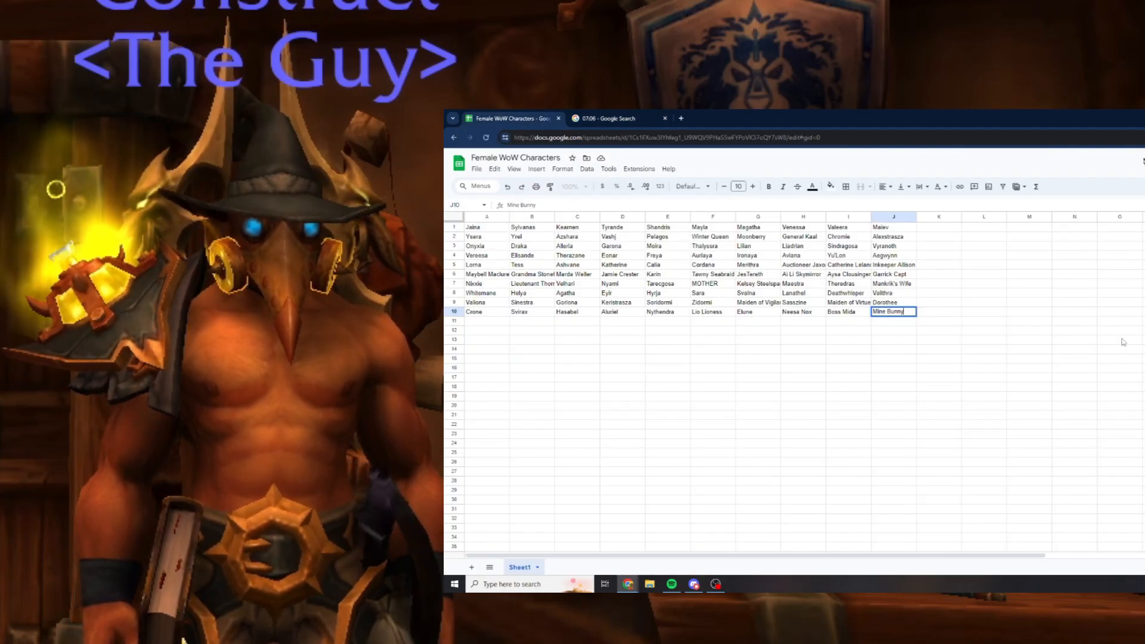